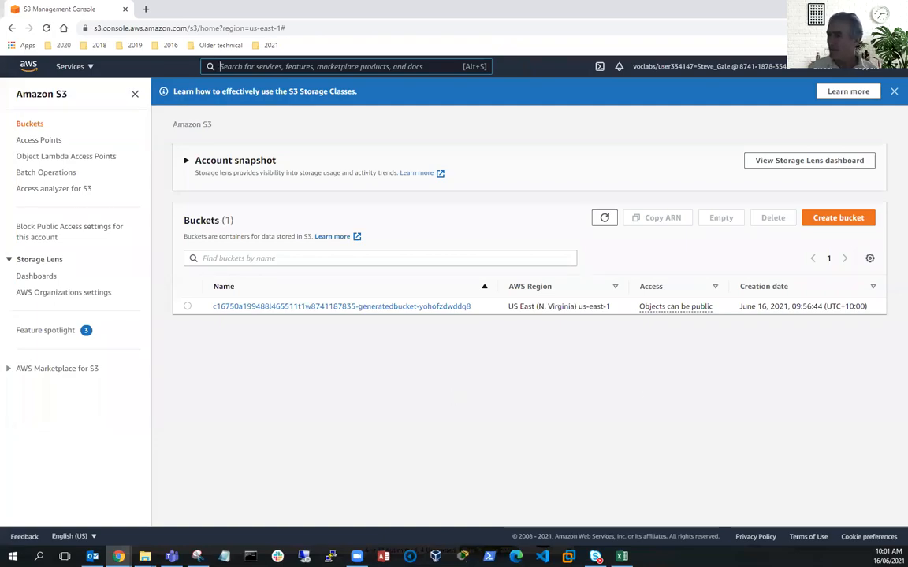
pyautogui.moveTo(574, 403)
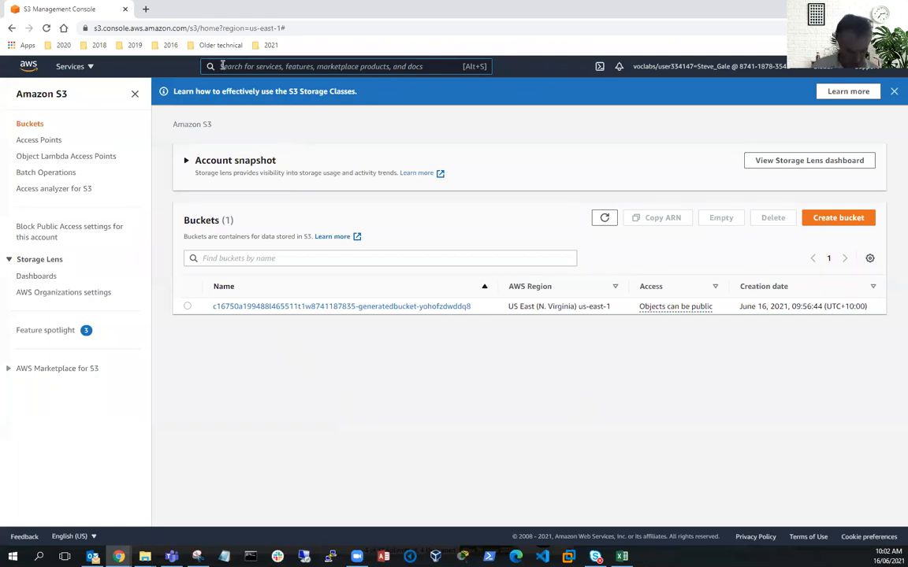
# Reach the S3 service and begin creating a new bucket.
pyautogui.write('s3')
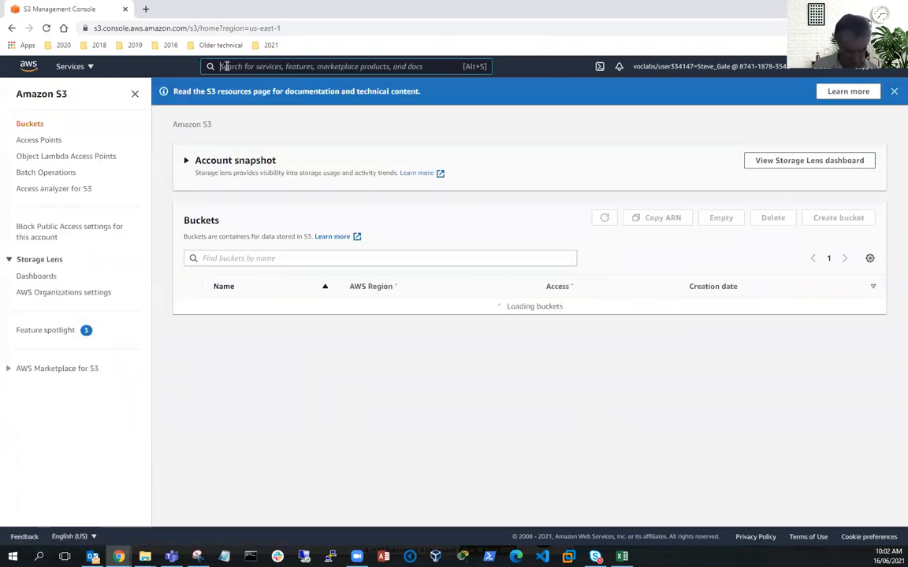
pyautogui.write('s3')
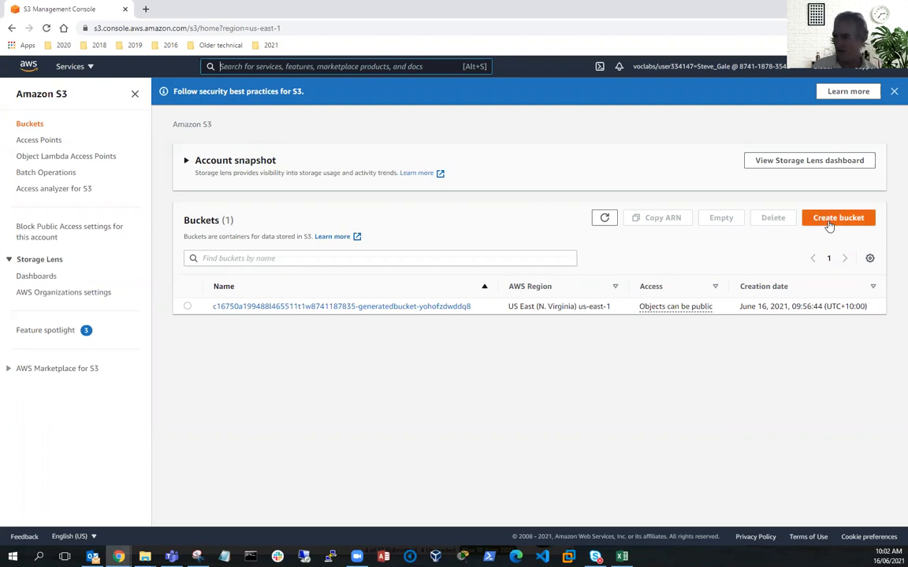
pyautogui.click(839, 218)
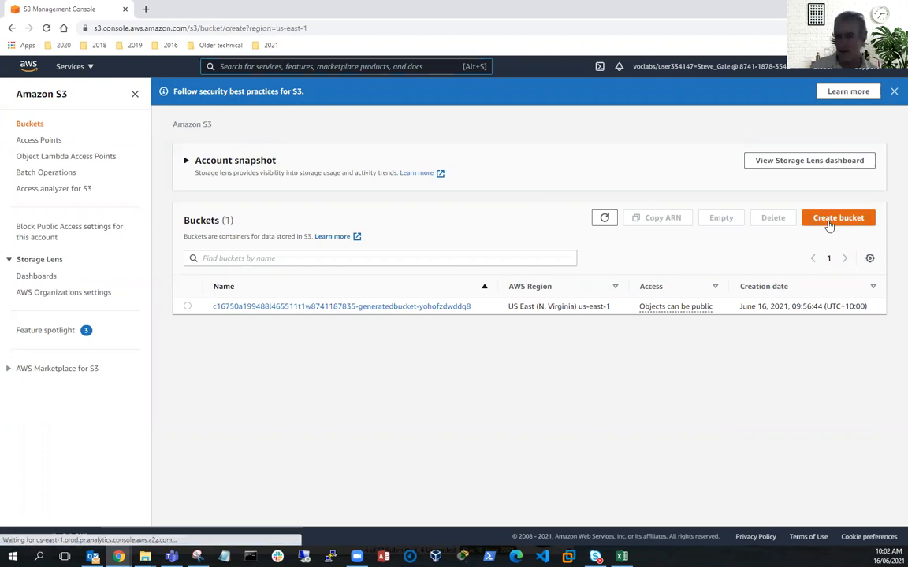
pyautogui.click(839, 217)
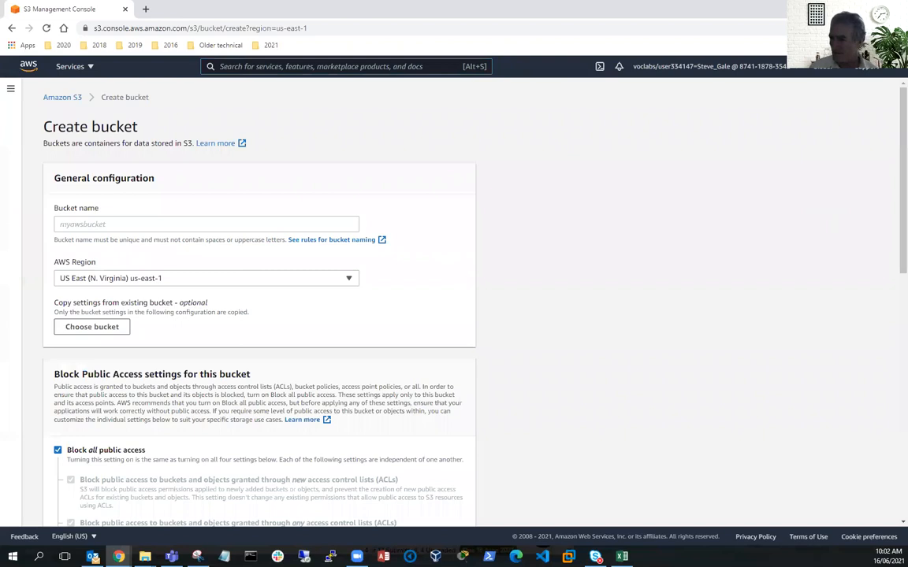
# Name the new bucket Website-123792, keeping the US East (N. Virginia) region.
pyautogui.click(205, 223)
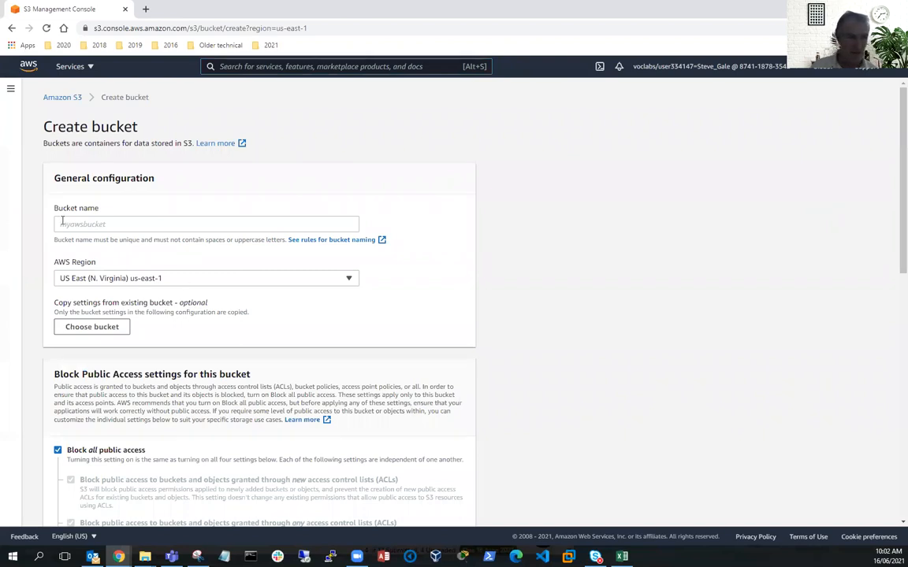
pyautogui.write('we')
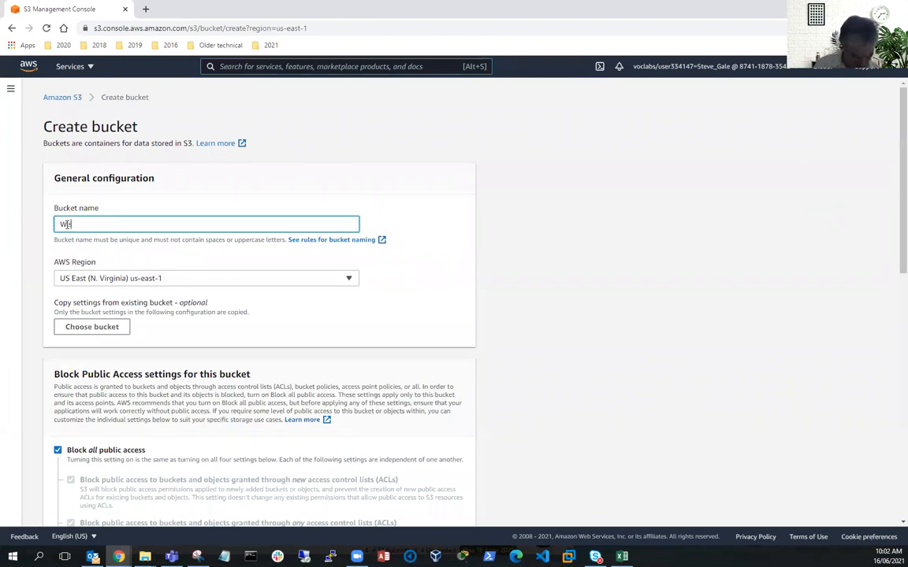
pyautogui.write('Website')
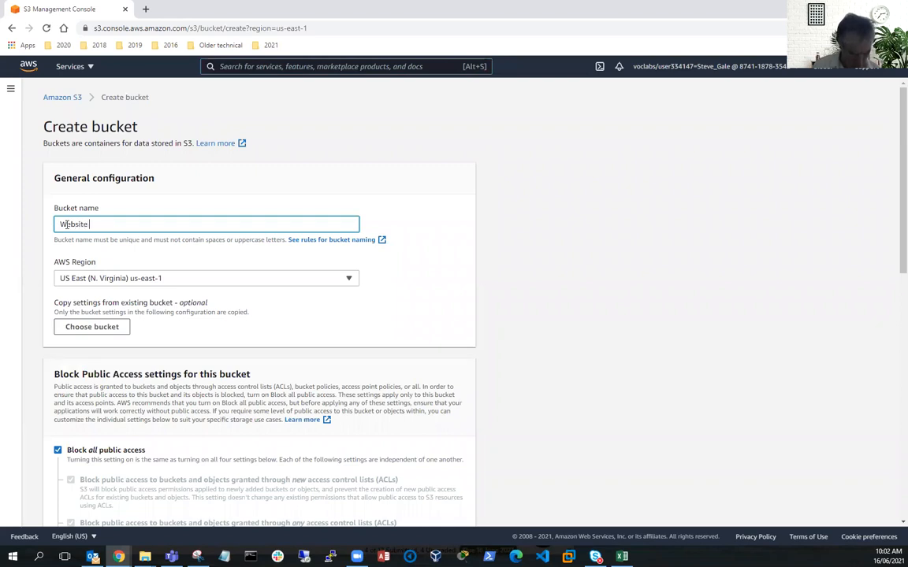
pyautogui.write('-1')
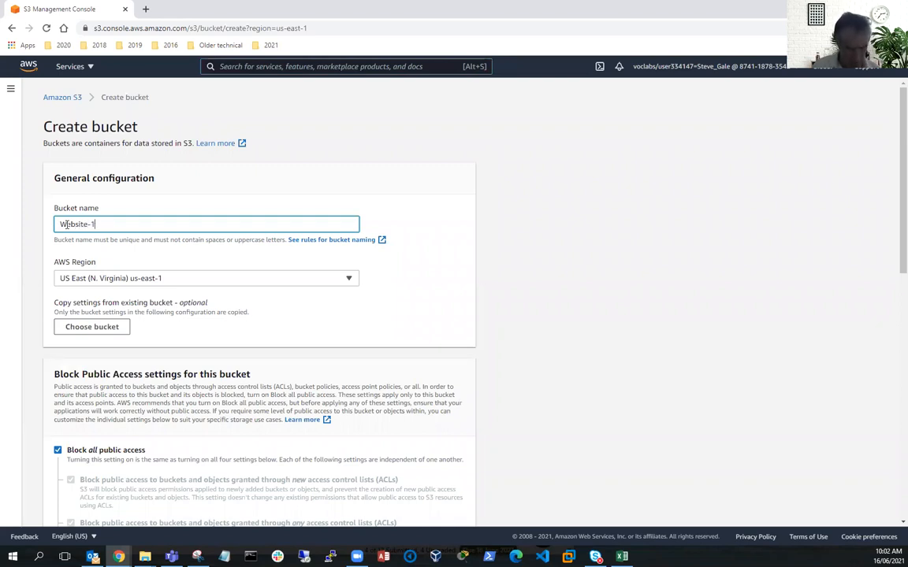
pyautogui.write('23')
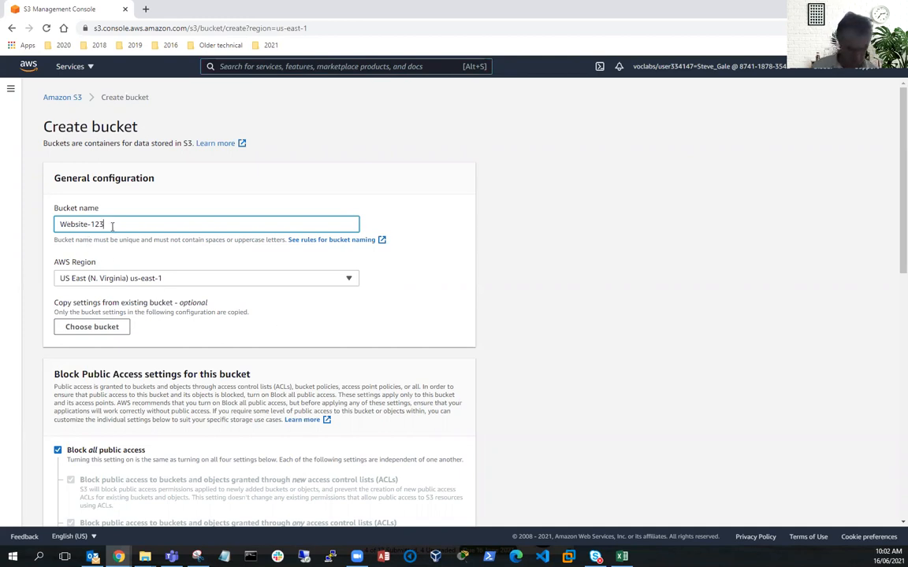
pyautogui.write('7')
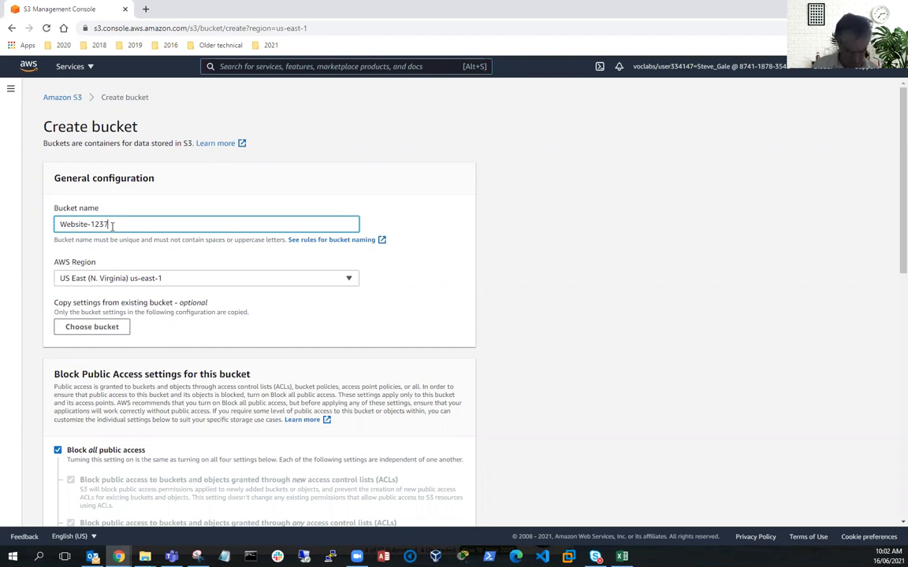
pyautogui.write('90')
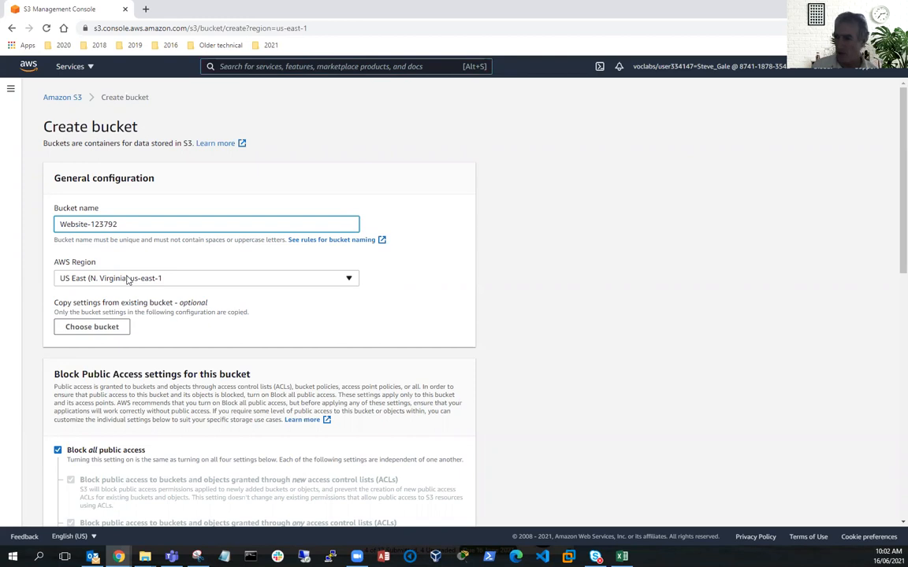
pyautogui.moveTo(327, 375)
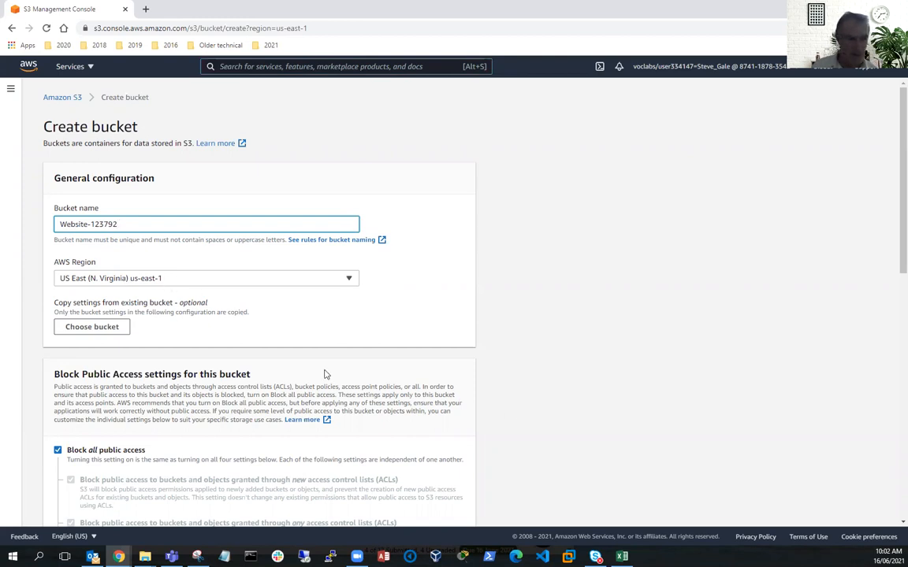
pyautogui.scroll(-3)
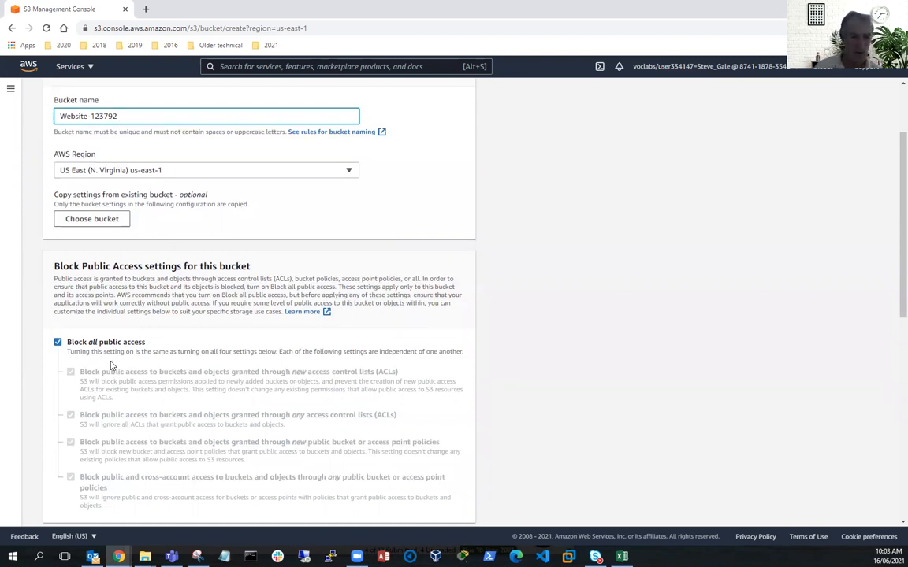
pyautogui.moveTo(101, 410)
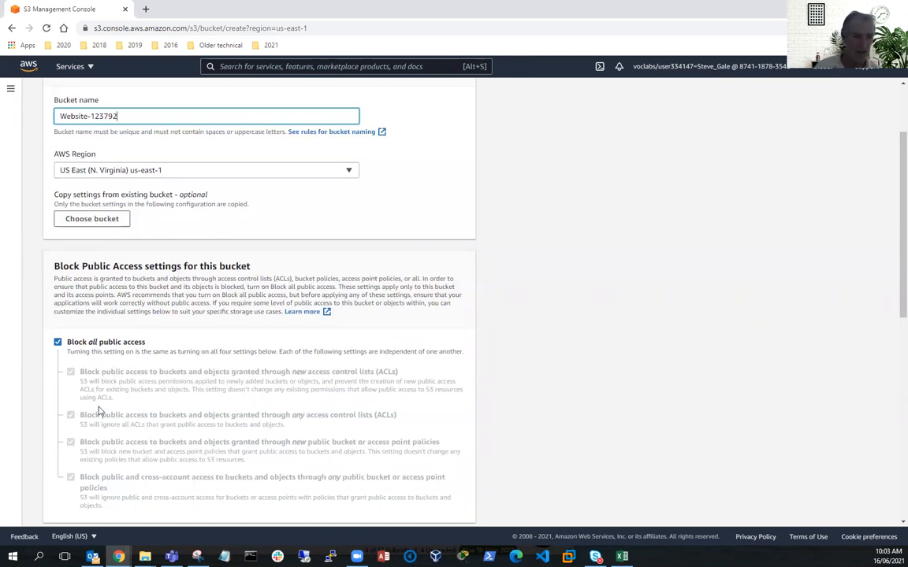
pyautogui.moveTo(135, 354)
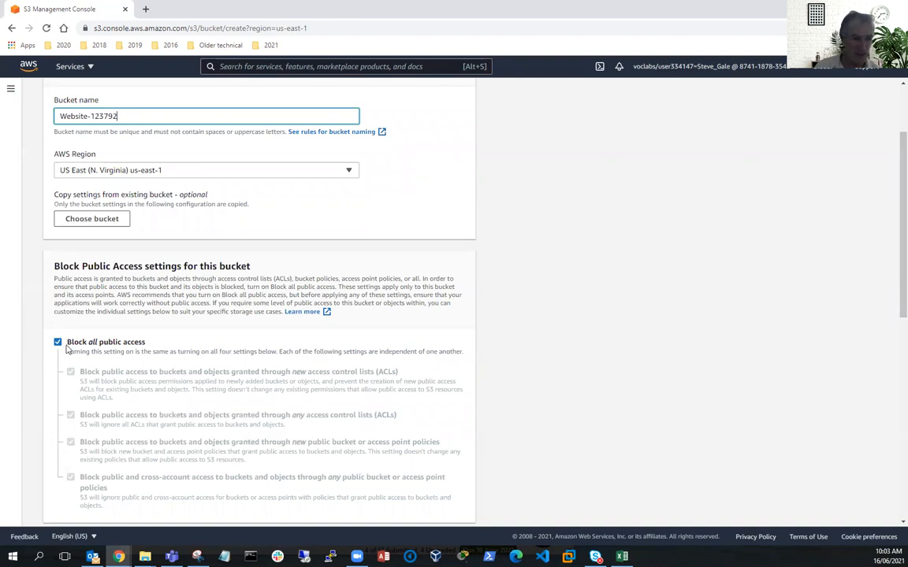
# Allow public access, acknowledge the public-access warning and submit the bucket creation.
pyautogui.click(57, 342)
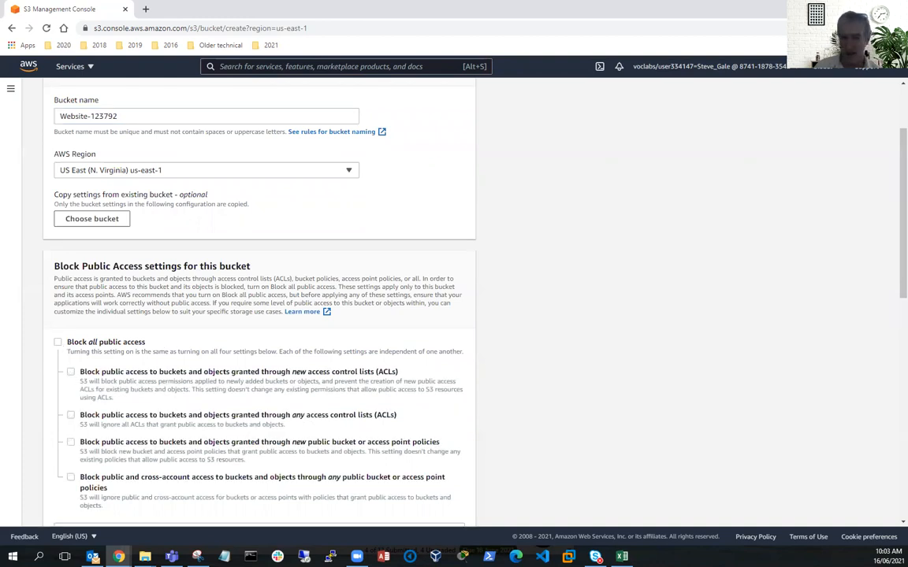
pyautogui.scroll(-3)
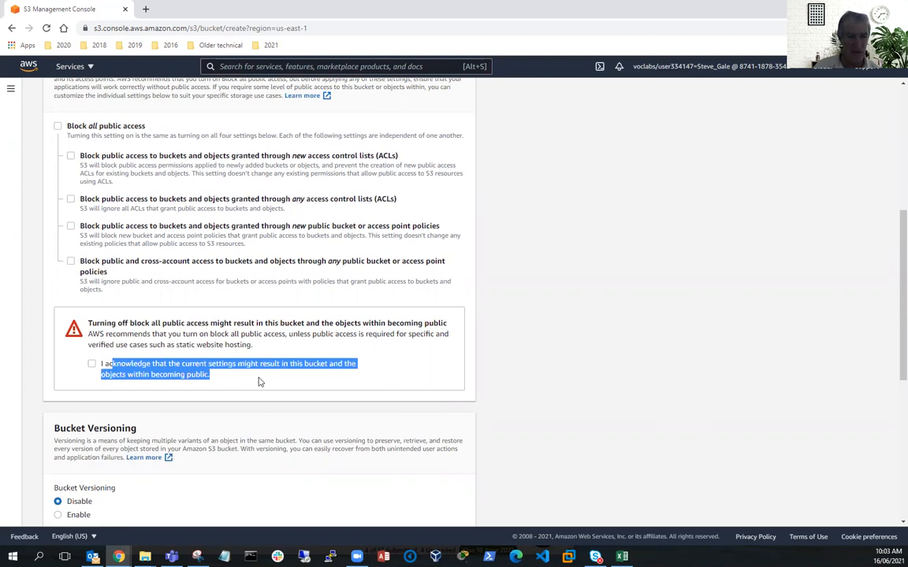
pyautogui.moveTo(199, 381)
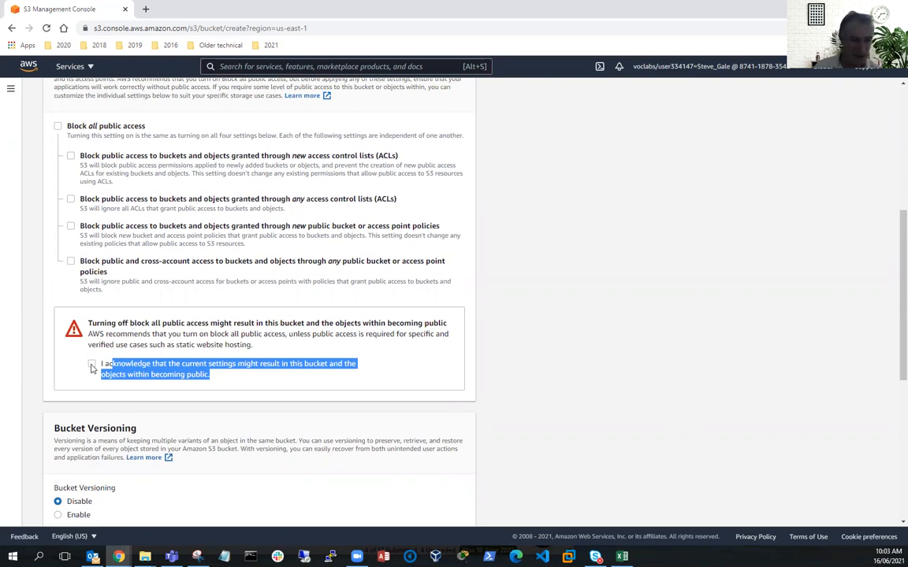
pyautogui.click(91, 363)
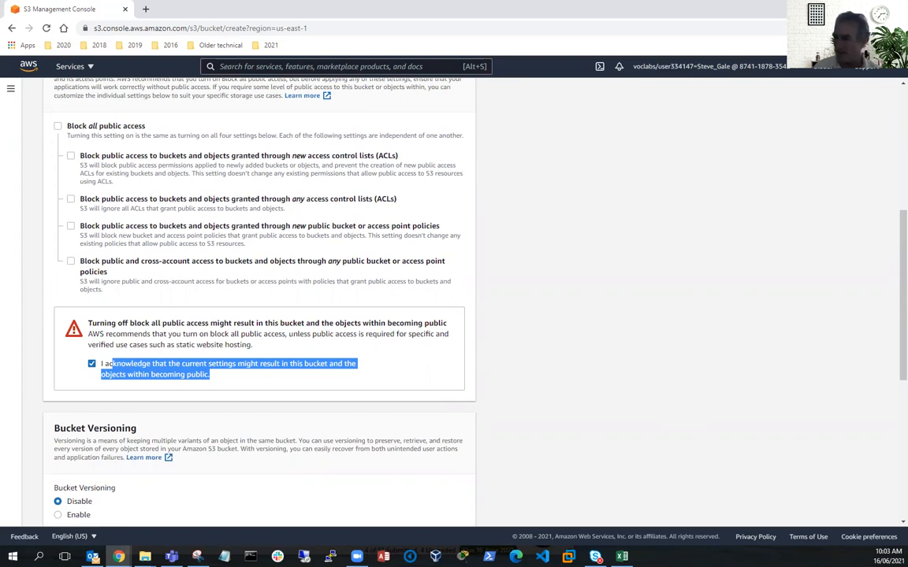
pyautogui.scroll(-3)
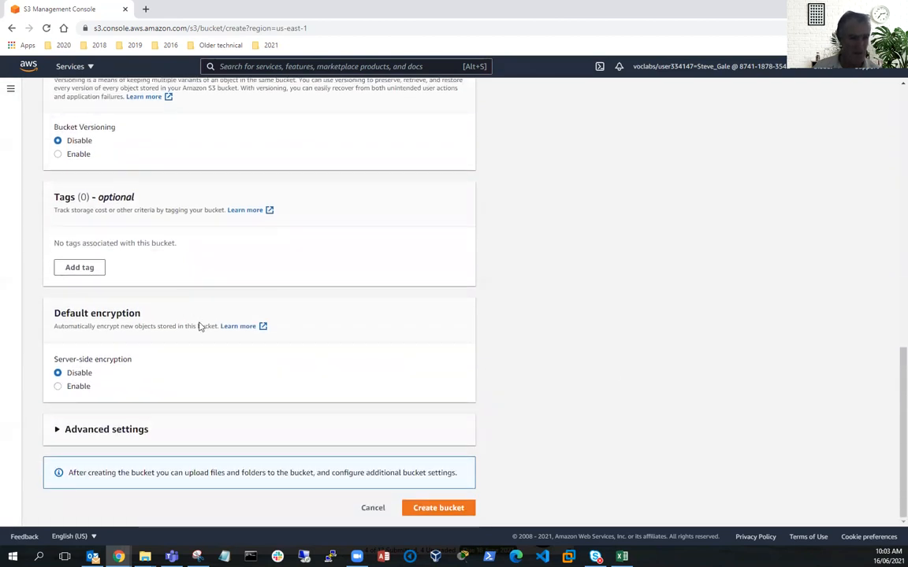
pyautogui.moveTo(627, 379)
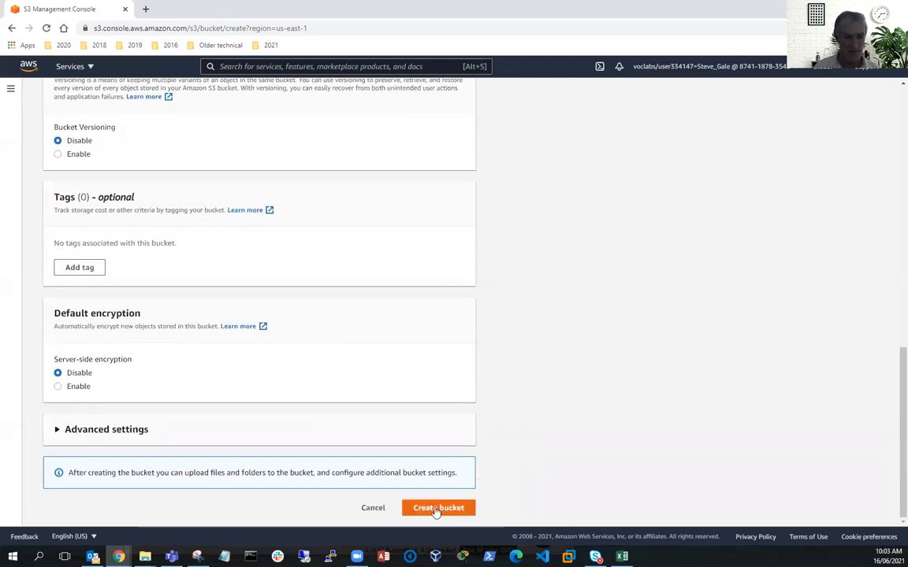
pyautogui.click(438, 507)
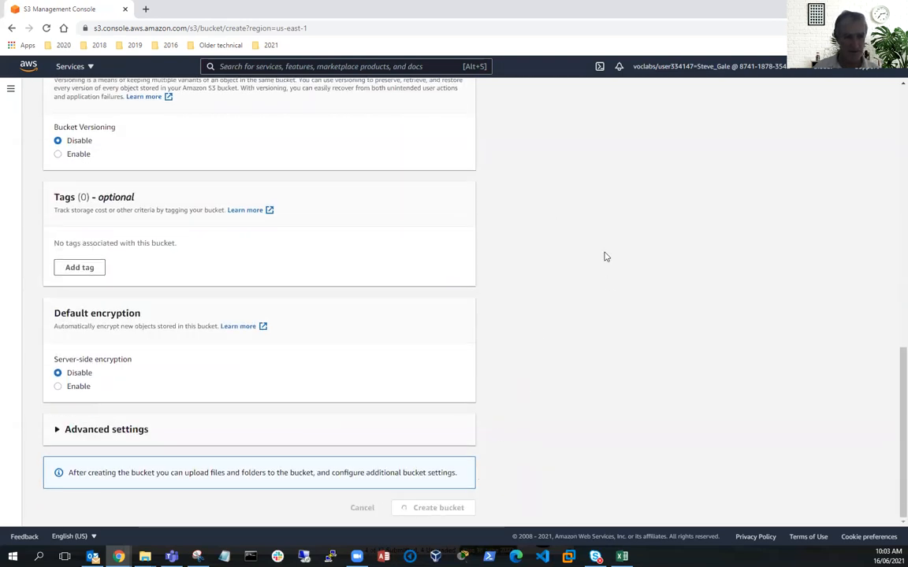
pyautogui.click(439, 508)
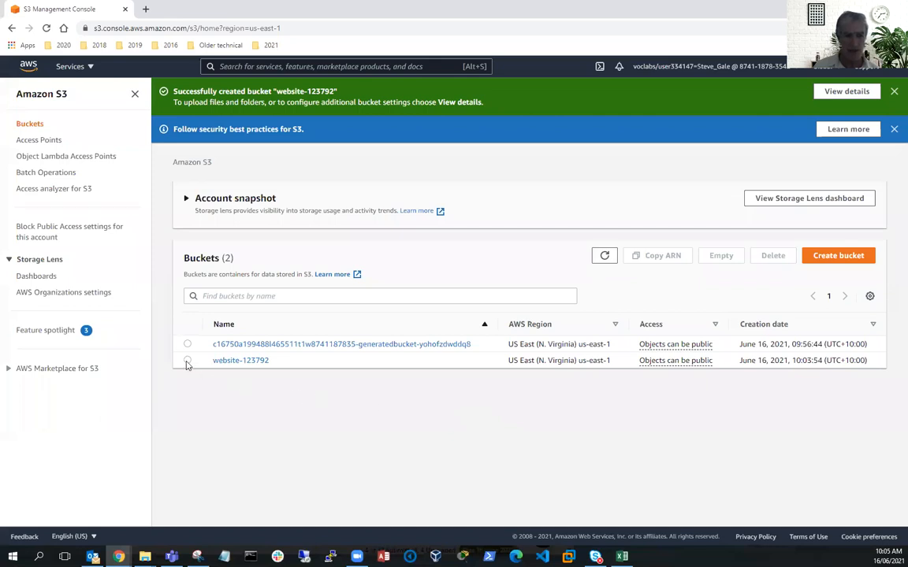
pyautogui.click(187, 359)
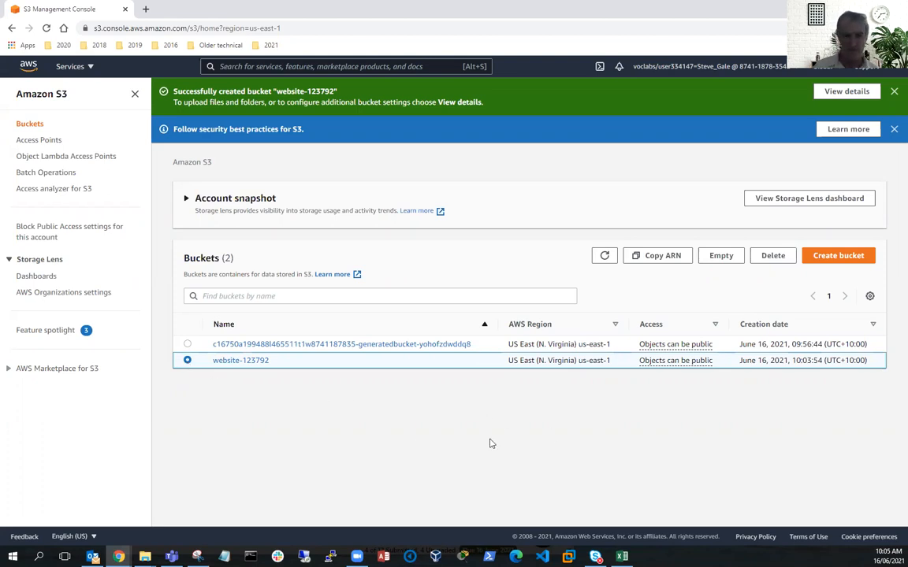
pyautogui.click(240, 359)
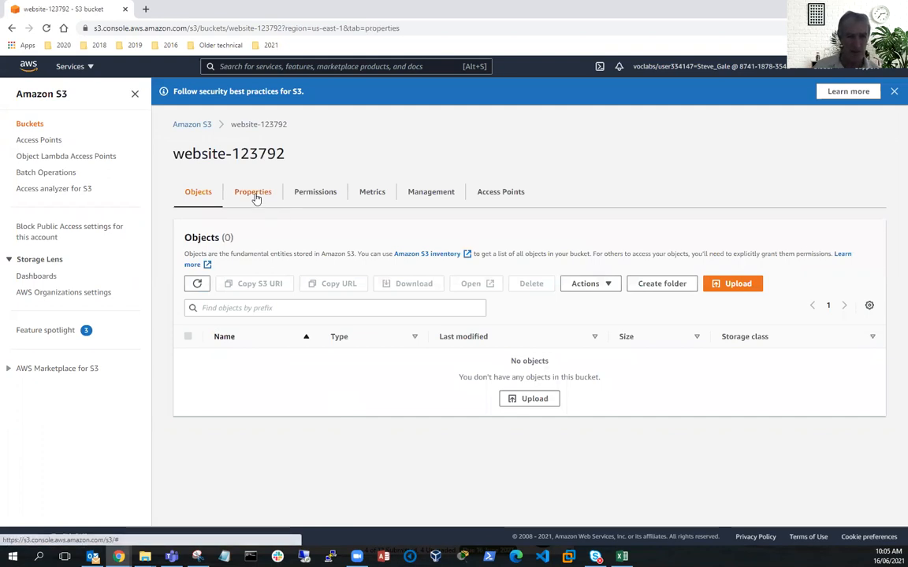
pyautogui.click(252, 193)
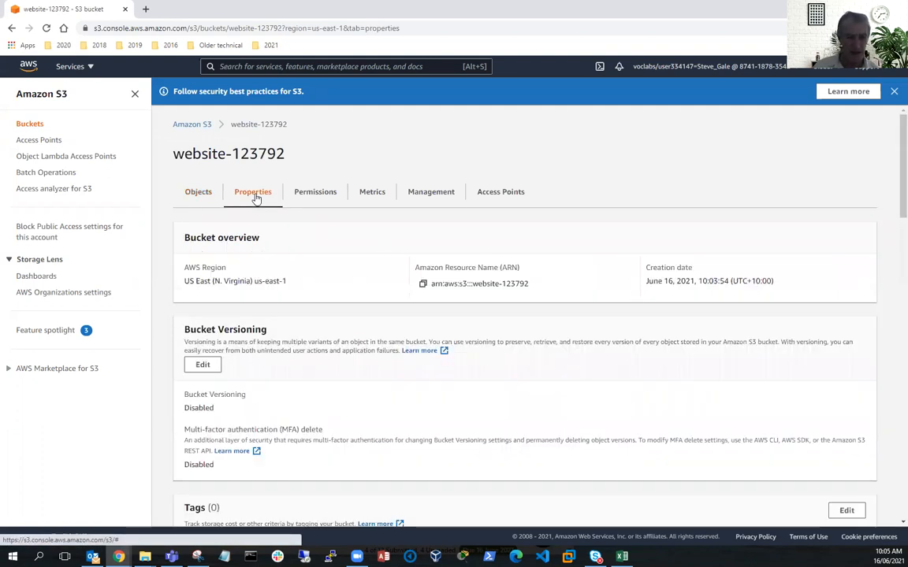
pyautogui.scroll(-3)
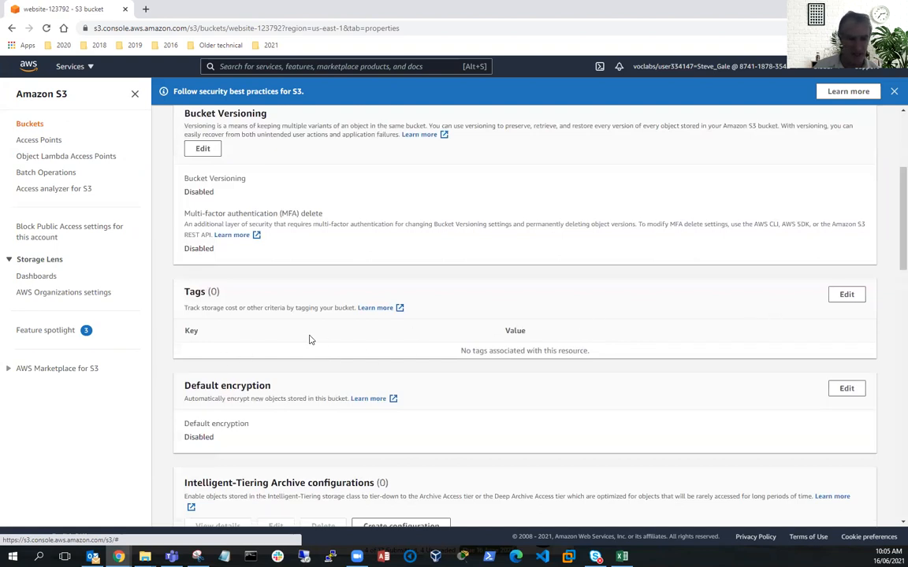
pyautogui.moveTo(818, 342)
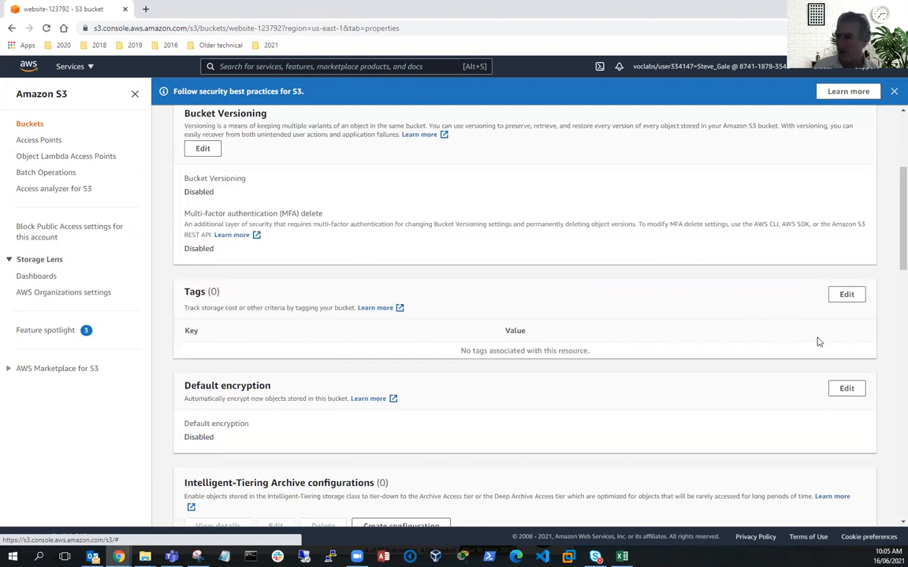
# Add a bucket tag with key Department and value Marketing and save it.
pyautogui.click(846, 294)
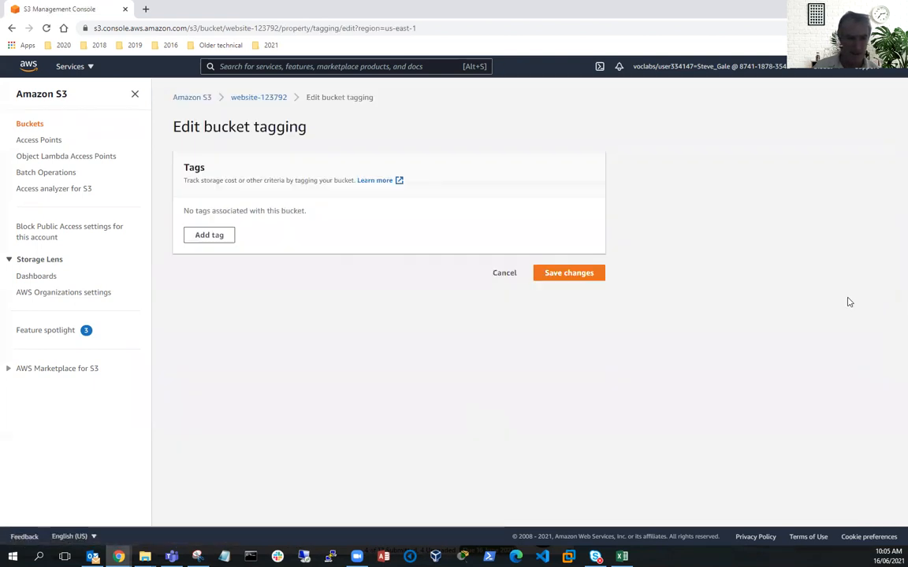
pyautogui.click(208, 235)
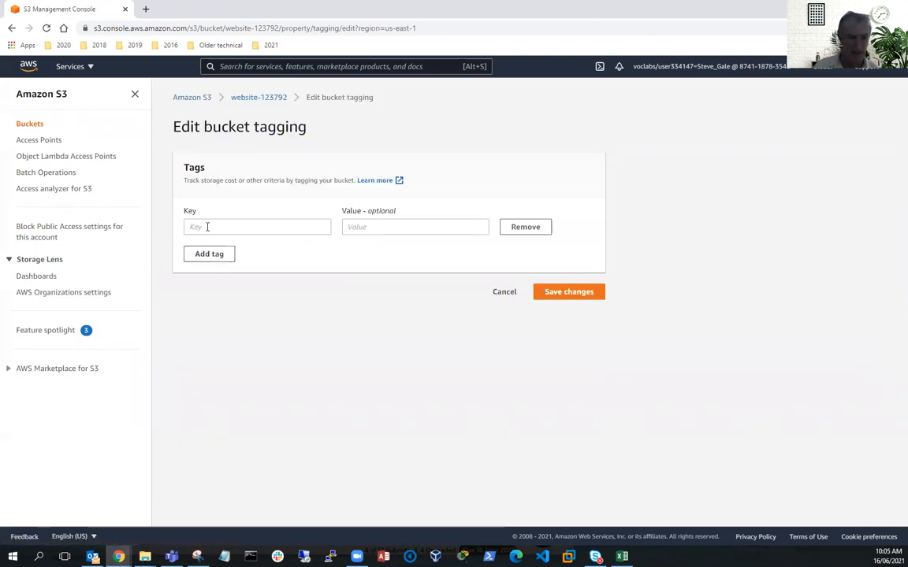
pyautogui.click(256, 227)
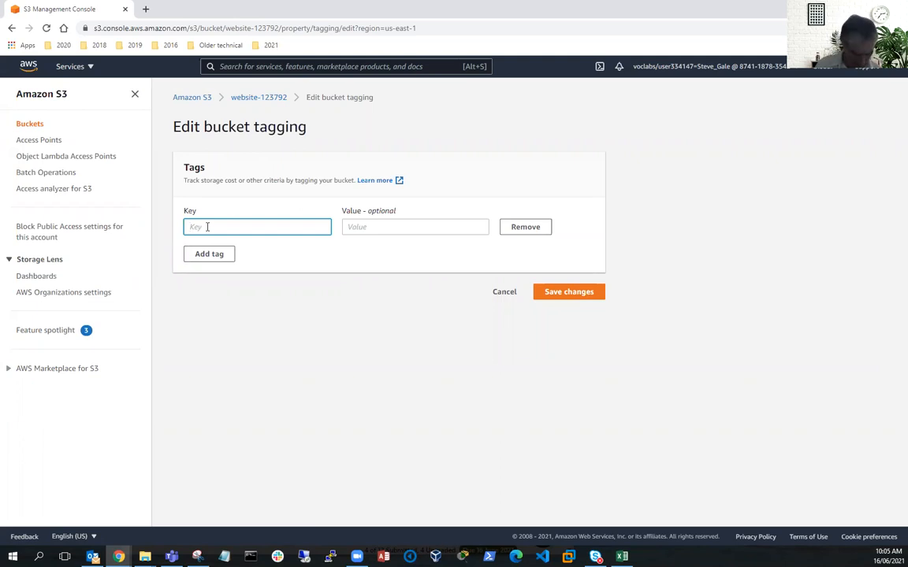
pyautogui.write('Department')
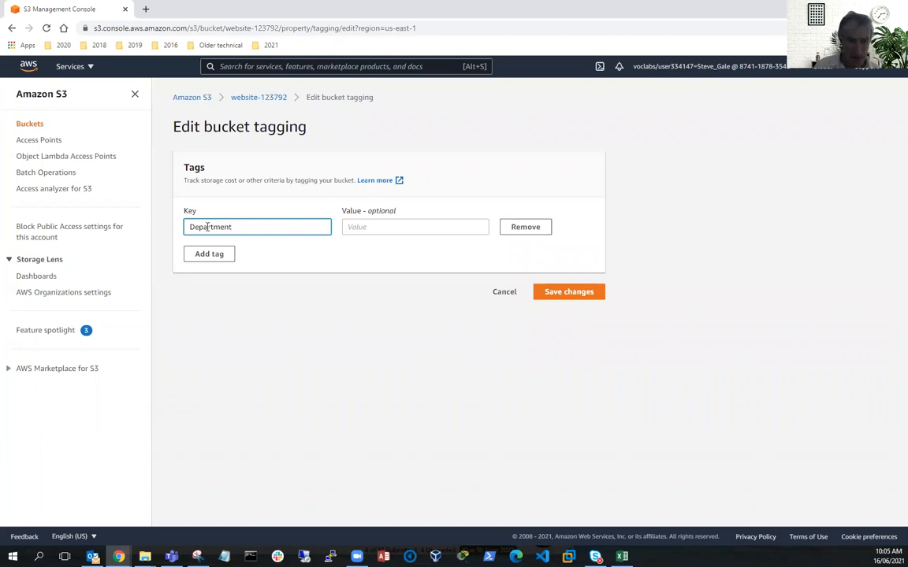
pyautogui.click(416, 227)
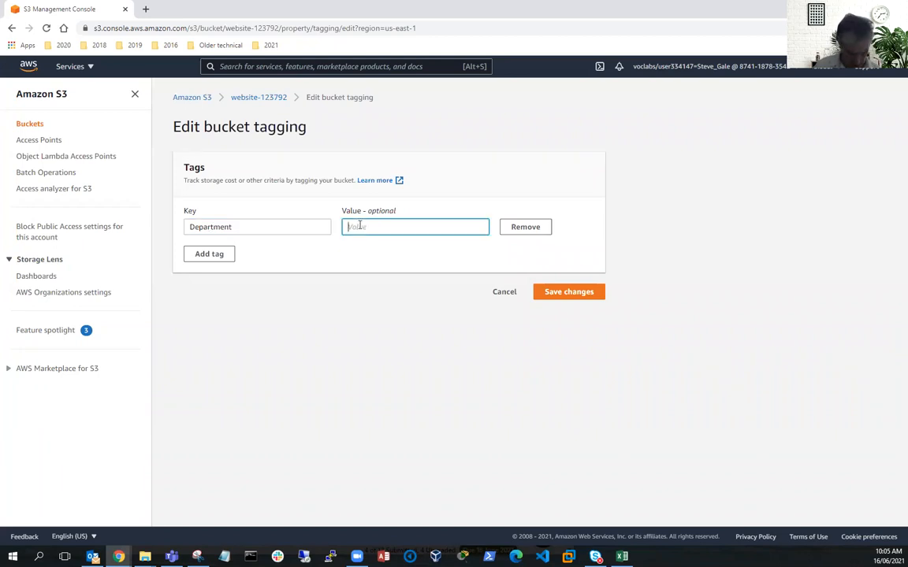
pyautogui.write('Marketing')
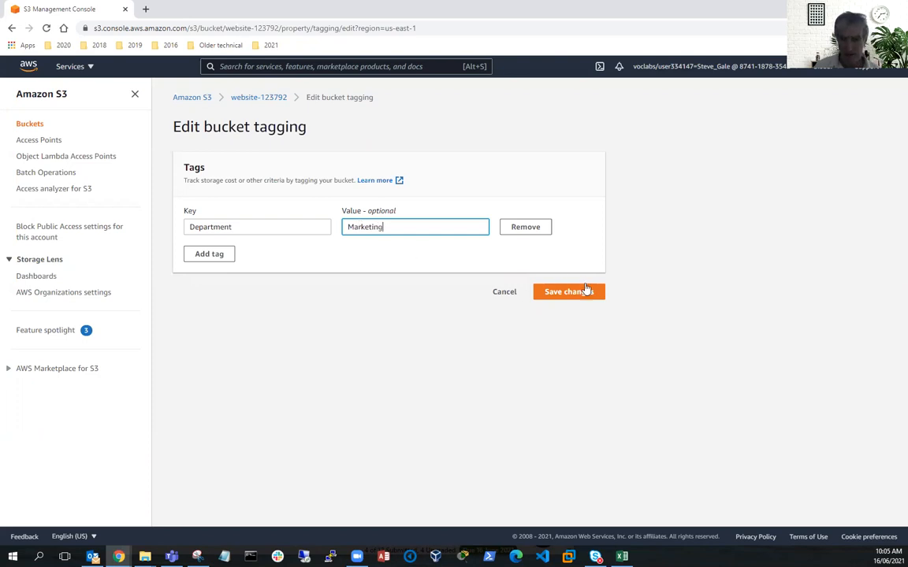
pyautogui.click(567, 292)
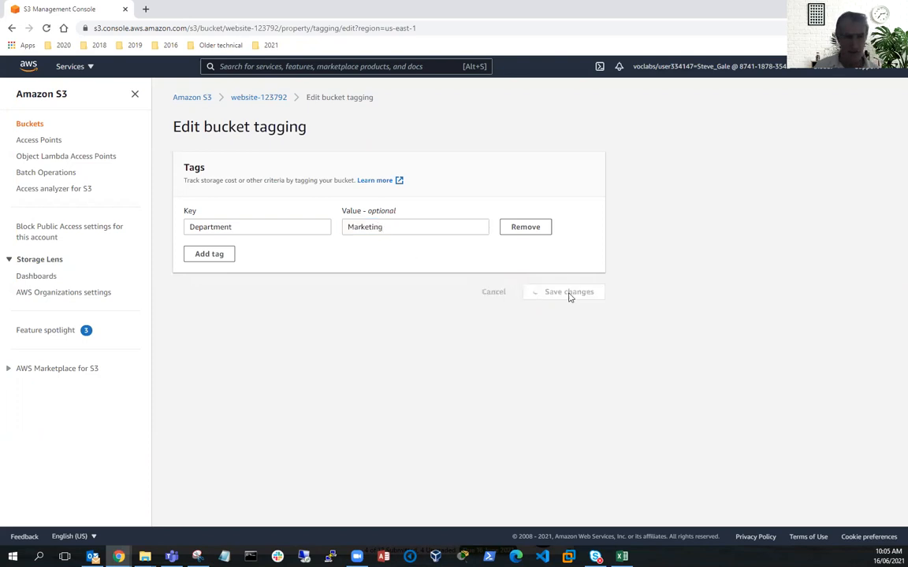
# Scroll the bucket properties to the disabled Static website hosting section and start editing it.
pyautogui.click(567, 292)
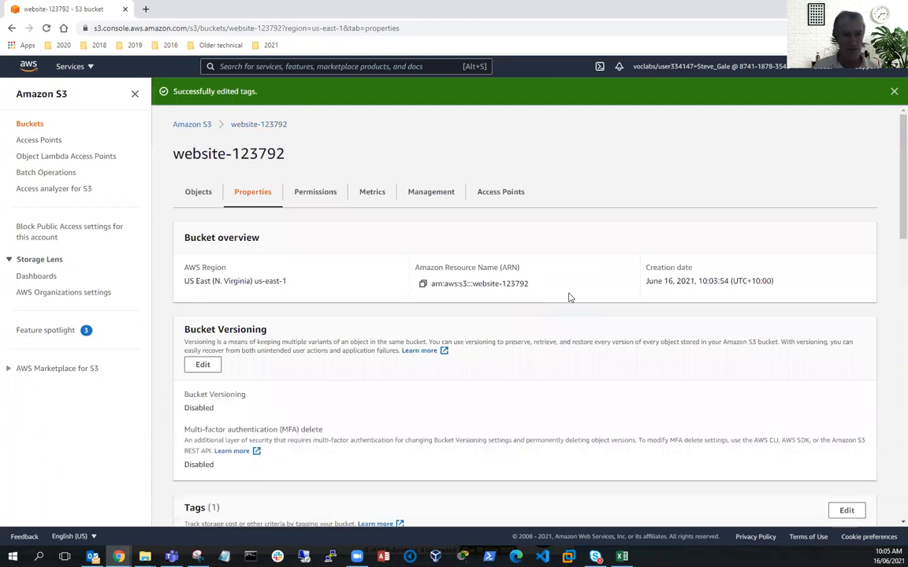
pyautogui.scroll(-3)
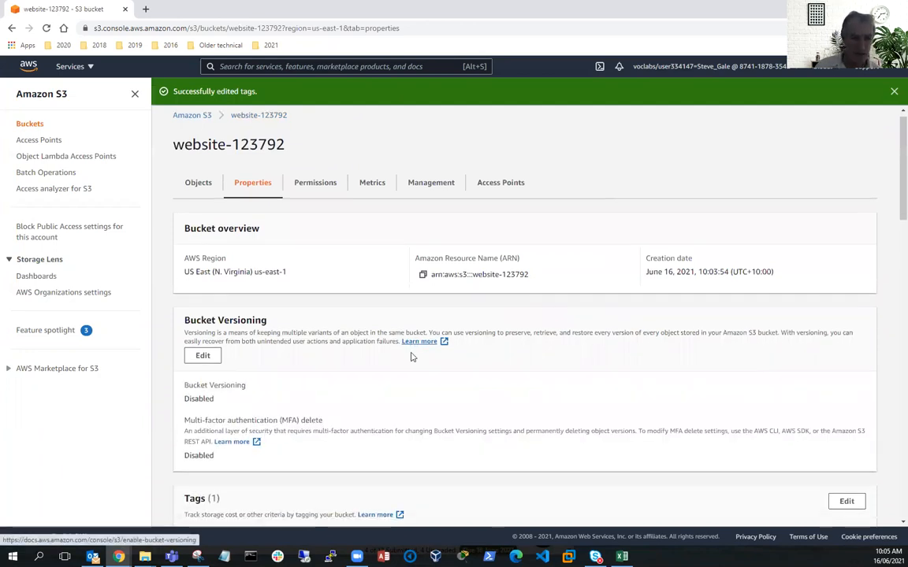
pyautogui.scroll(-3)
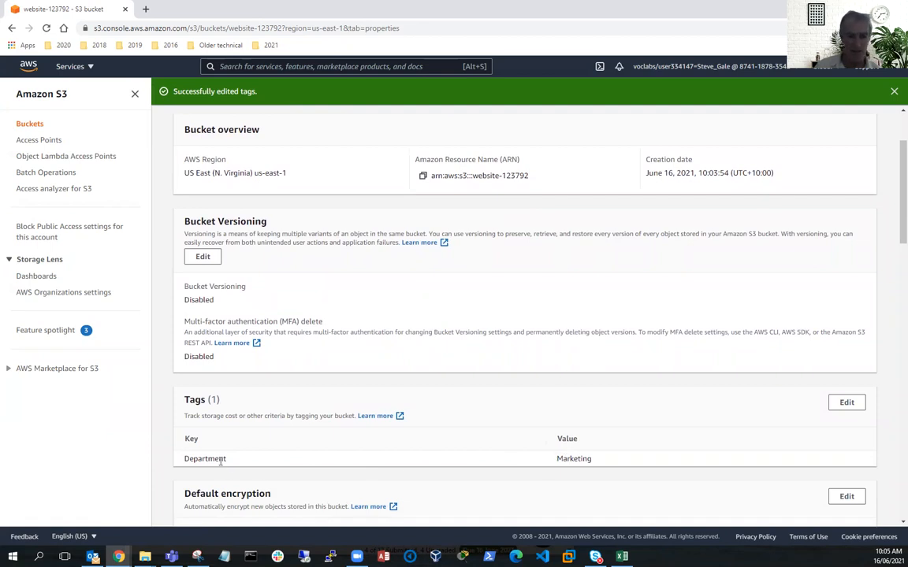
pyautogui.moveTo(489, 403)
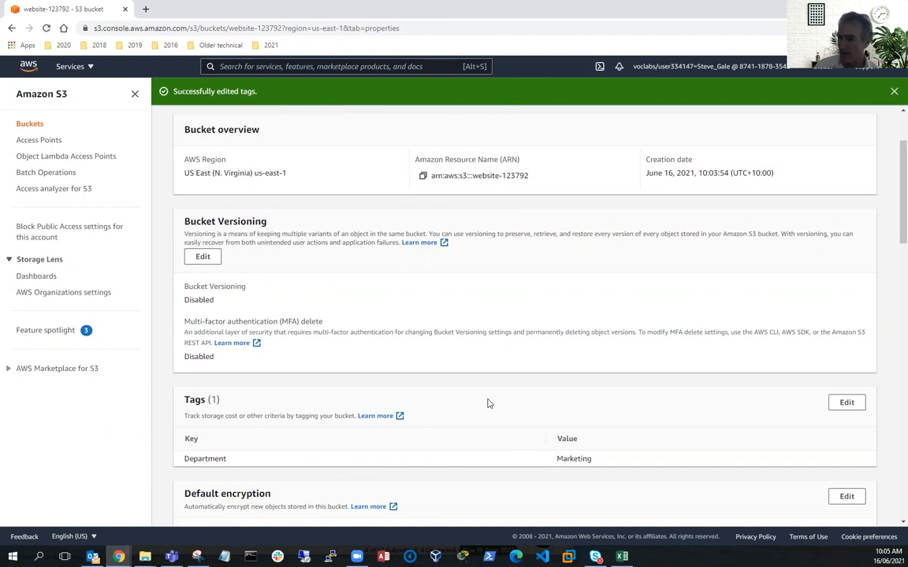
pyautogui.scroll(-3)
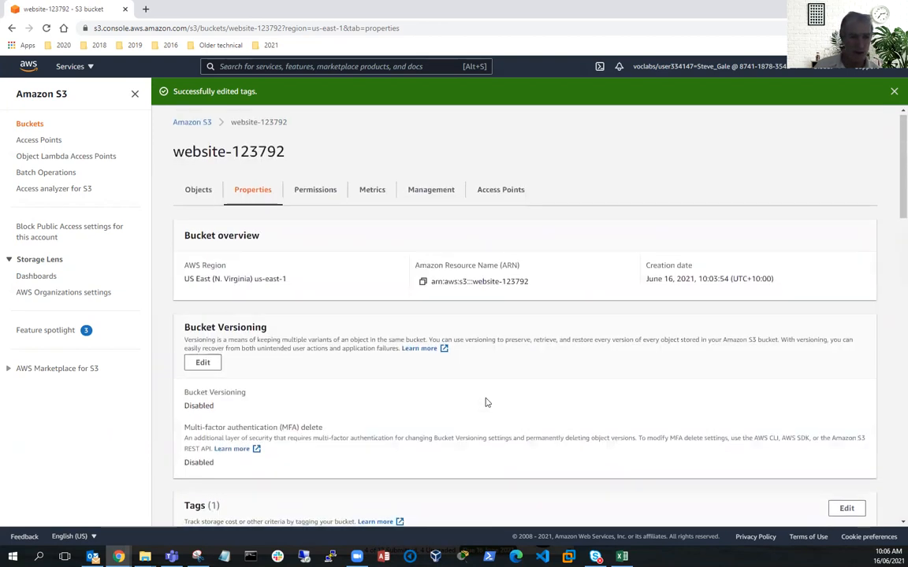
pyautogui.scroll(-3)
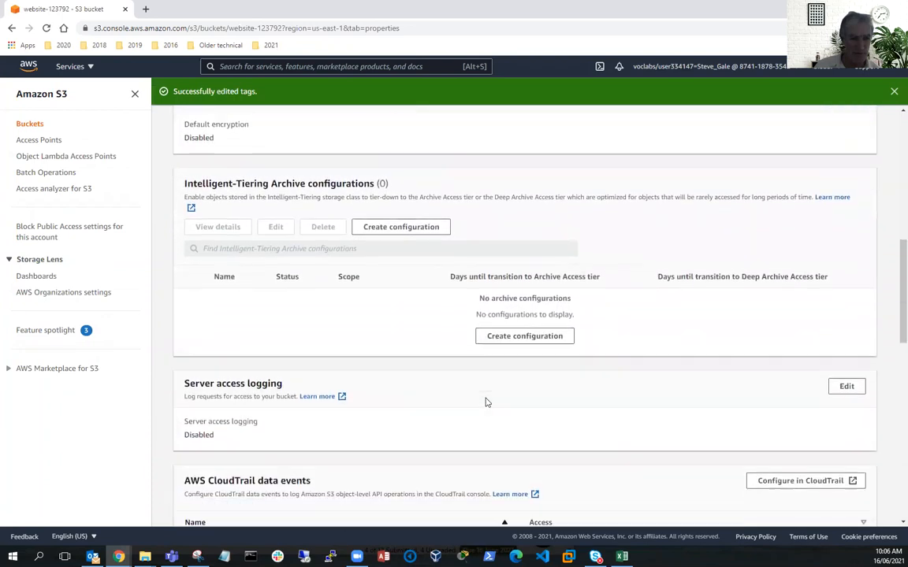
pyautogui.scroll(-3)
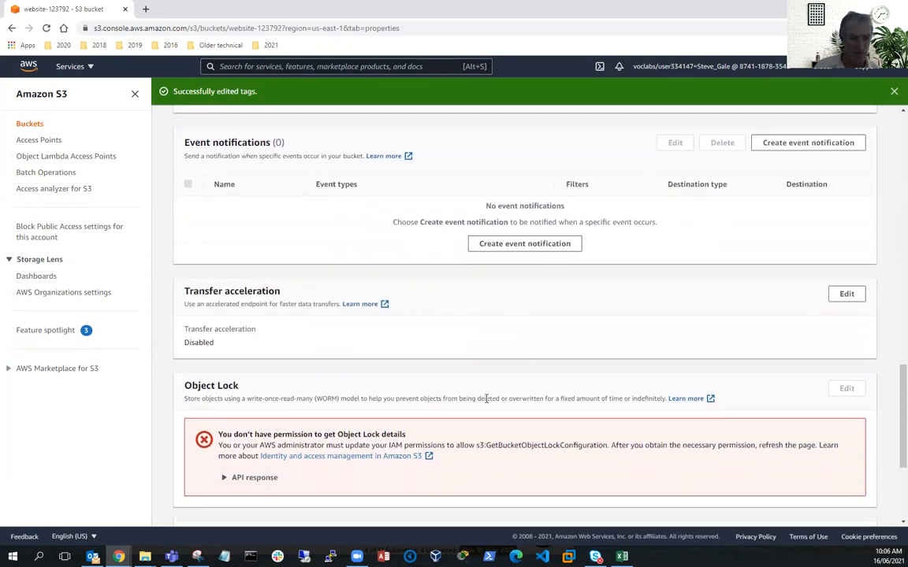
pyautogui.scroll(-3)
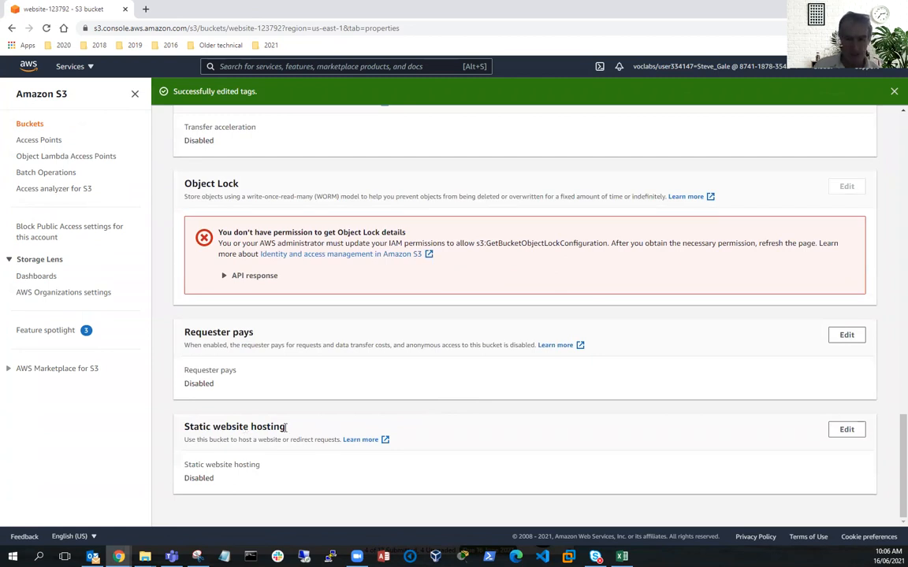
pyautogui.click(846, 428)
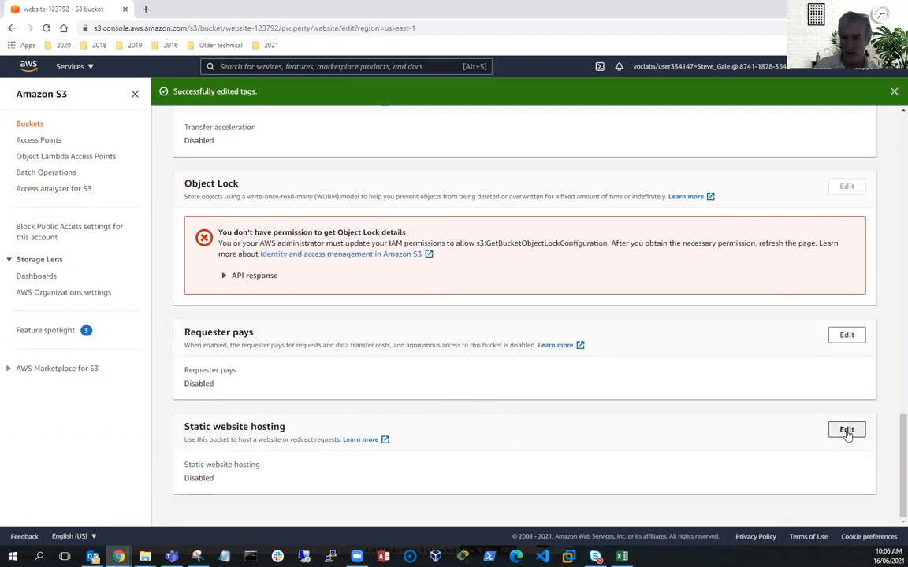
# Enable static website hosting with index.html as index document and error.html as error document.
pyautogui.click(846, 428)
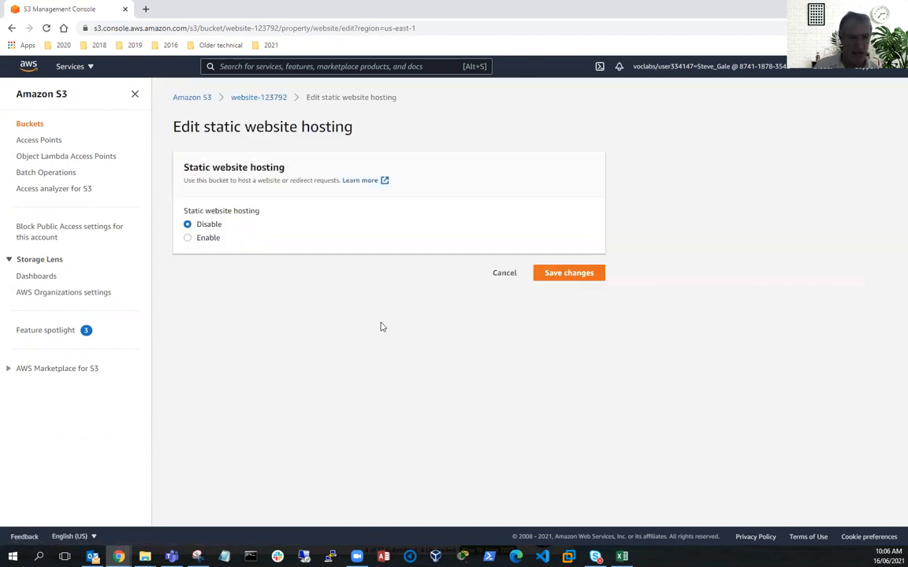
pyautogui.click(187, 236)
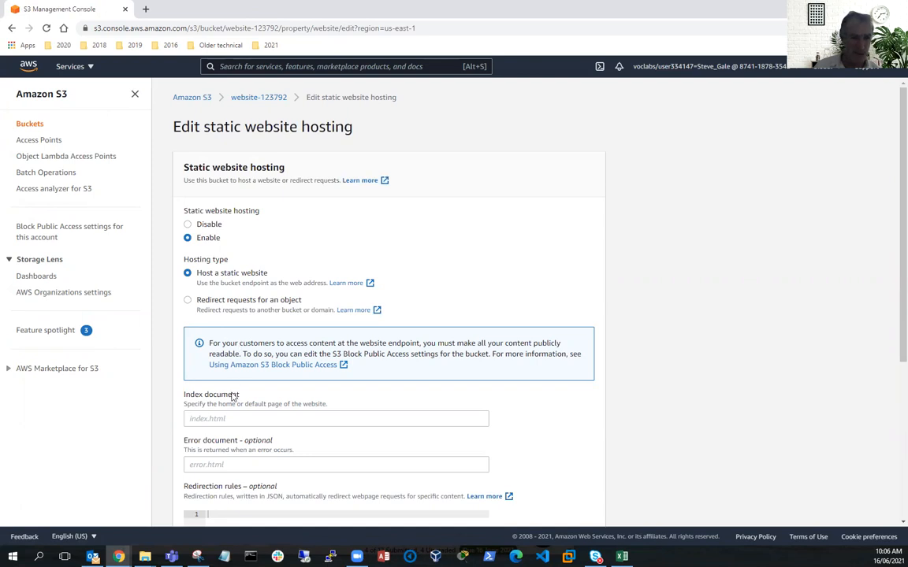
pyautogui.click(336, 420)
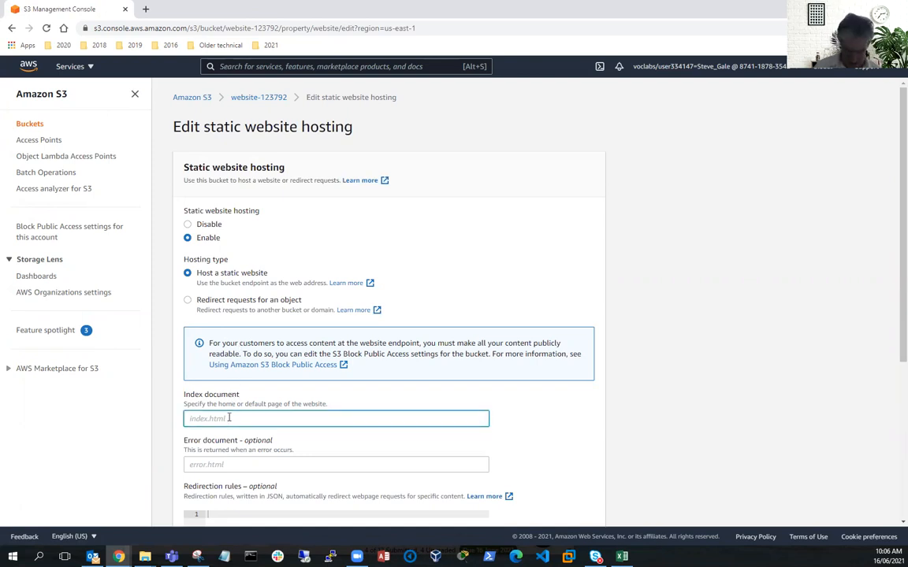
pyautogui.write('index')
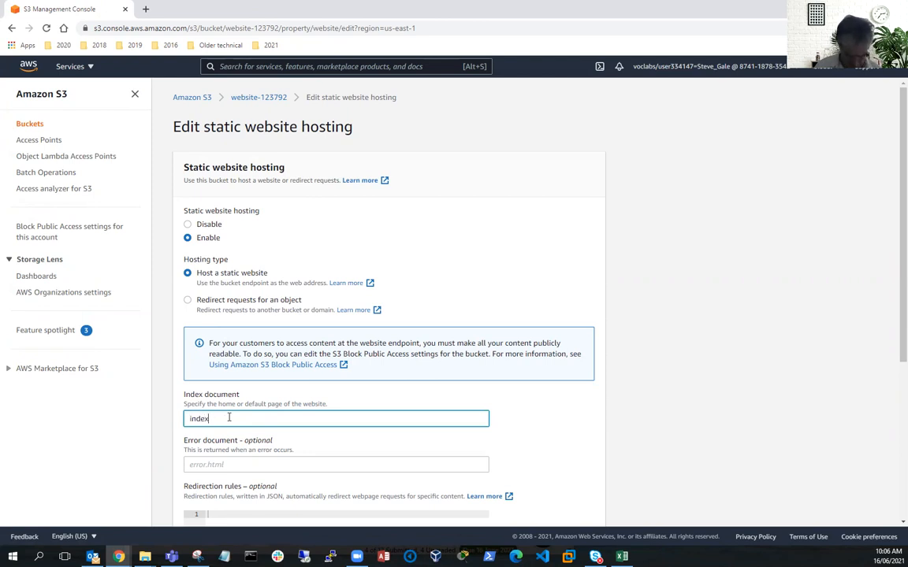
pyautogui.write('.html')
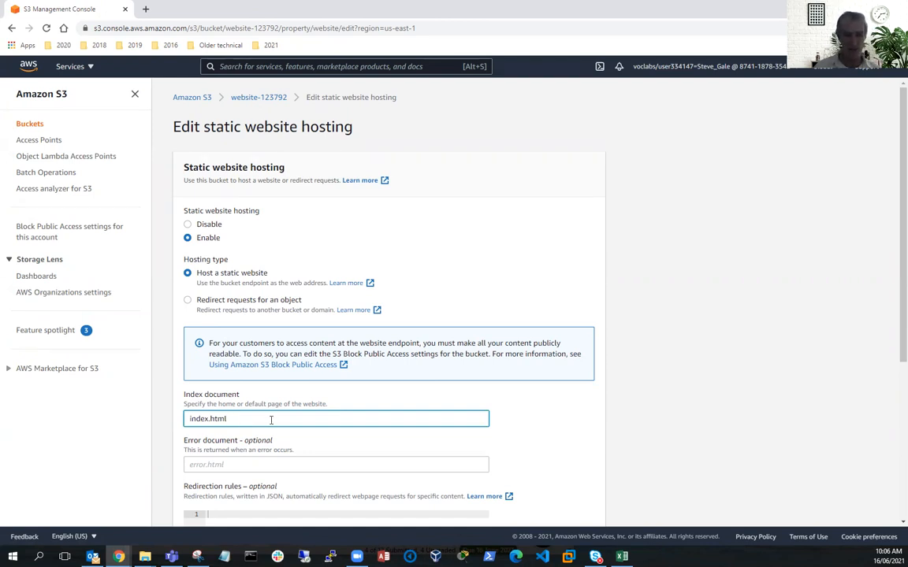
pyautogui.moveTo(654, 438)
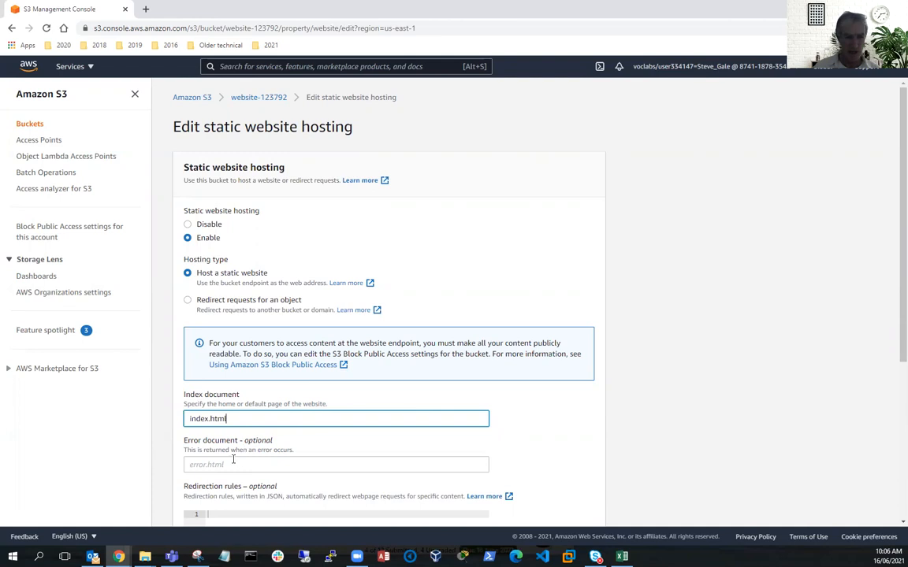
pyautogui.write('error.html')
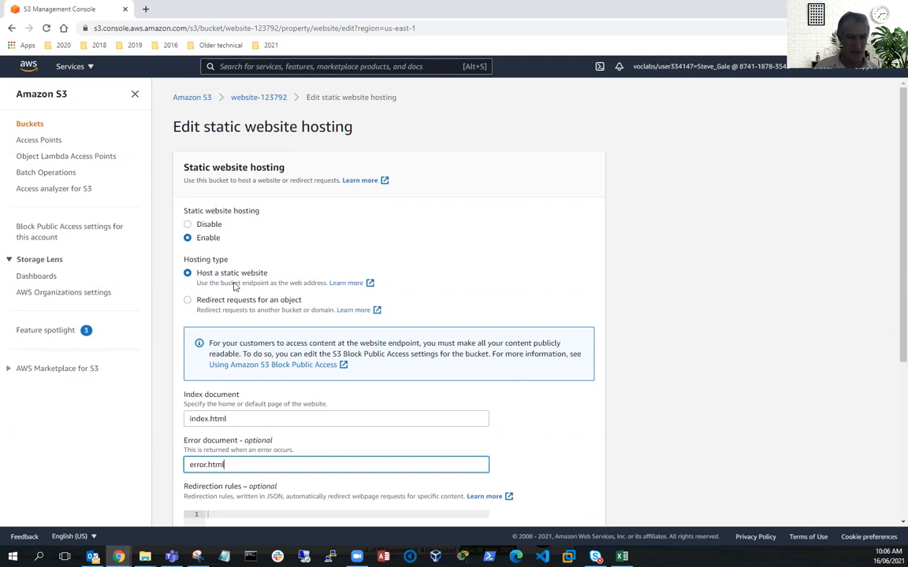
# Save the static website hosting settings.
pyautogui.scroll(-3)
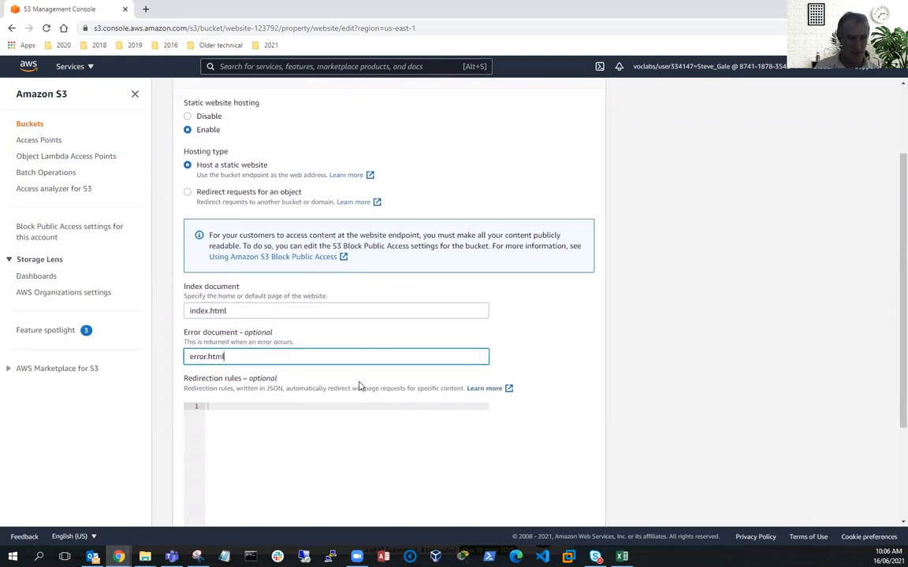
pyautogui.scroll(-3)
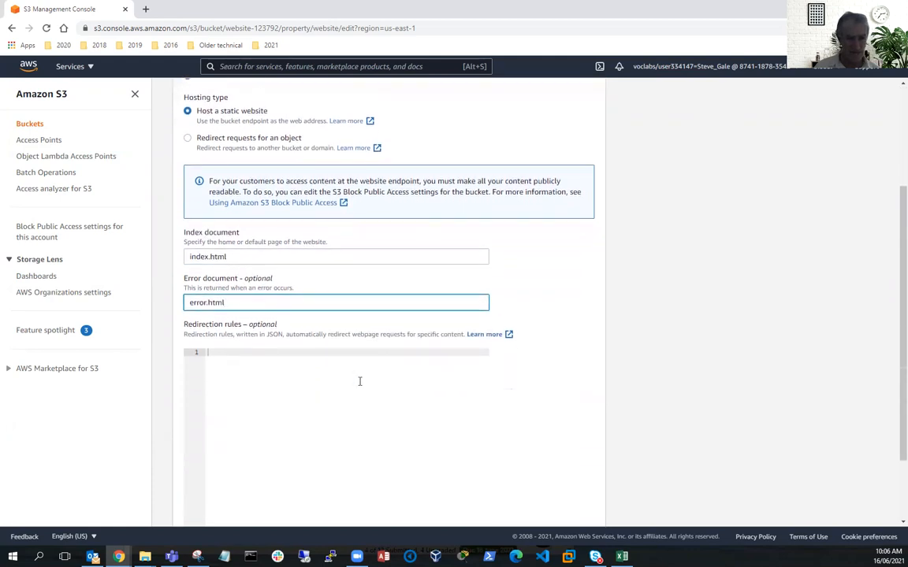
pyautogui.scroll(-3)
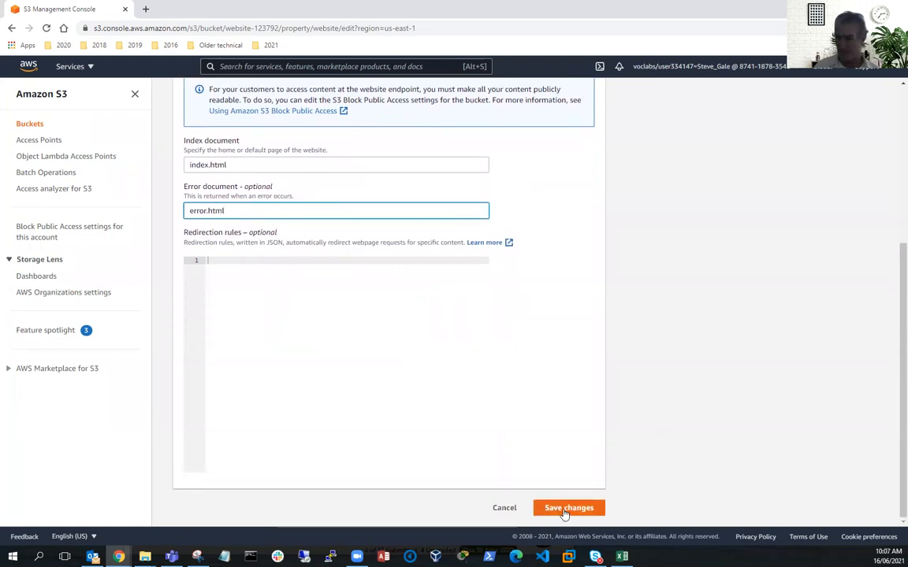
pyautogui.click(568, 508)
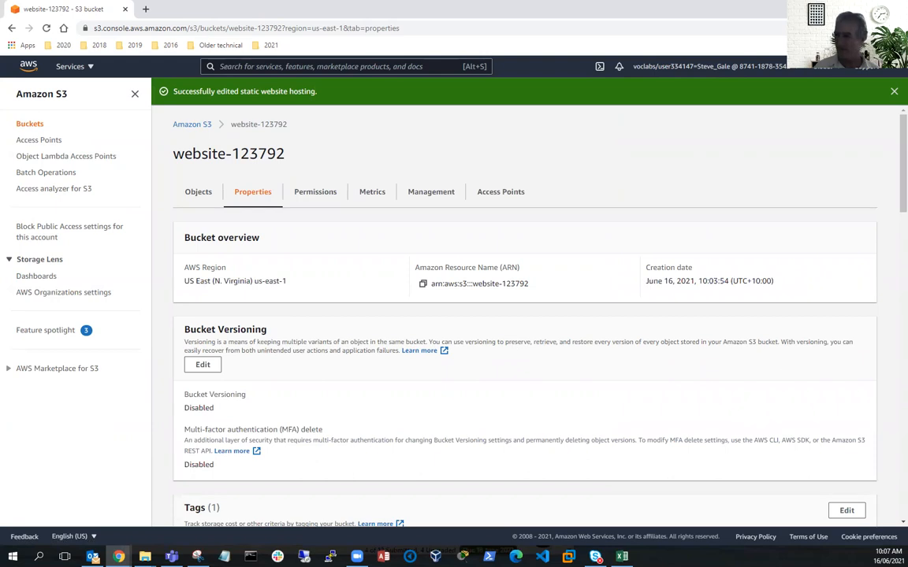
# Scroll the Properties tab to the bucket website endpoint under Static website hosting.
pyautogui.scroll(-3)
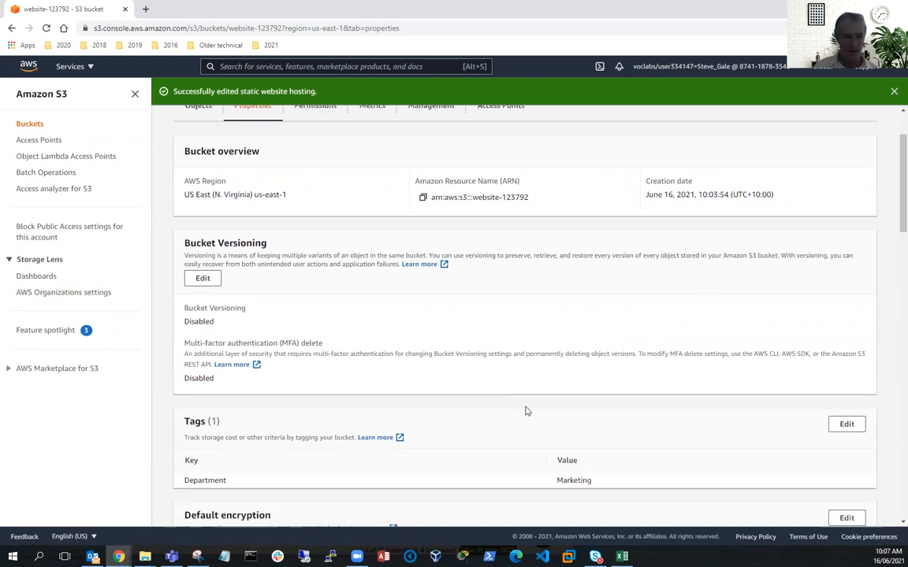
pyautogui.scroll(-3)
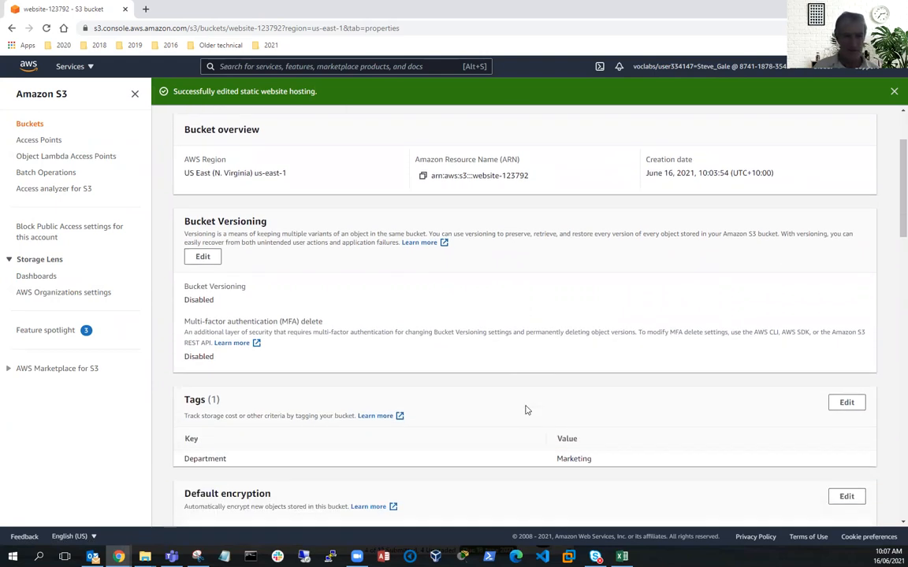
pyautogui.scroll(-3)
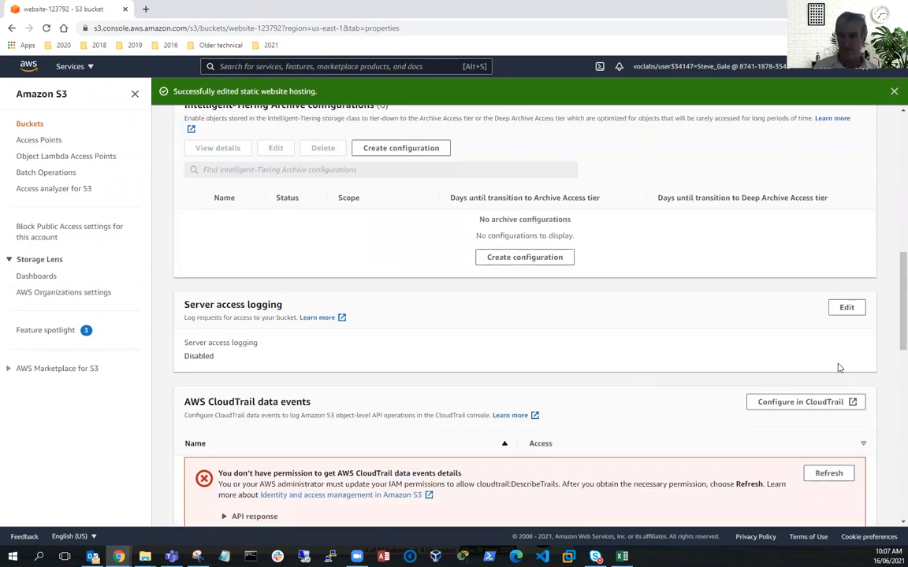
pyautogui.moveTo(675, 363)
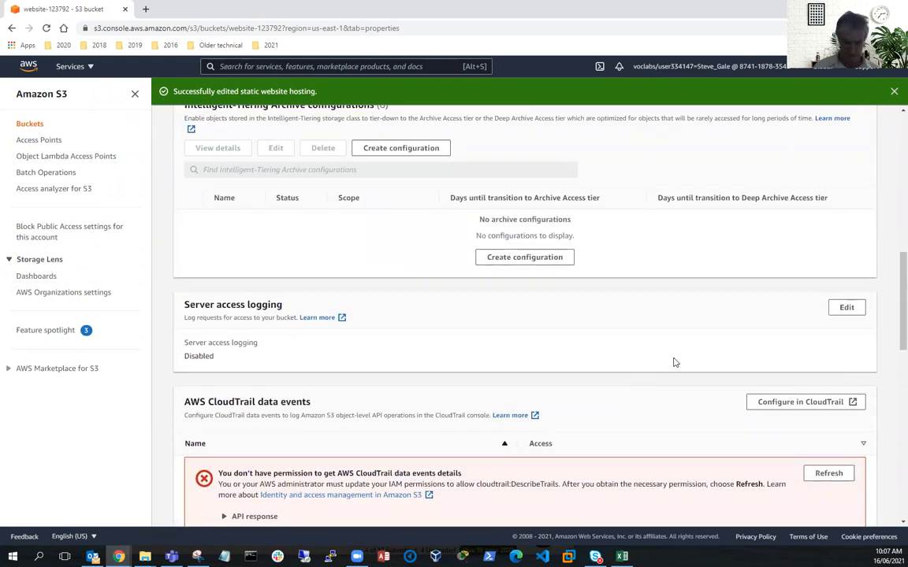
pyautogui.scroll(3)
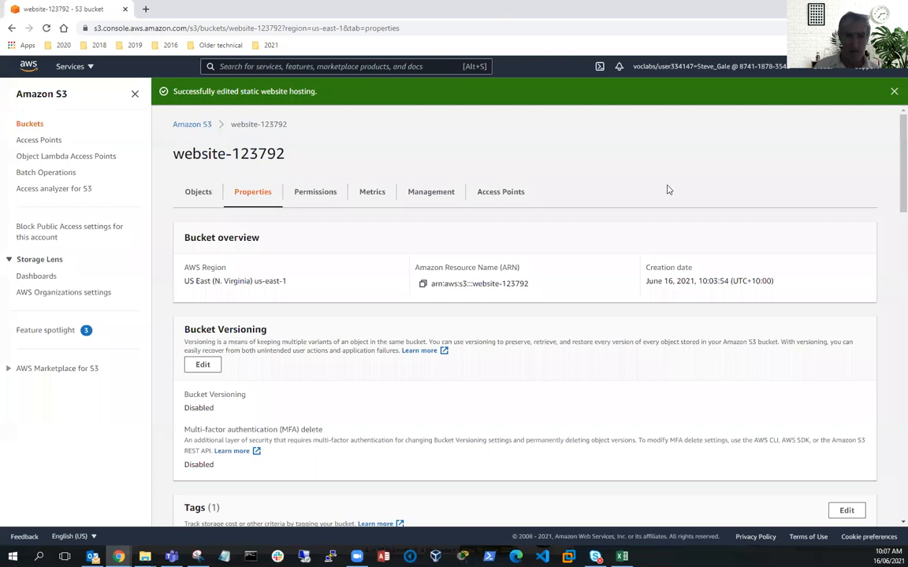
pyautogui.scroll(-3)
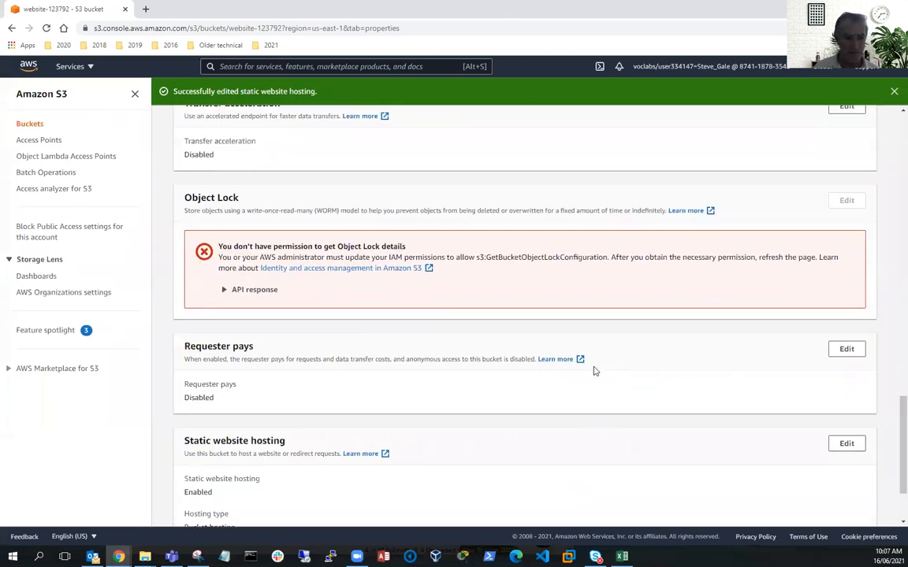
pyautogui.scroll(-3)
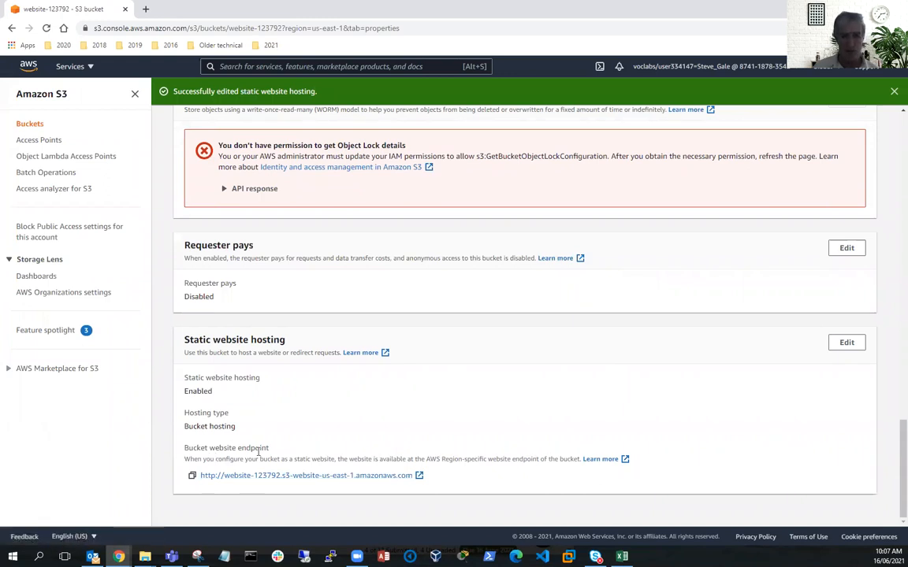
pyautogui.moveTo(208, 481)
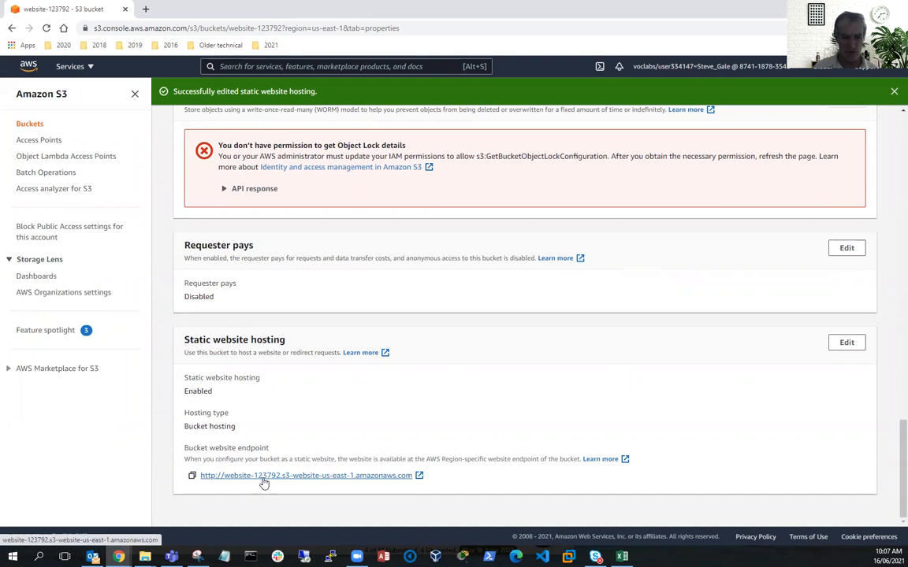
pyautogui.moveTo(277, 482)
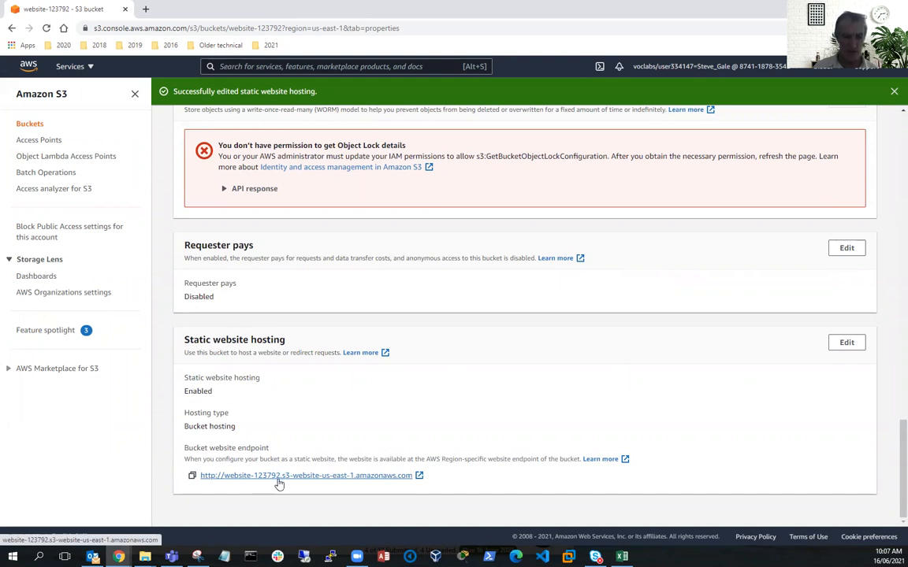
pyautogui.moveTo(252, 494)
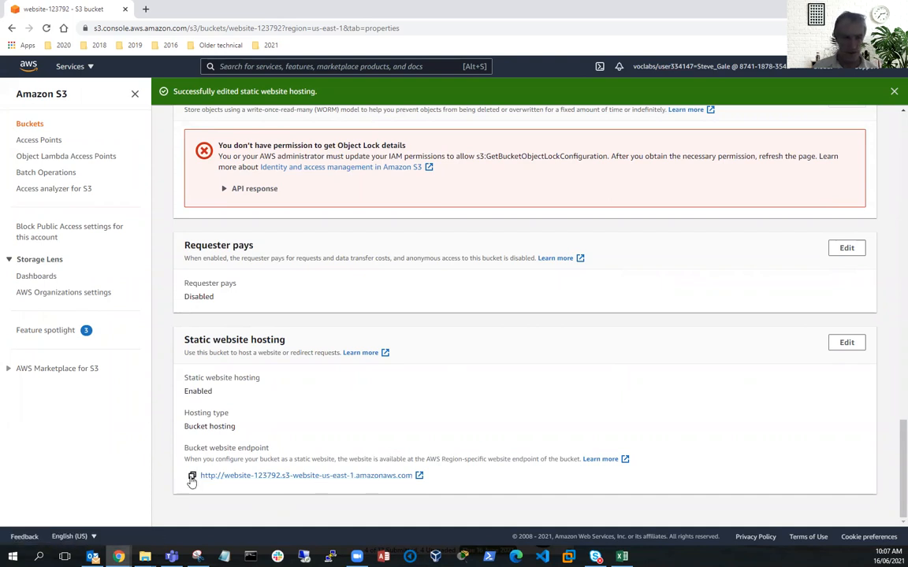
# Visit the copied website endpoint in a new tab, see 403 Forbidden, and return to the S3 console.
pyautogui.click(192, 476)
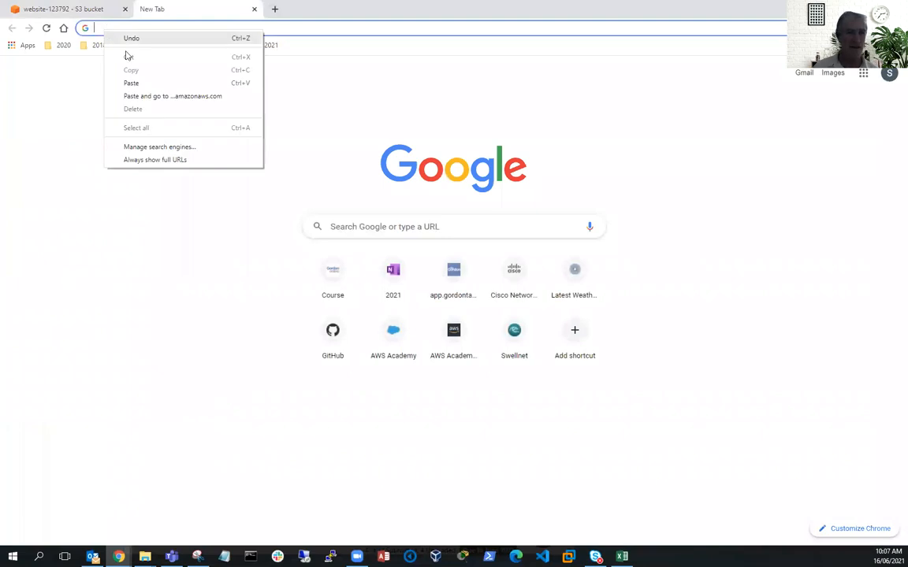
pyautogui.click(173, 96)
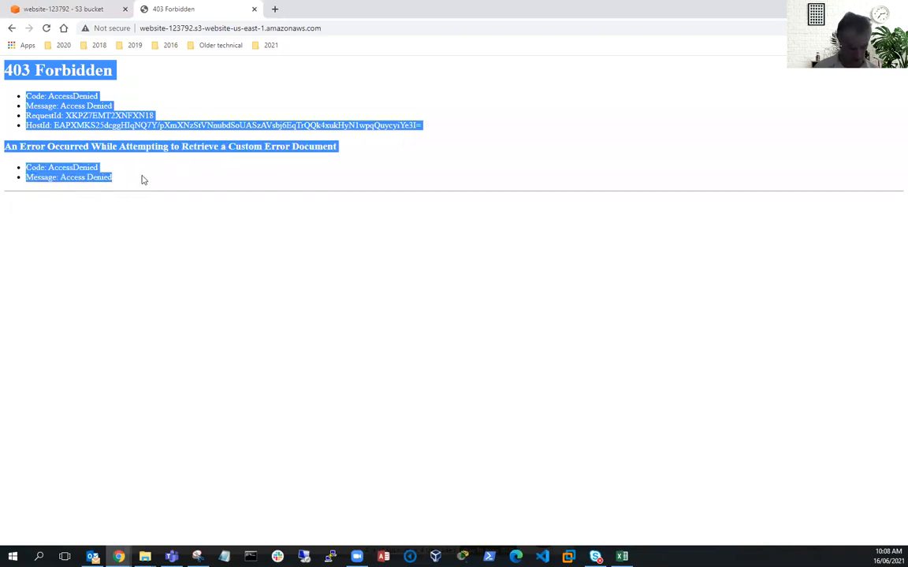
pyautogui.click(442, 298)
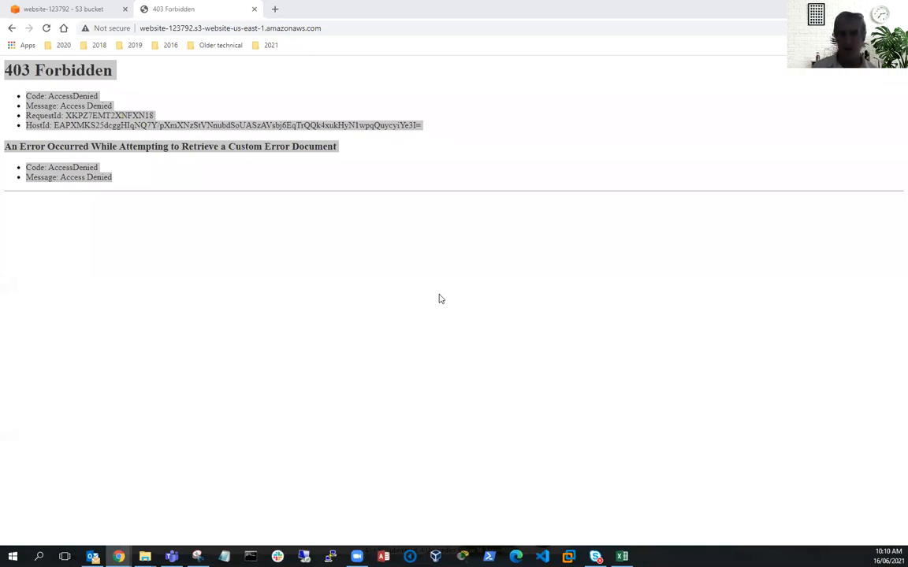
pyautogui.moveTo(206, 119)
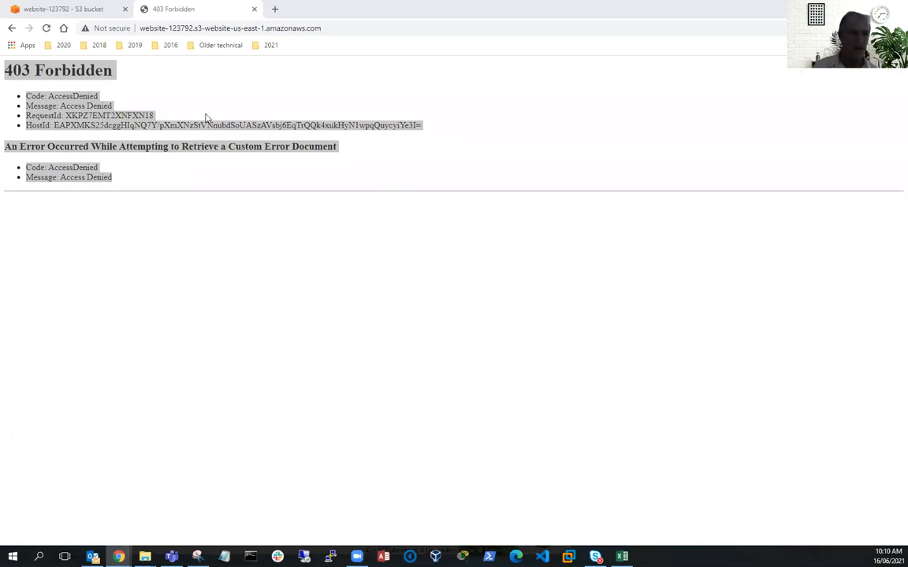
pyautogui.click(60, 9)
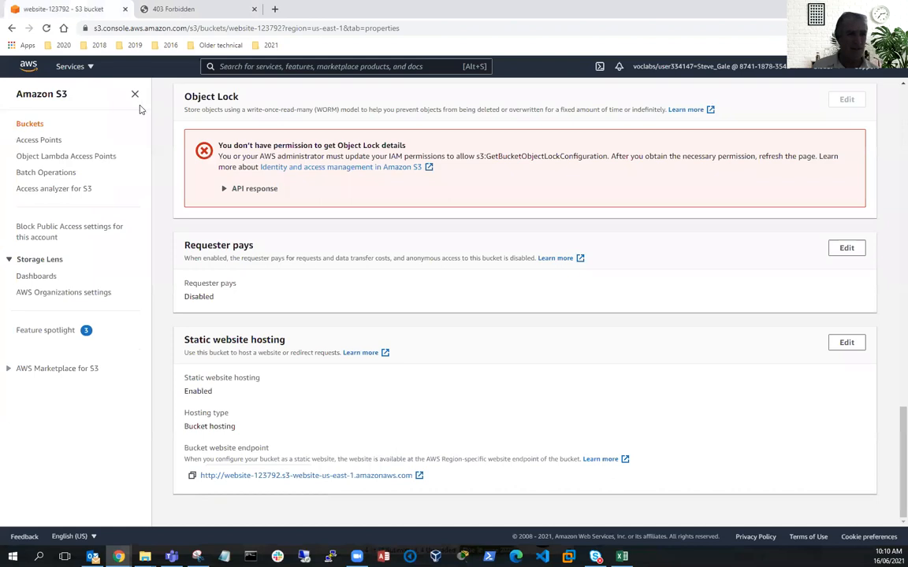
# Open the website-123792 bucket from the bucket list and bring up its Upload page.
pyautogui.click(28, 123)
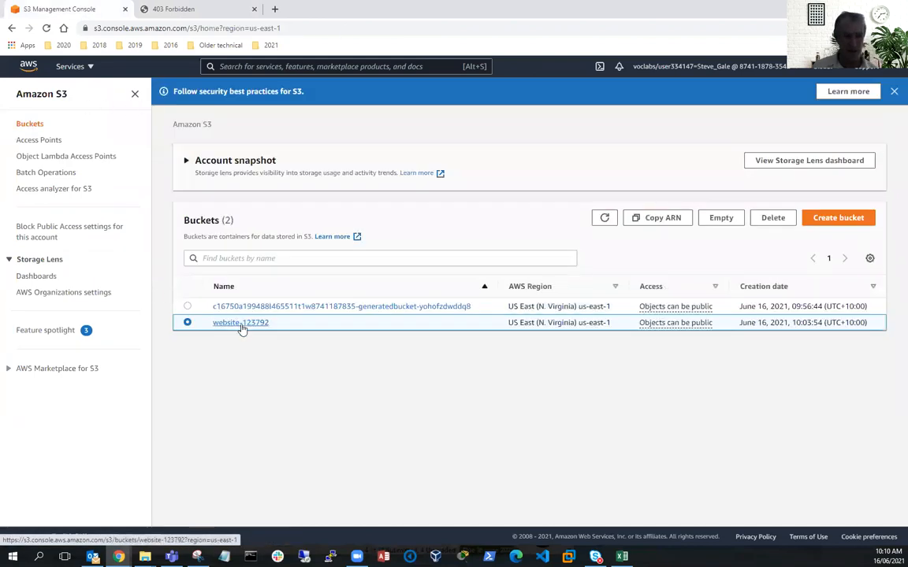
pyautogui.click(240, 322)
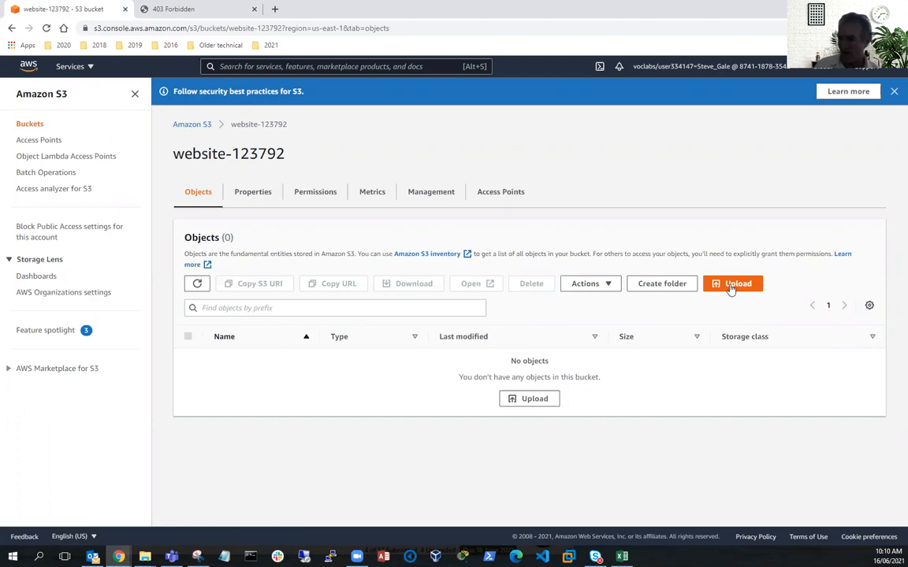
pyautogui.click(732, 283)
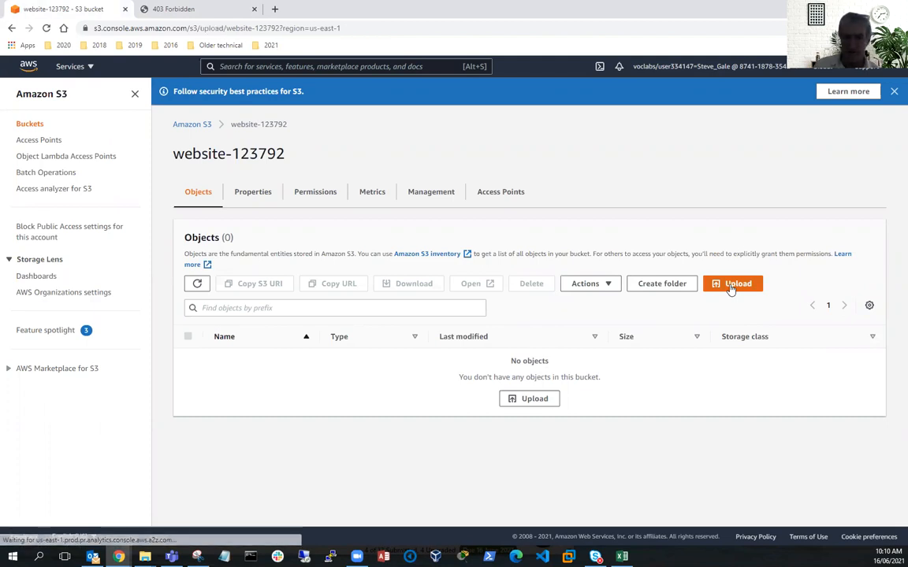
pyautogui.click(731, 284)
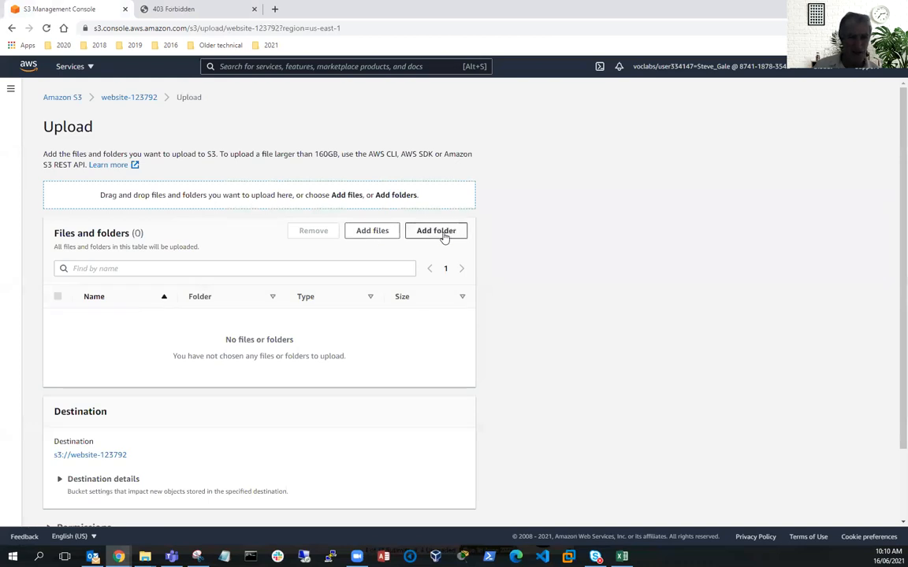
pyautogui.moveTo(372, 230)
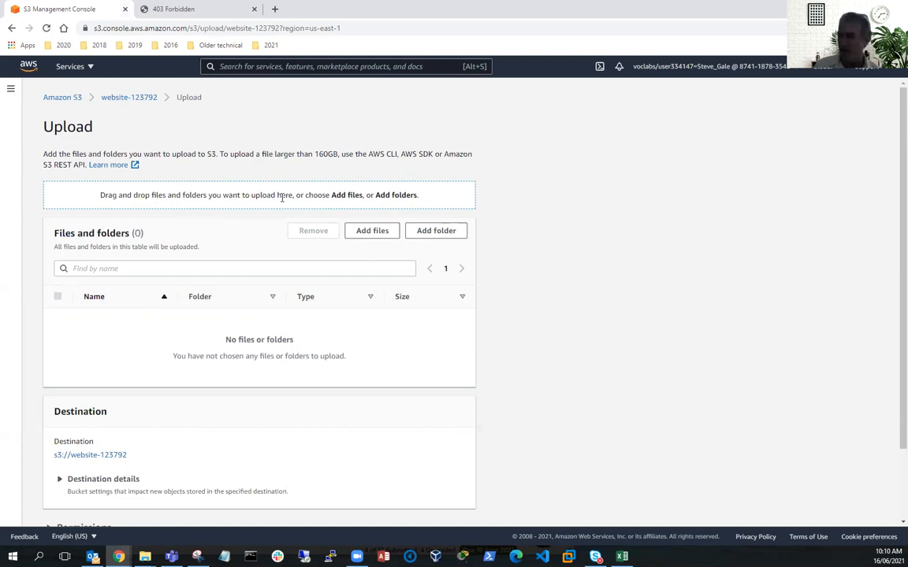
pyautogui.moveTo(282, 199)
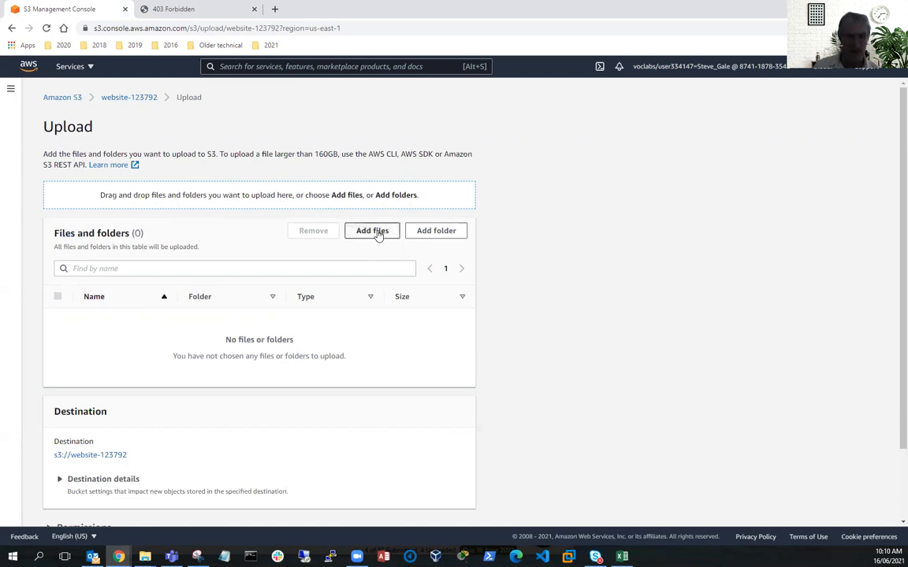
pyautogui.click(372, 230)
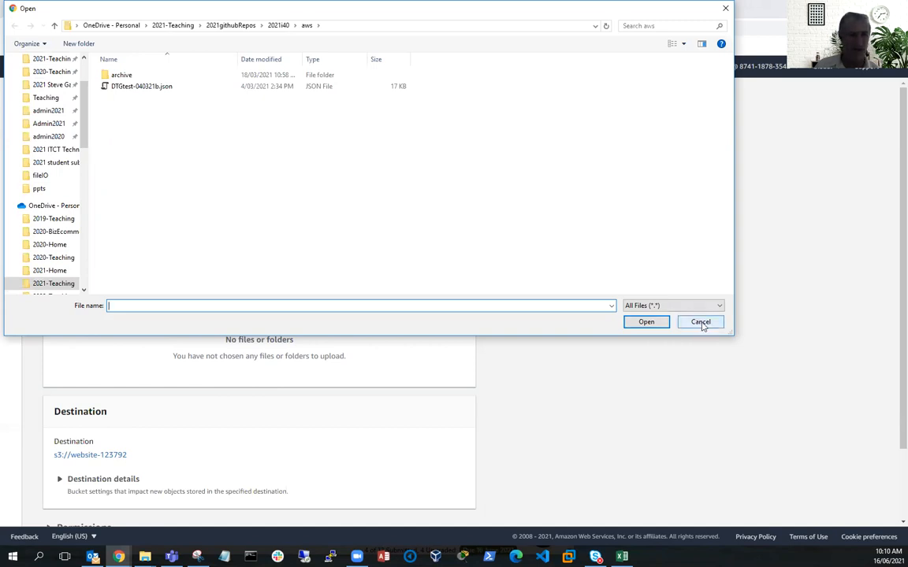
pyautogui.click(700, 322)
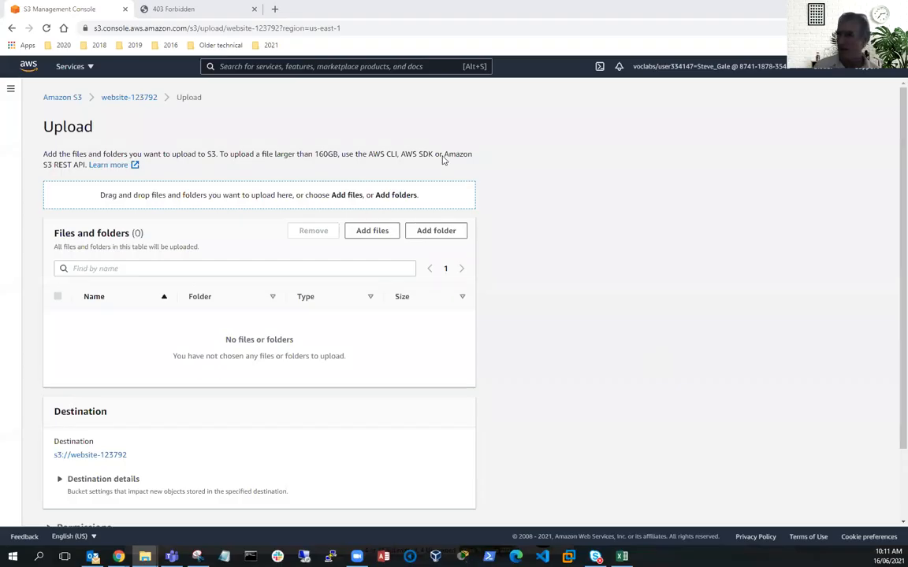
pyautogui.moveTo(447, 56)
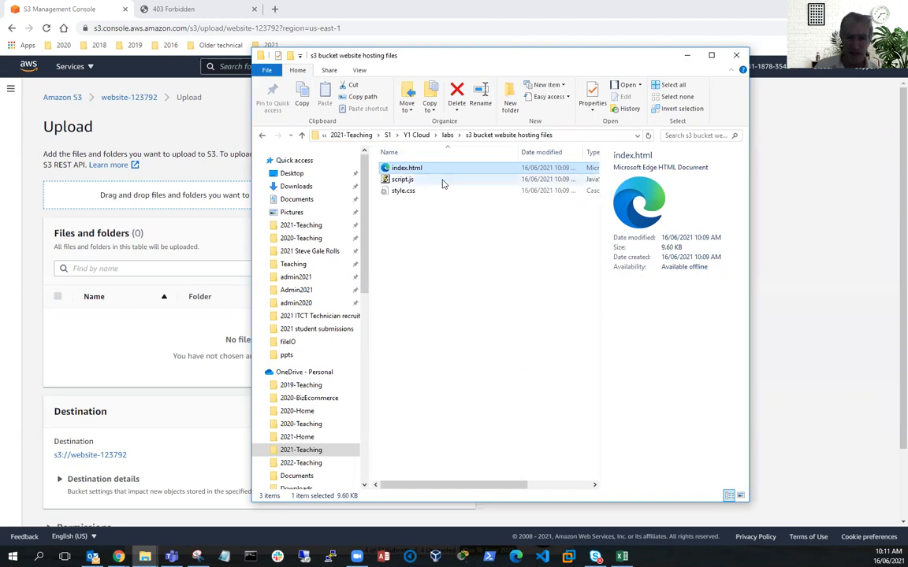
# Drag index.html, script.js and style.css from File Explorer onto the upload area and upload them.
pyautogui.click(402, 180)
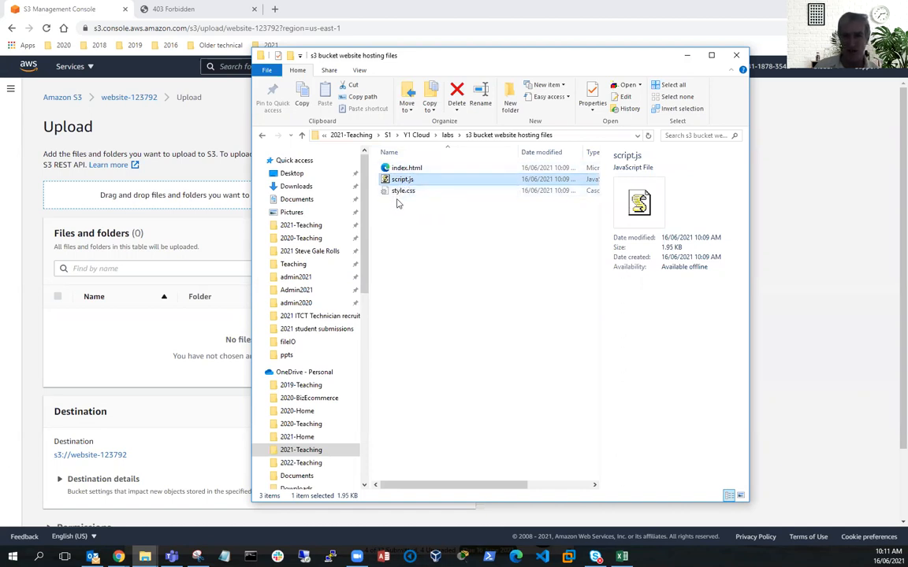
pyautogui.moveTo(408, 181)
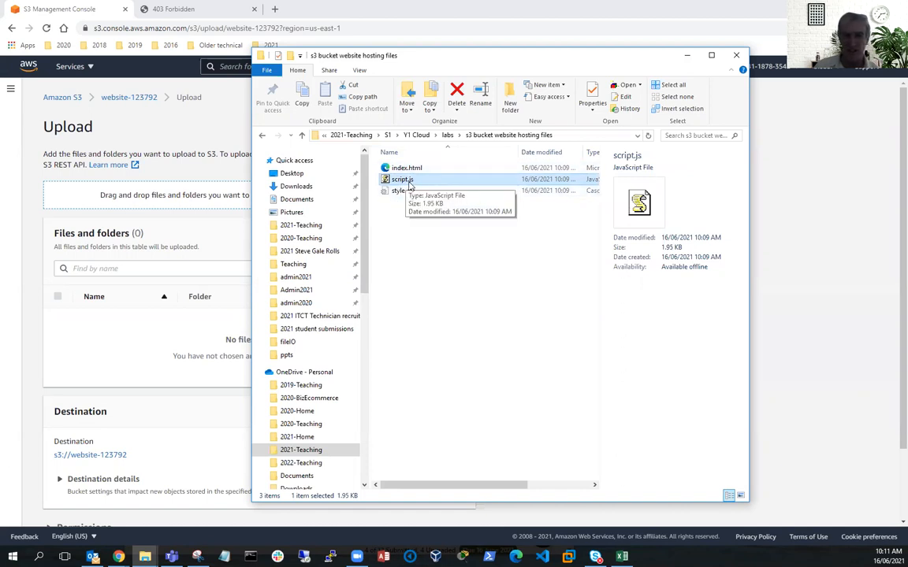
pyautogui.moveTo(421, 184)
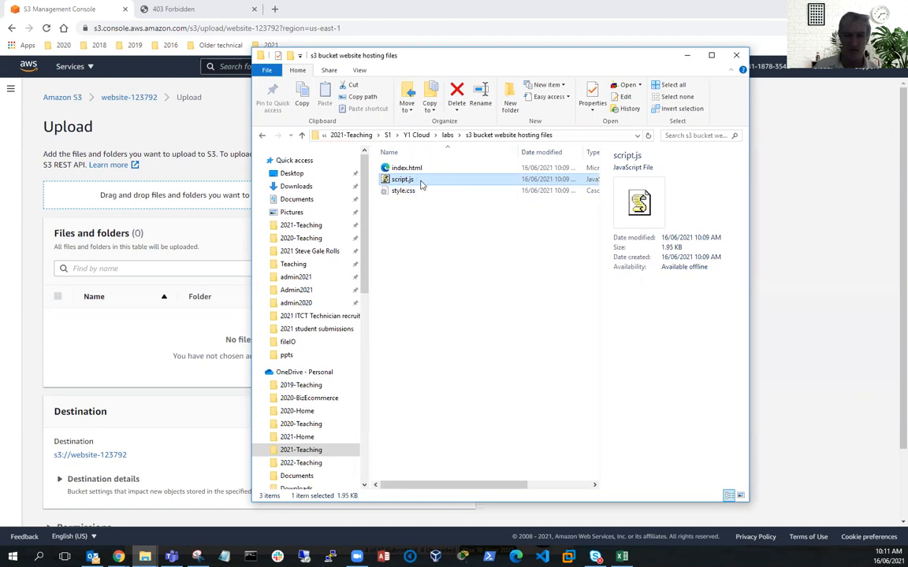
pyautogui.moveTo(417, 201)
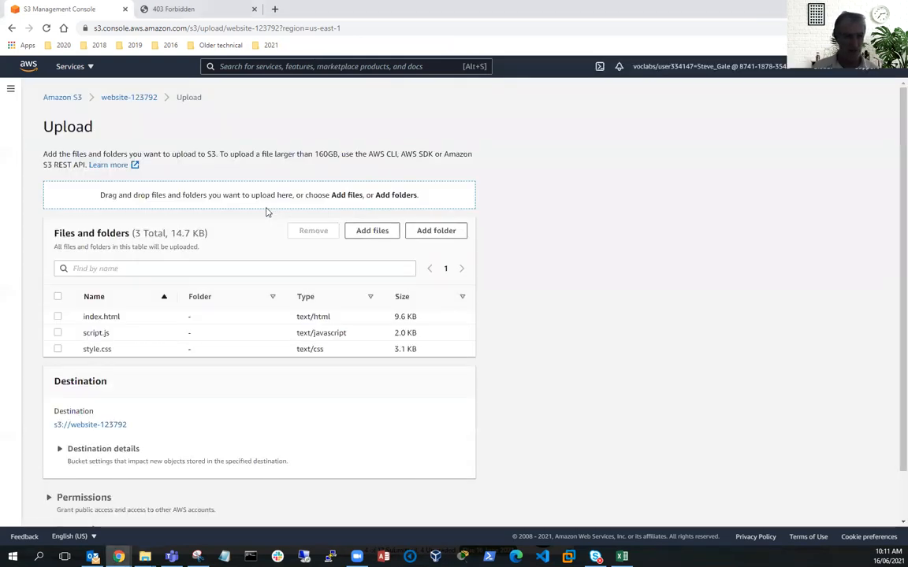
pyautogui.moveTo(618, 279)
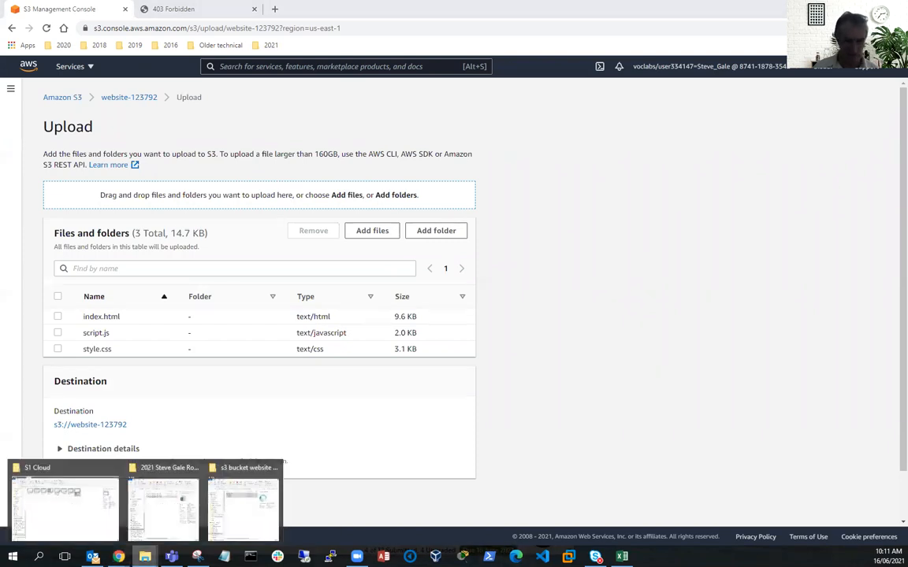
pyautogui.click(243, 505)
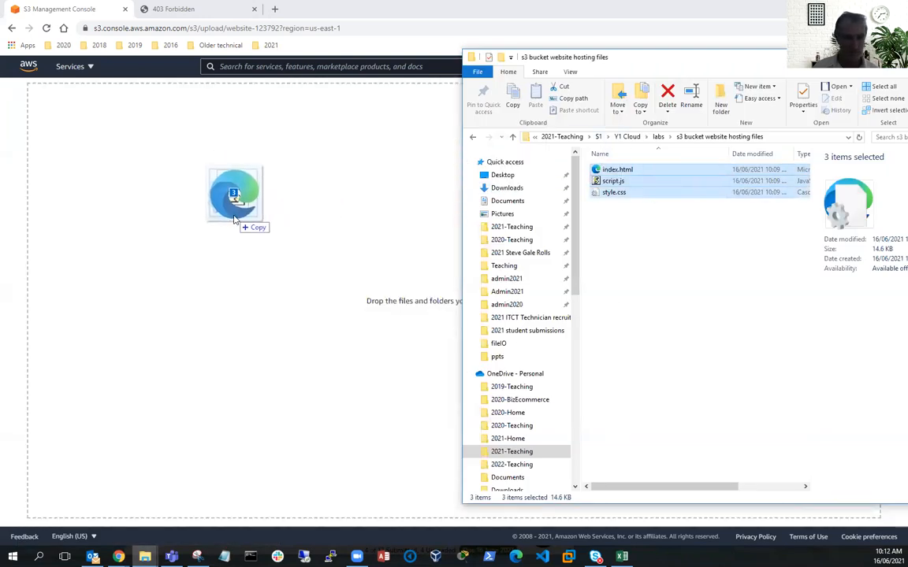
pyautogui.moveTo(234, 196); pyautogui.dragTo(233, 195)
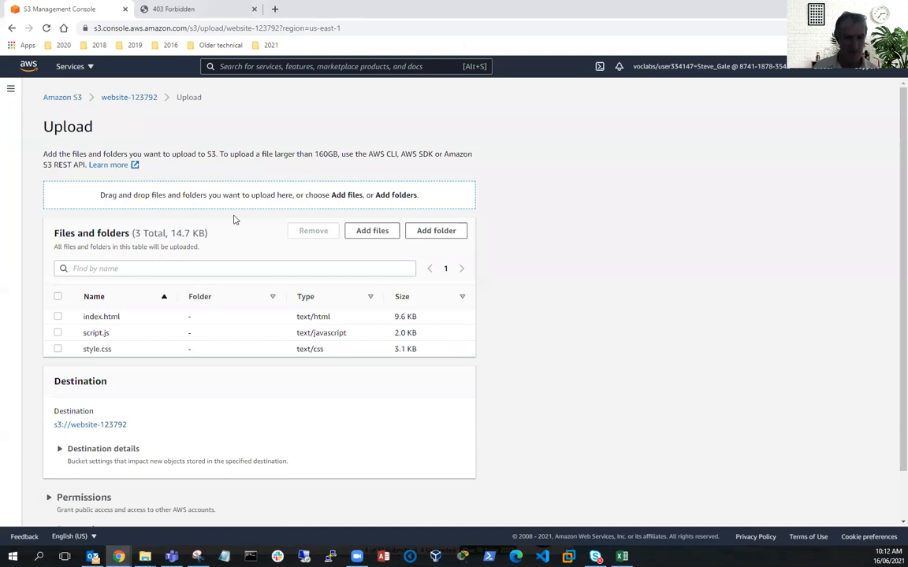
pyautogui.scroll(-3)
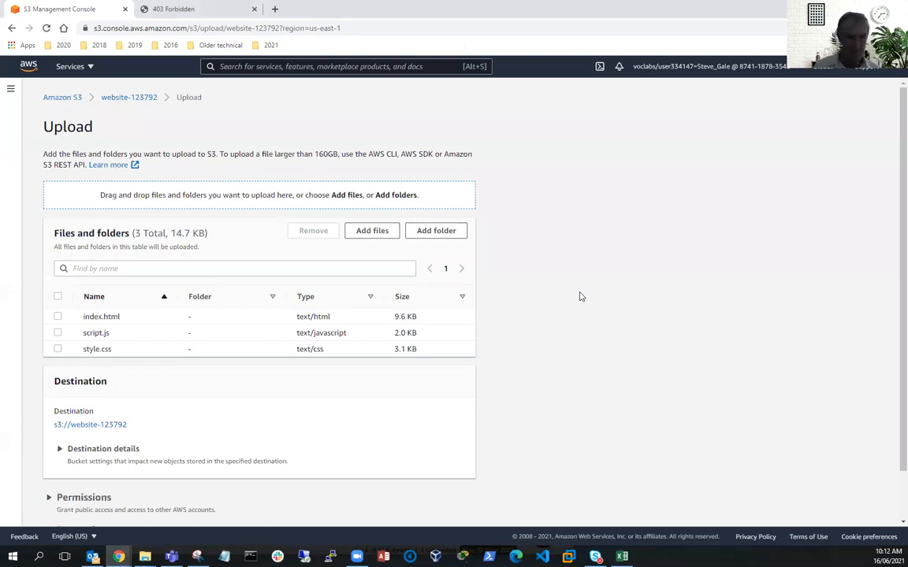
pyautogui.moveTo(372, 287)
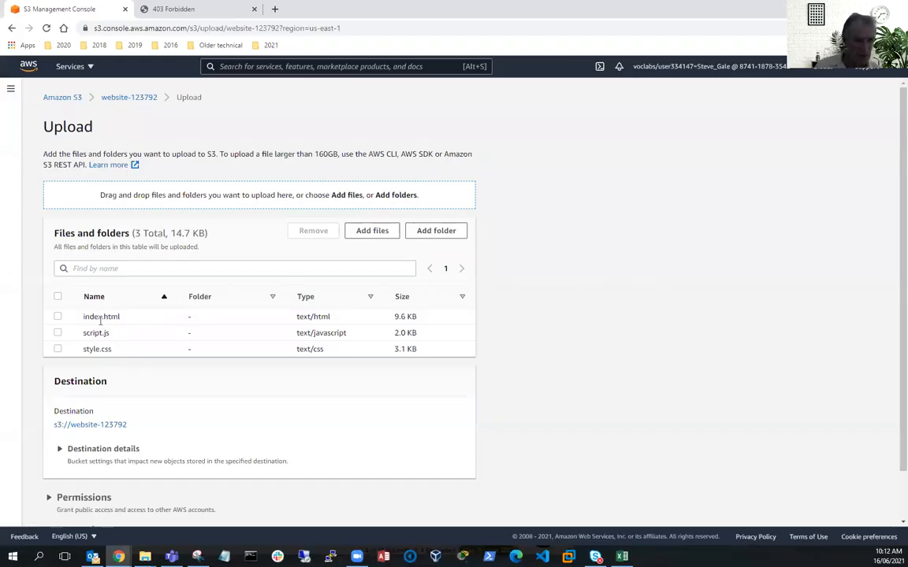
pyautogui.doubleClick(101, 315)
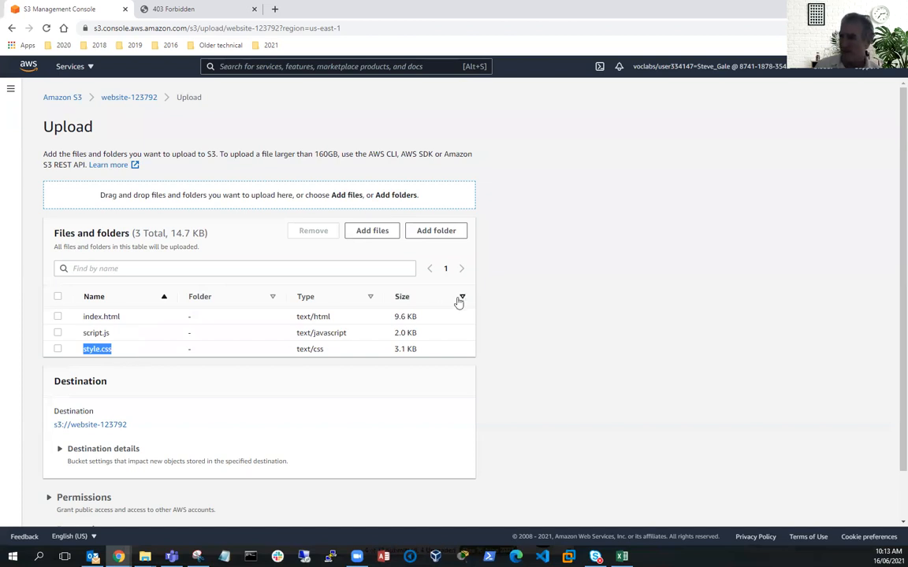
pyautogui.scroll(-3)
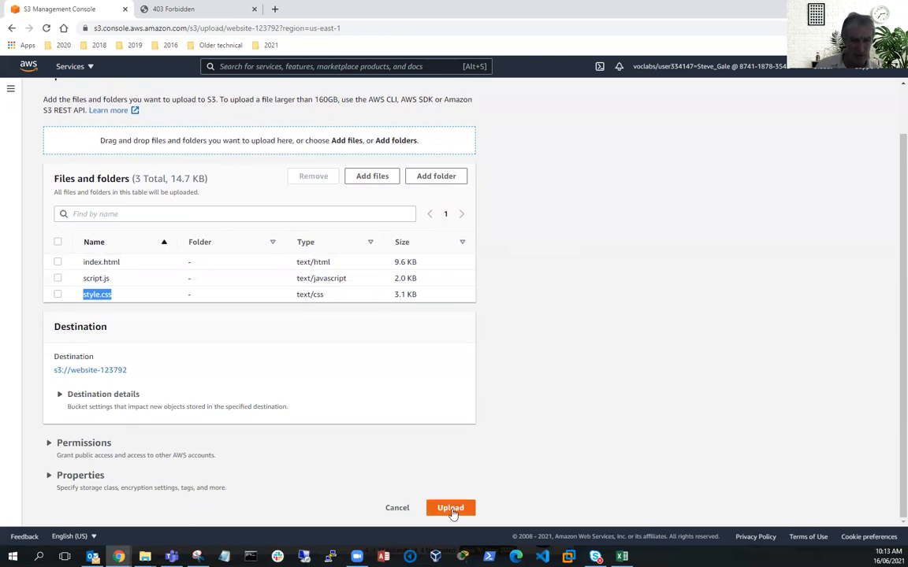
pyautogui.click(450, 507)
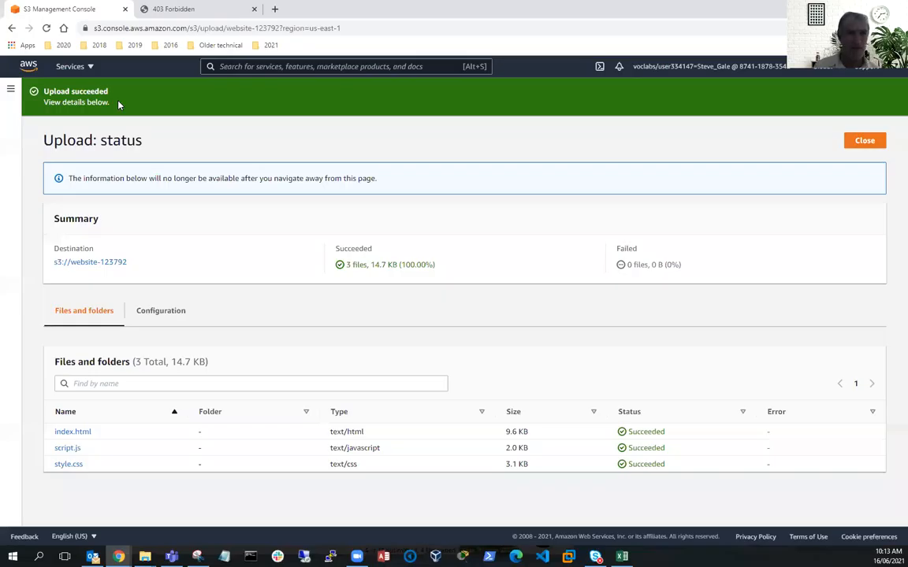
pyautogui.click(173, 10)
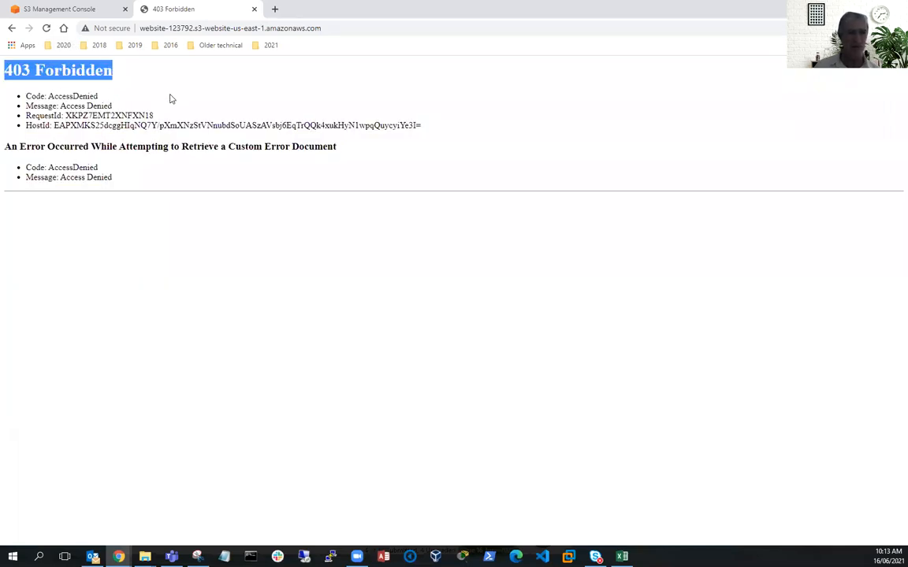
pyautogui.click(47, 28)
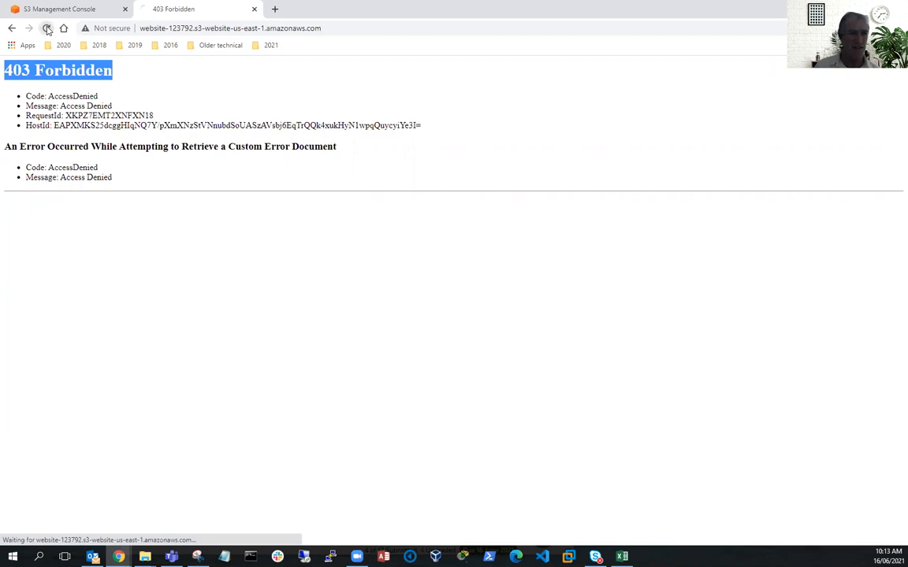
pyautogui.click(47, 28)
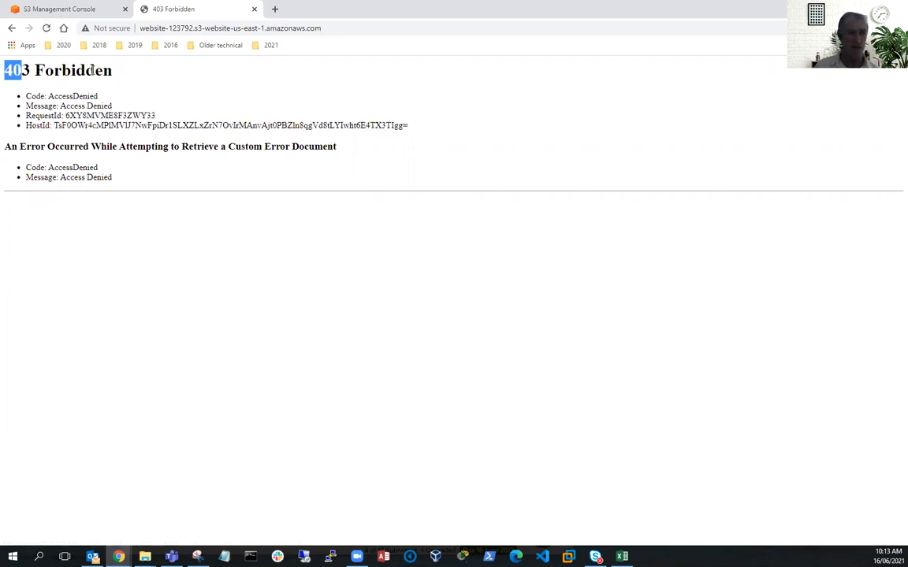
pyautogui.moveTo(23, 69); pyautogui.dragTo(114, 70)
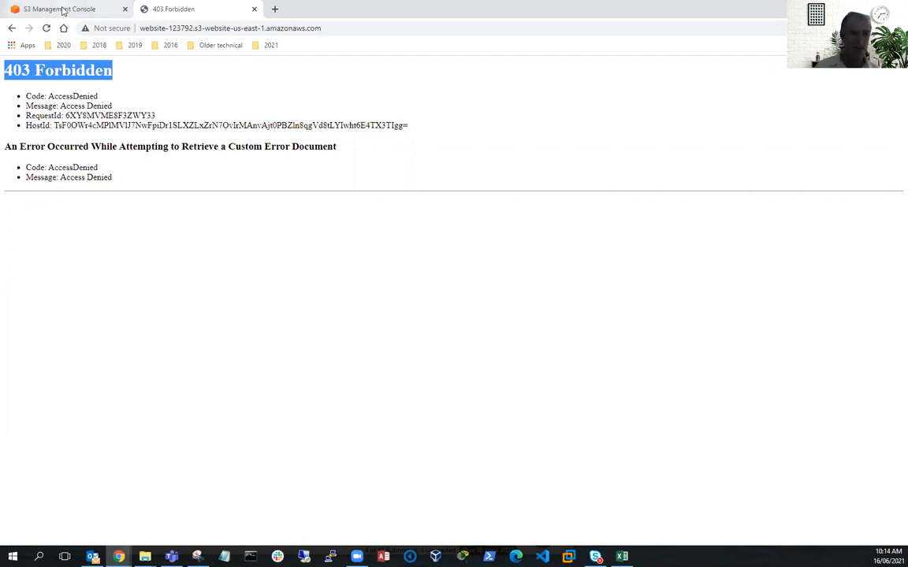
pyautogui.click(59, 10)
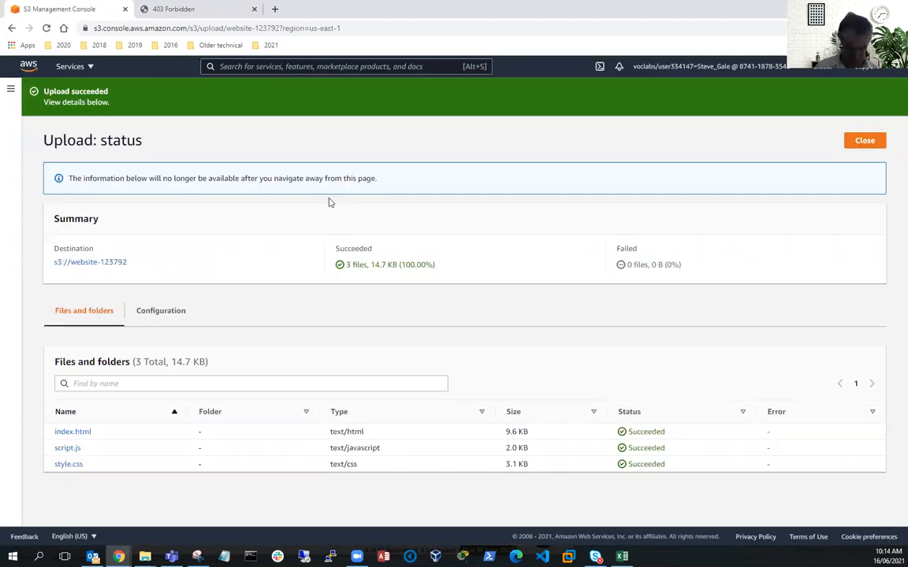
pyautogui.moveTo(594, 325)
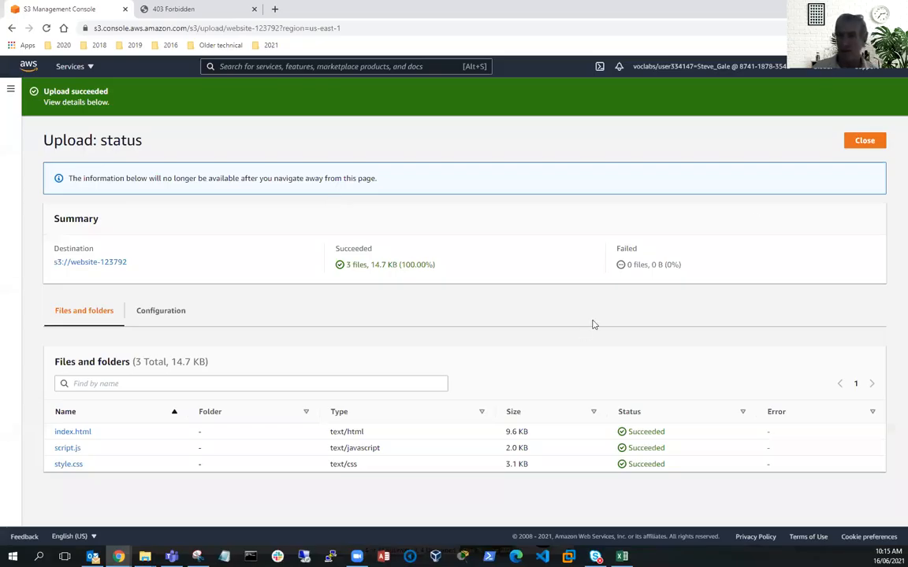
# Select all three uploaded objects and make them public via Actions, confirming the change.
pyautogui.click(863, 138)
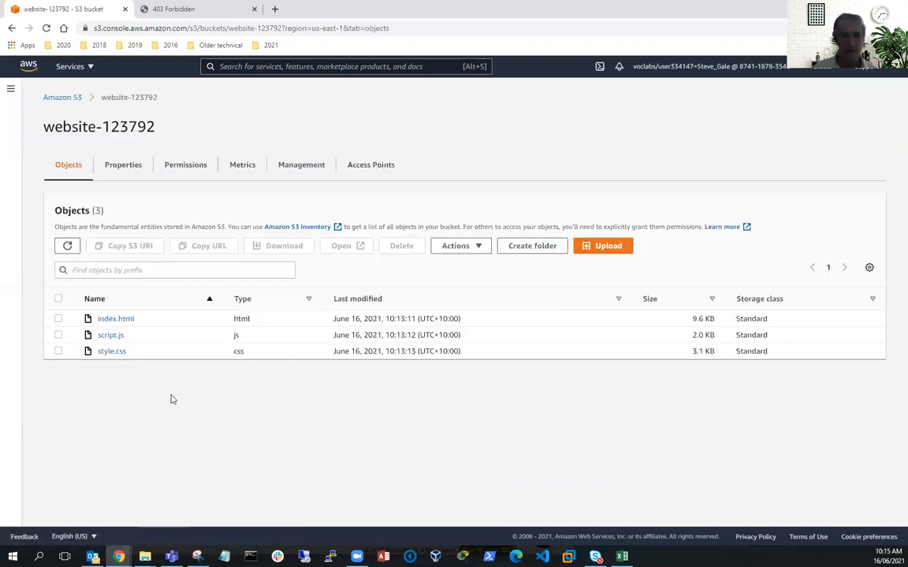
pyautogui.click(56, 318)
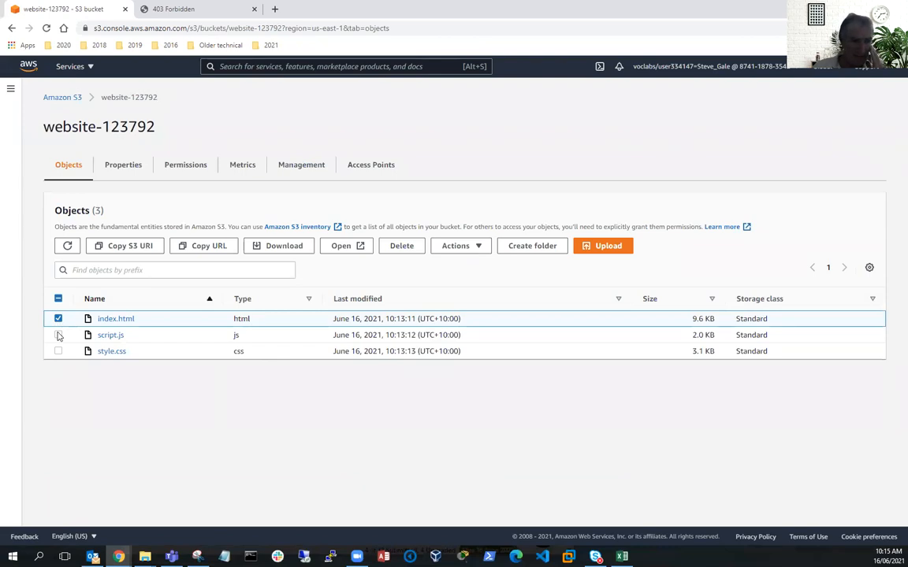
pyautogui.click(57, 299)
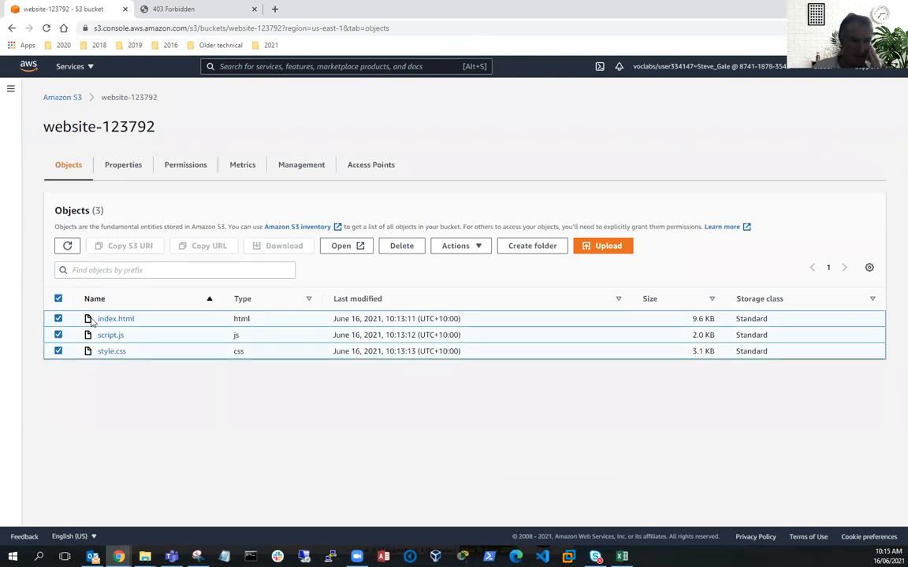
pyautogui.moveTo(145, 103)
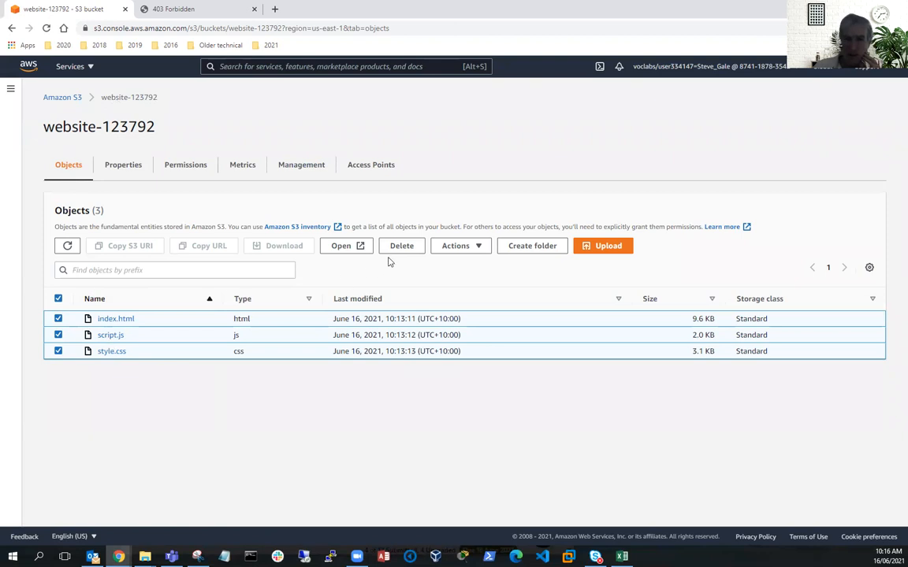
pyautogui.click(456, 246)
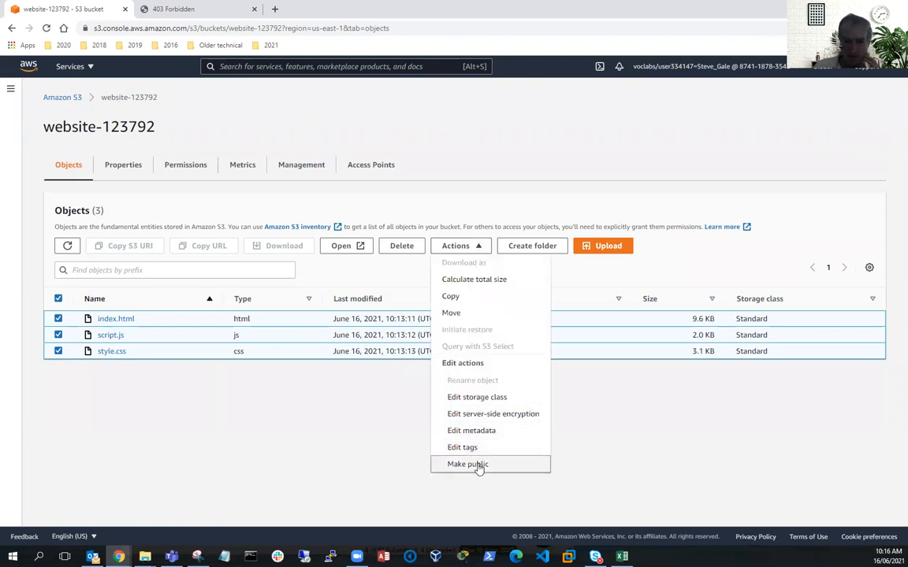
pyautogui.click(466, 464)
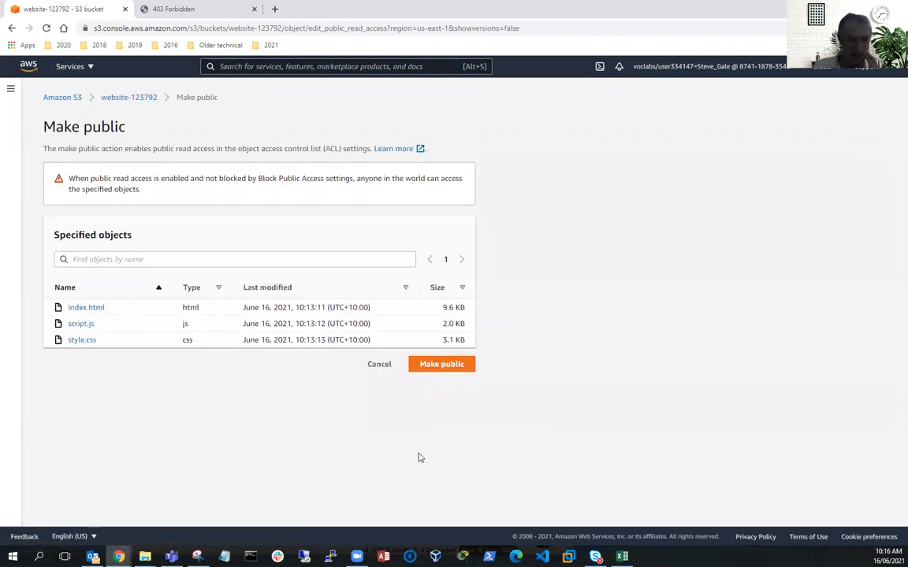
pyautogui.moveTo(418, 445)
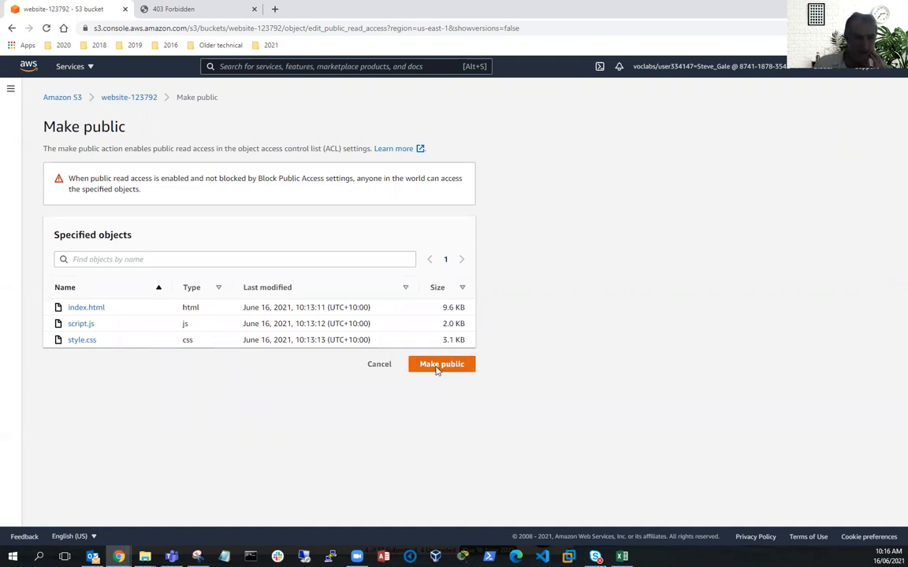
pyautogui.click(442, 364)
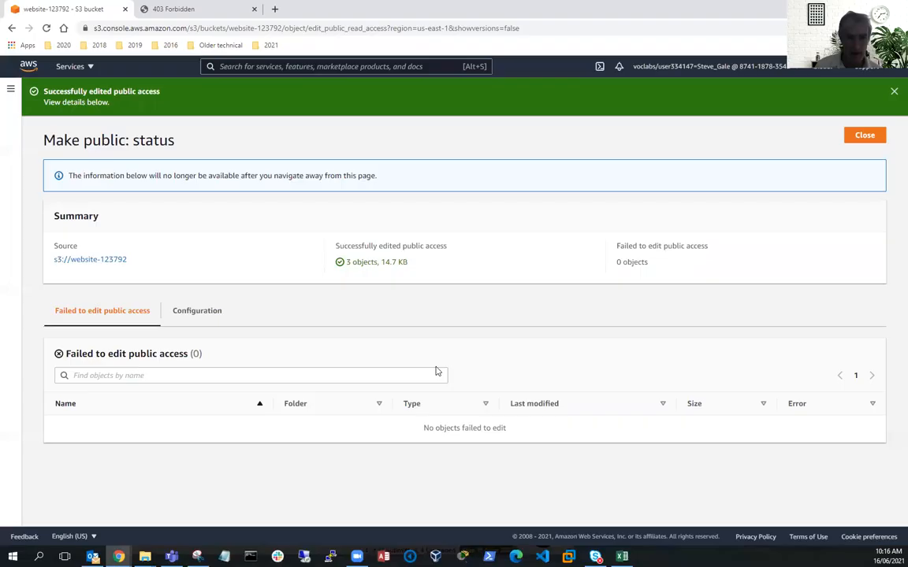
pyautogui.moveTo(333, 249)
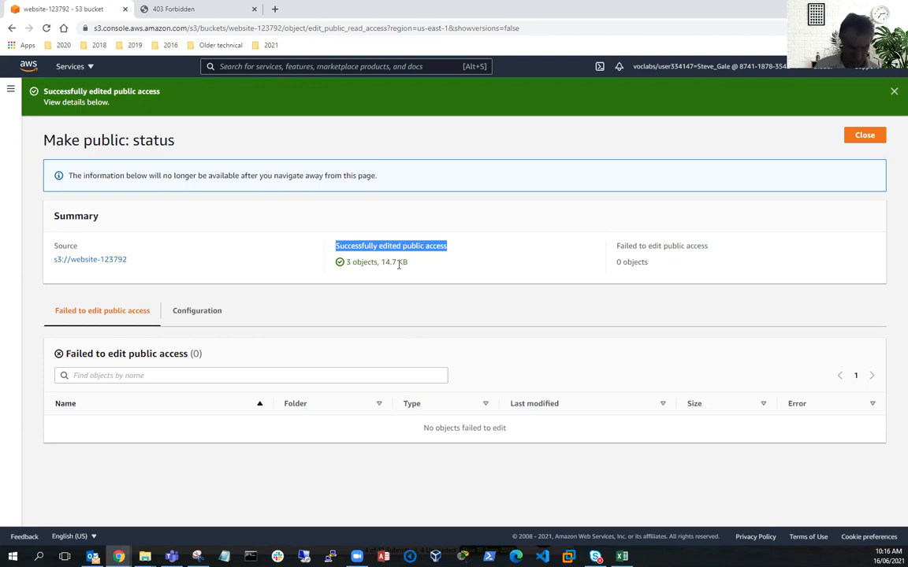
pyautogui.moveTo(399, 265)
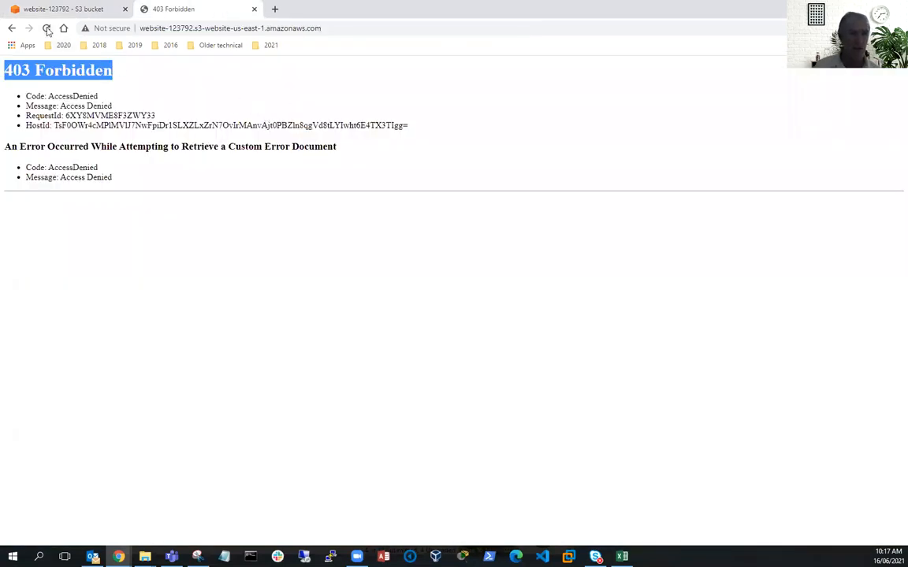
# Reload the live site to confirm it is served from Amazon S3, then return to the S3 status tab.
pyautogui.click(47, 28)
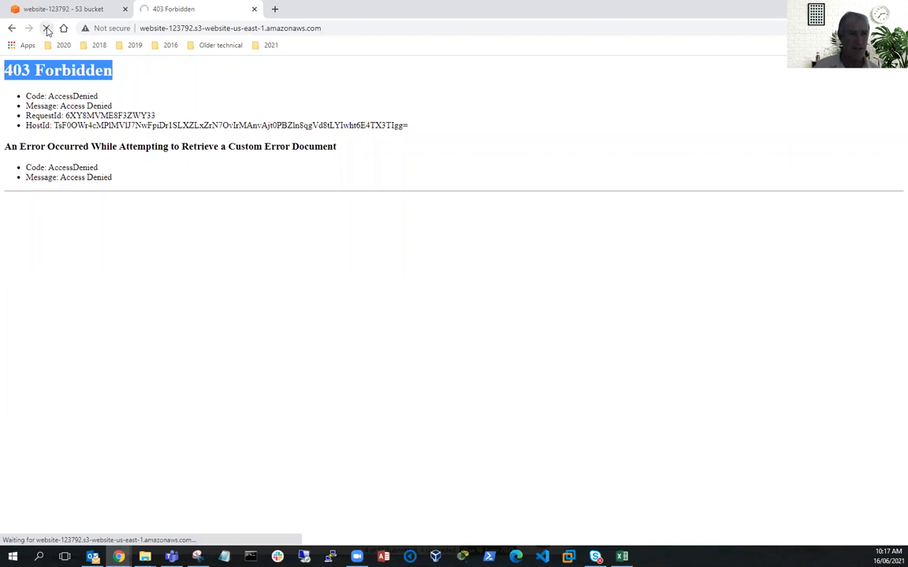
pyautogui.click(48, 29)
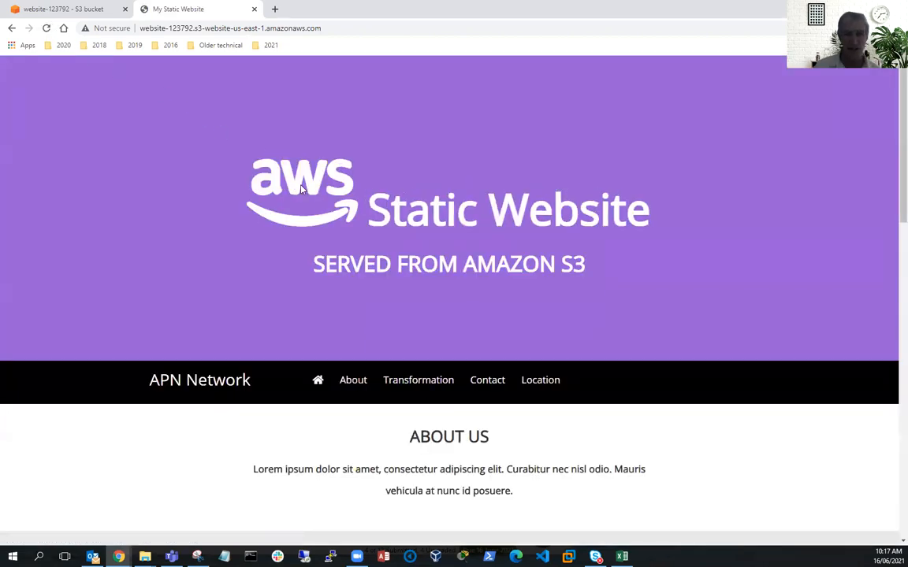
pyautogui.moveTo(312, 265); pyautogui.dragTo(585, 265)
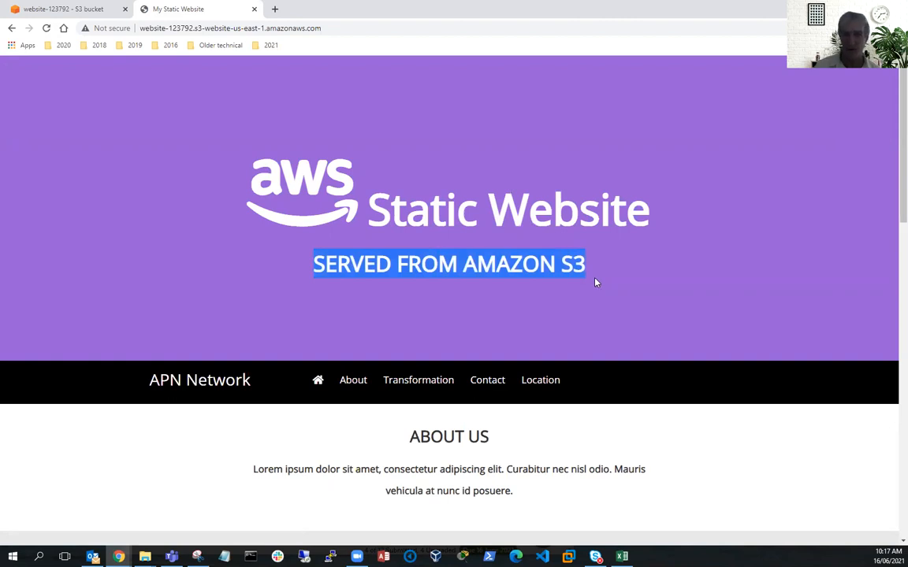
pyautogui.moveTo(549, 317)
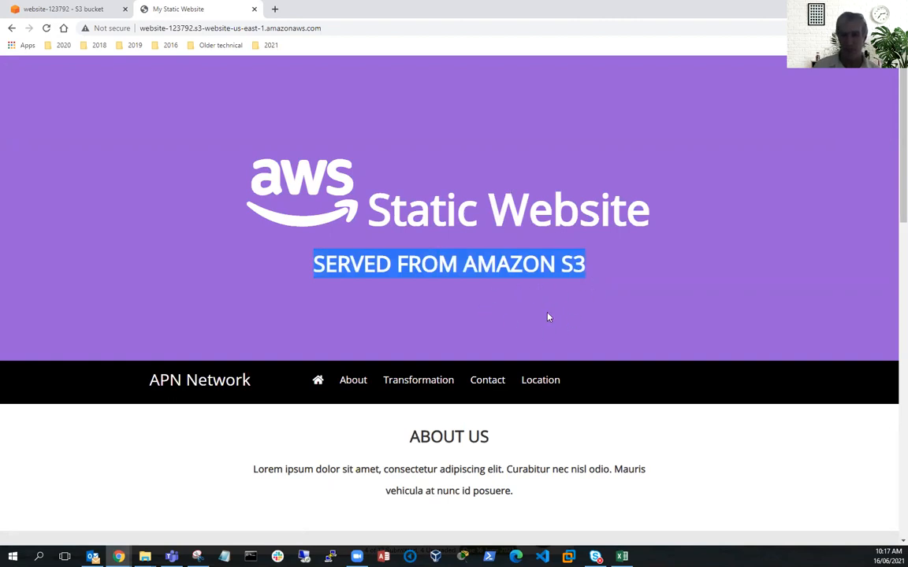
pyautogui.moveTo(421, 287)
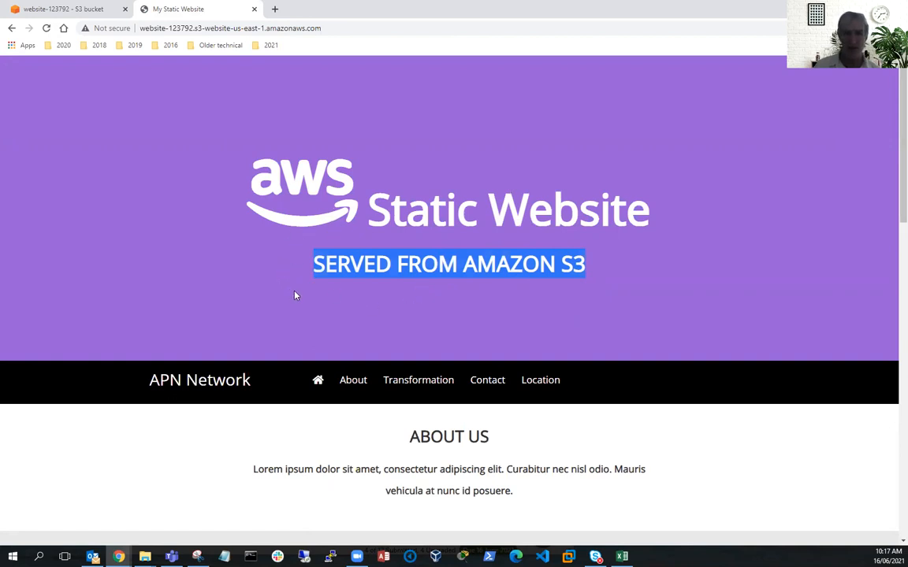
pyautogui.moveTo(271, 293)
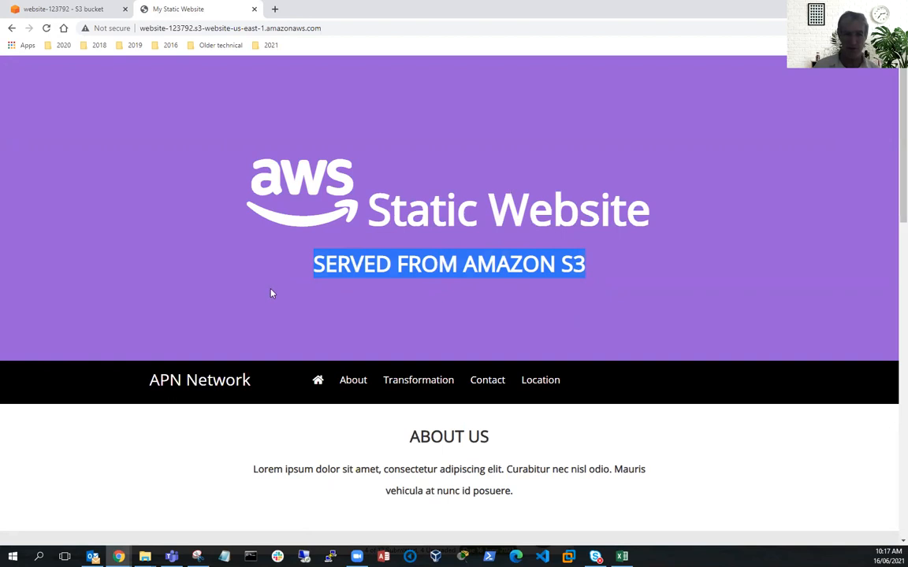
pyautogui.moveTo(618, 307)
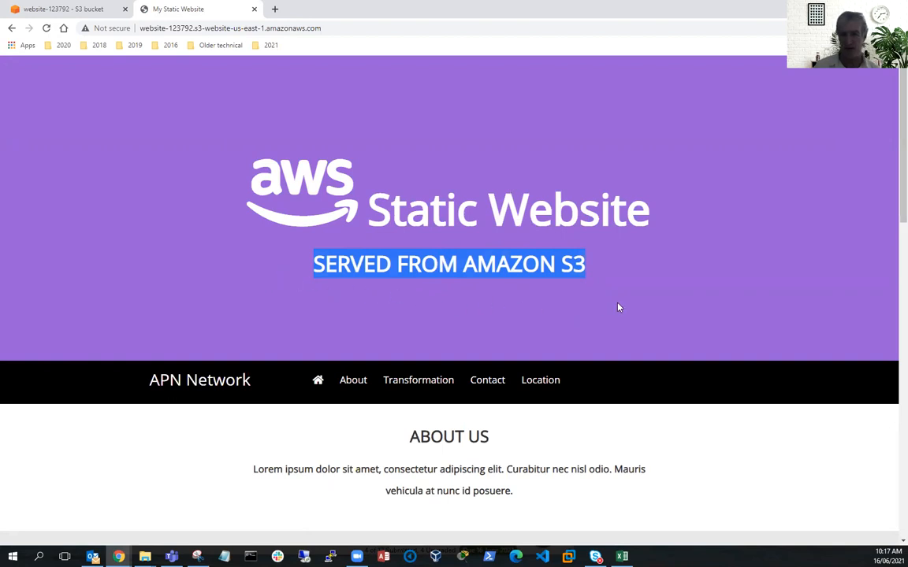
pyautogui.moveTo(213, 191)
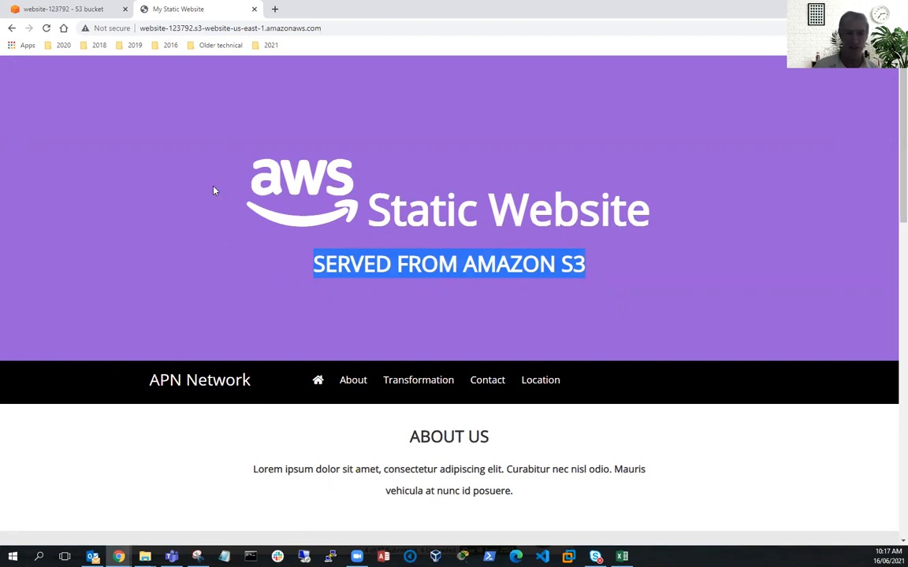
pyautogui.moveTo(217, 197)
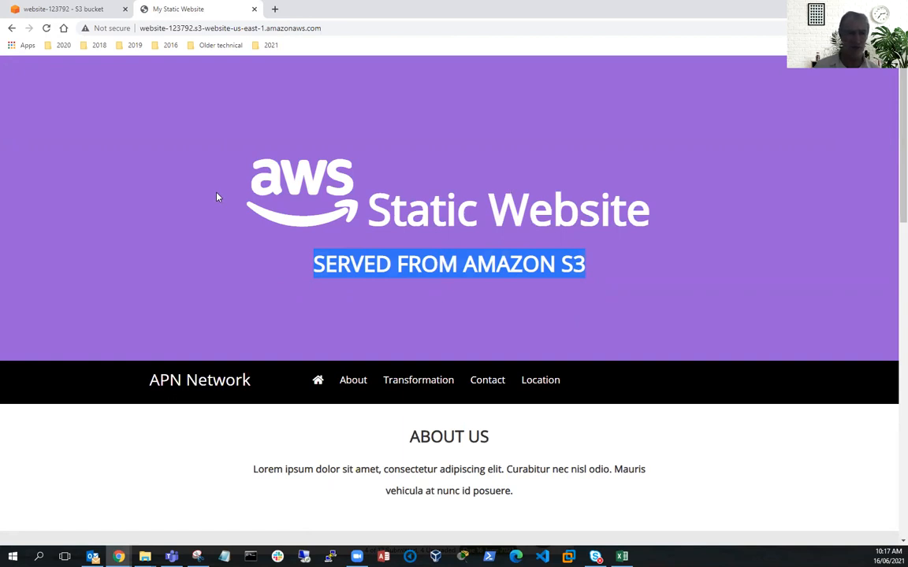
pyautogui.moveTo(212, 192)
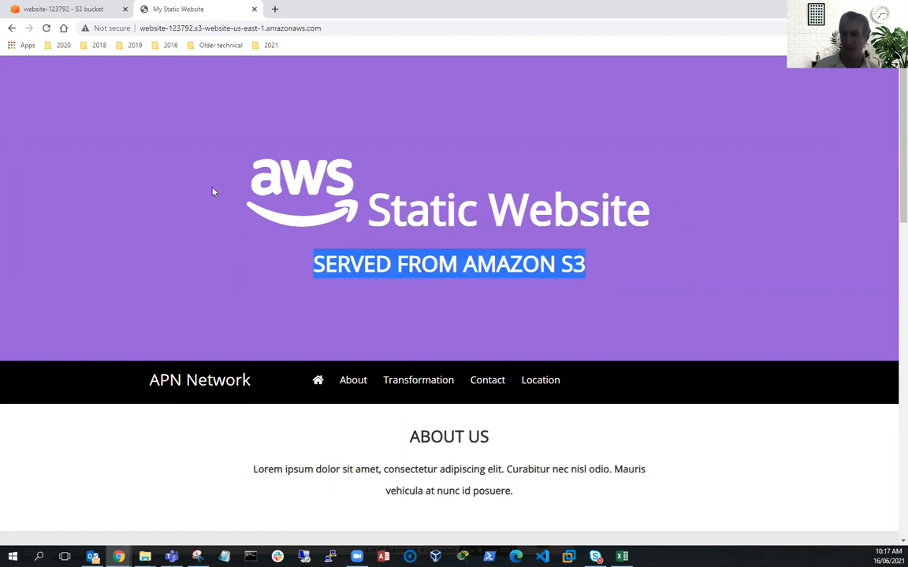
pyautogui.click(63, 10)
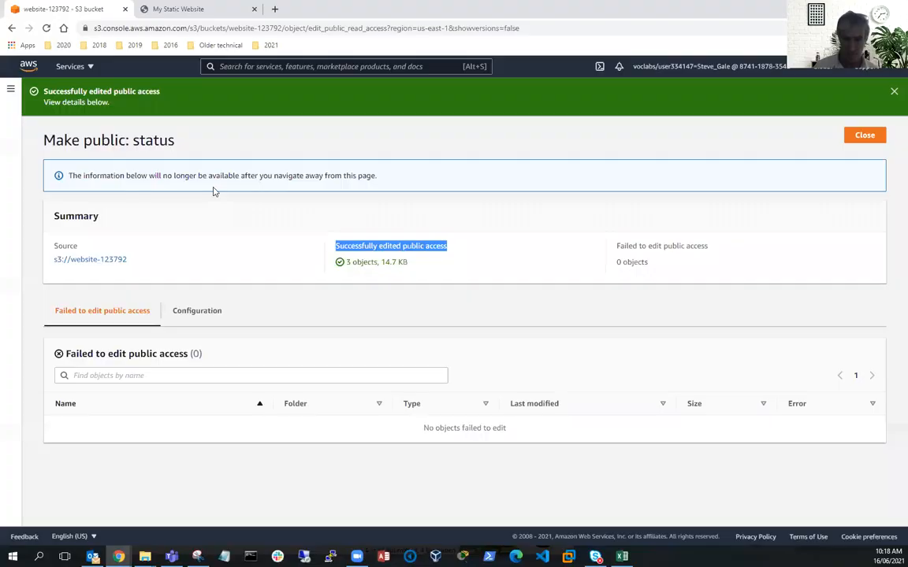
pyautogui.moveTo(454, 387)
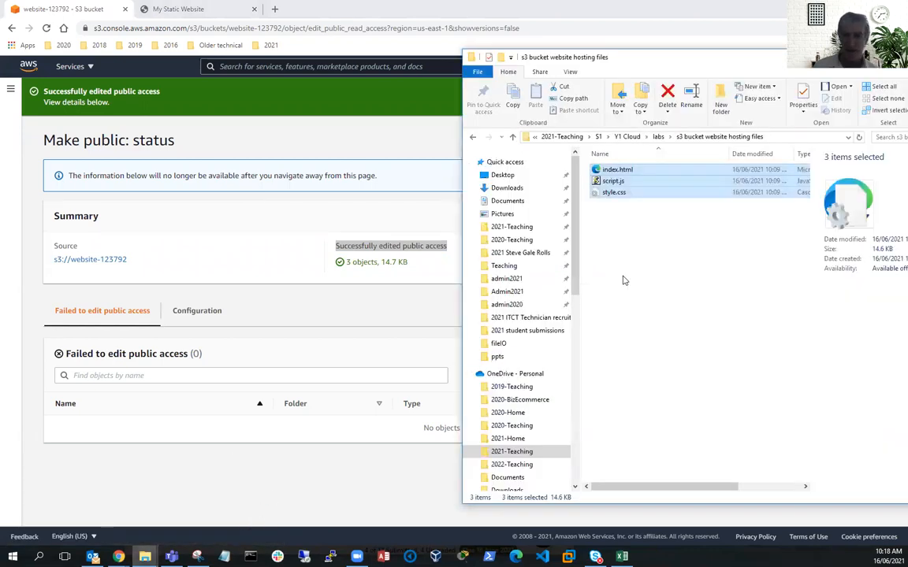
# Open index.html from the website folder in Visual Studio Code via Open with.
pyautogui.rightClick(618, 169)
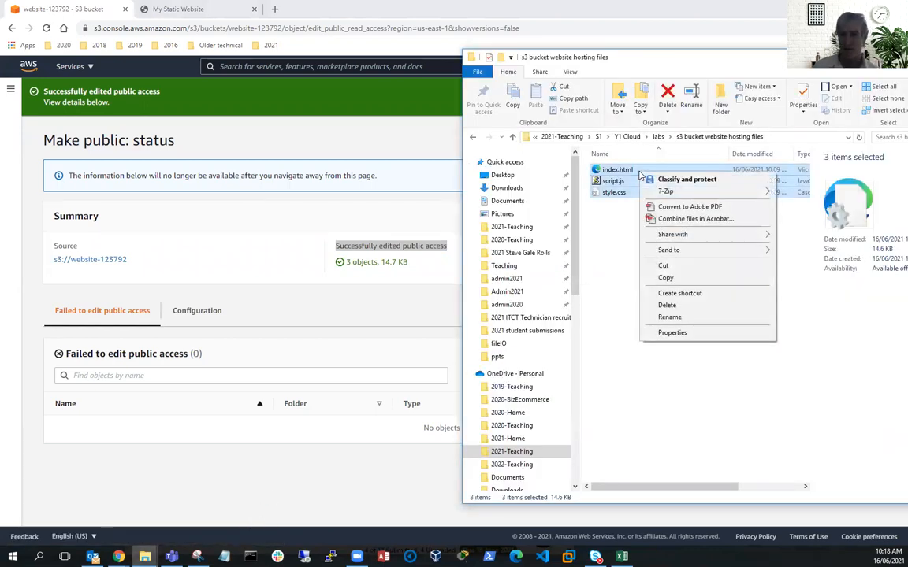
pyautogui.moveTo(668, 249)
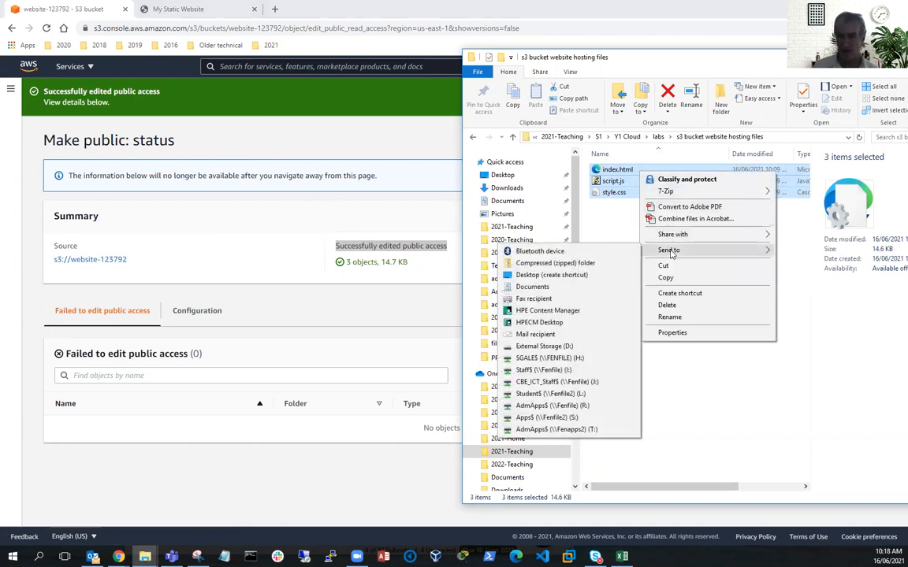
pyautogui.click(618, 170)
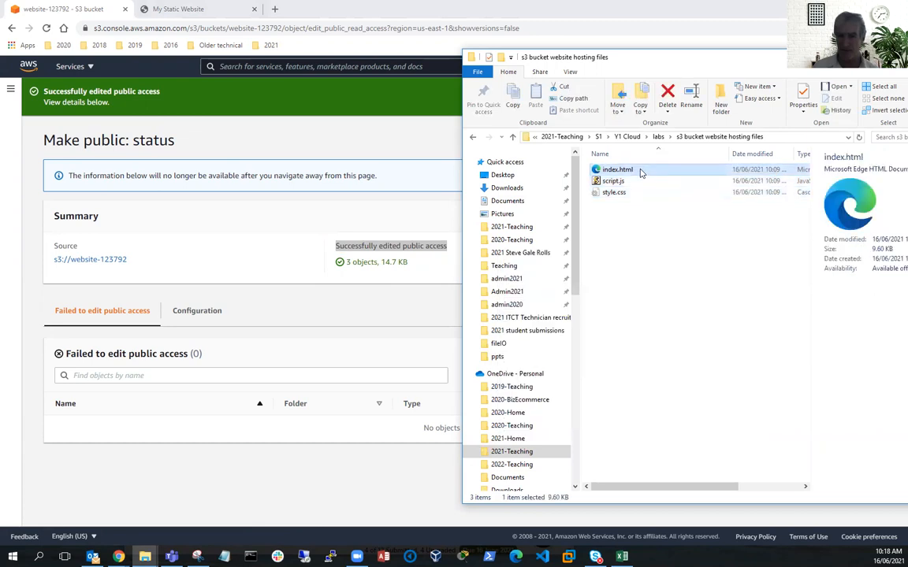
pyautogui.rightClick(618, 170)
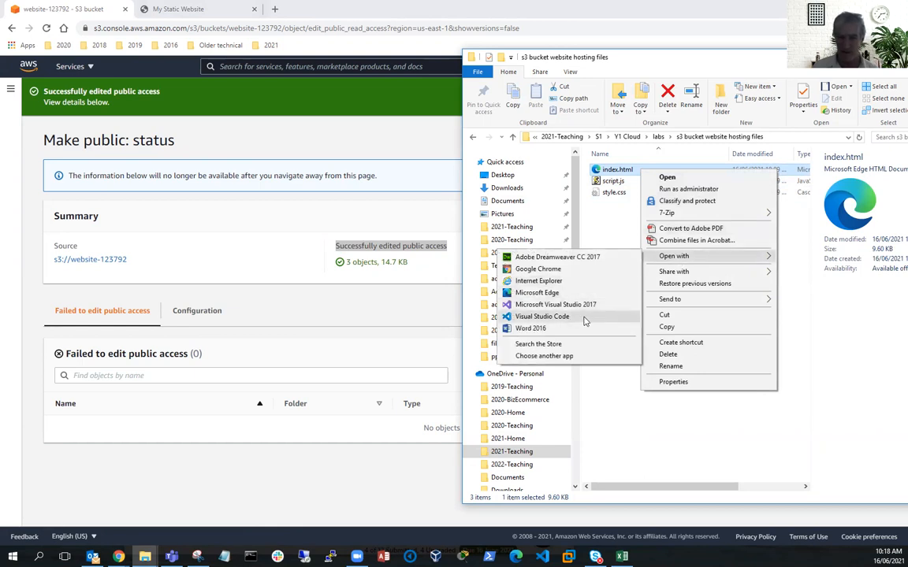
pyautogui.click(659, 278)
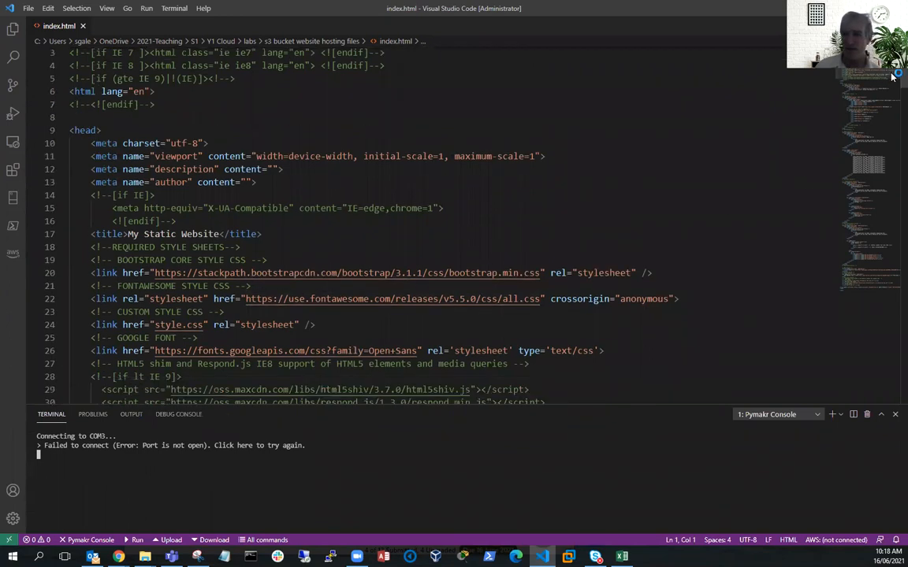
# Scroll index.html down to the contact section markup.
pyautogui.scroll(-3)
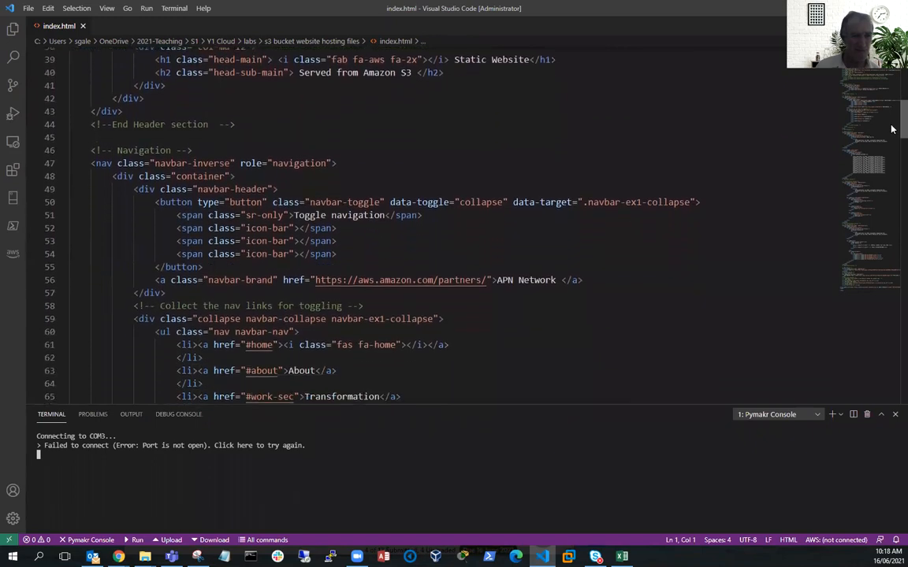
pyautogui.scroll(-3)
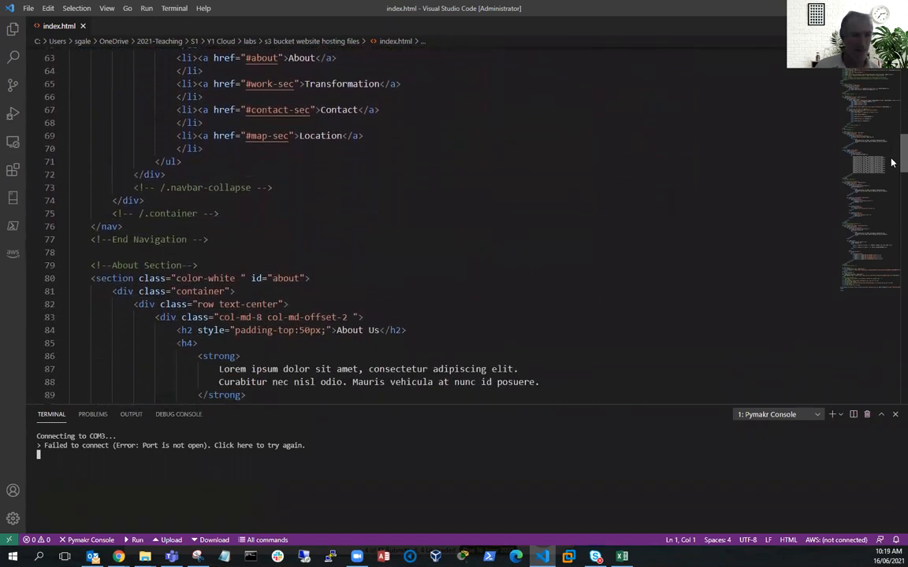
pyautogui.scroll(-3)
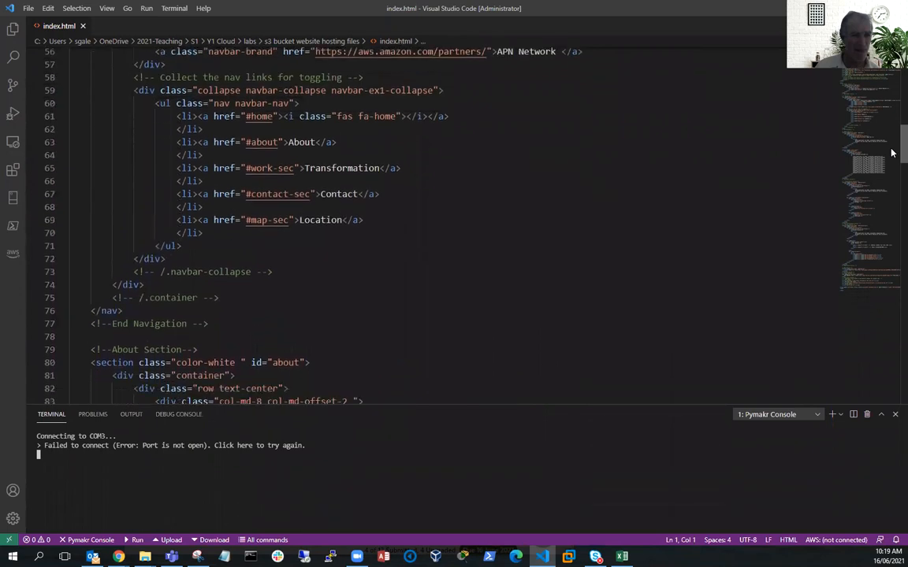
pyautogui.scroll(-3)
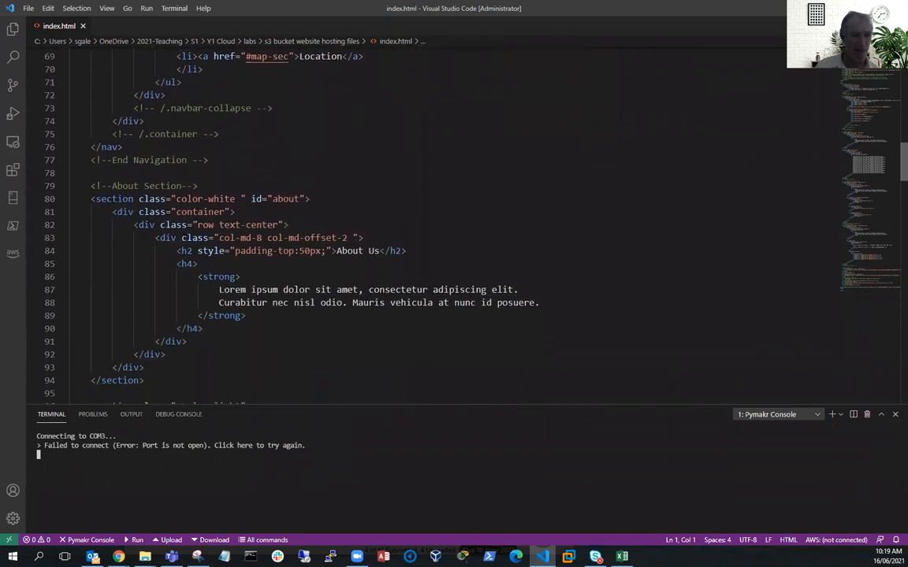
pyautogui.moveTo(485, 234)
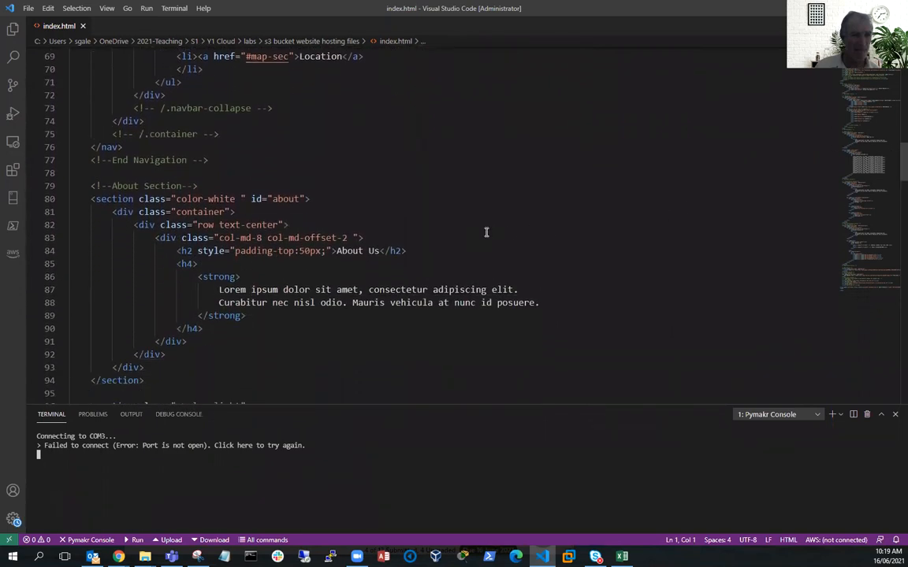
pyautogui.scroll(-3)
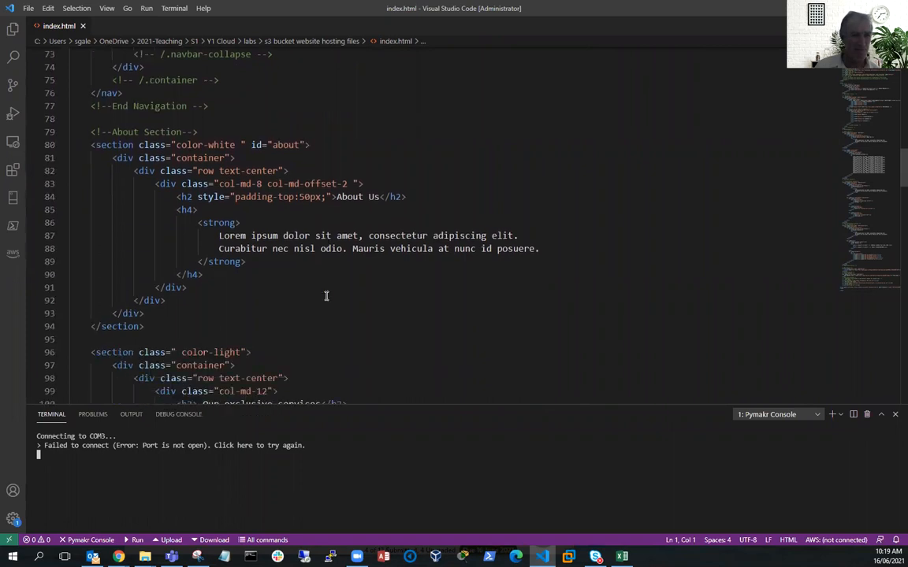
pyautogui.scroll(-3)
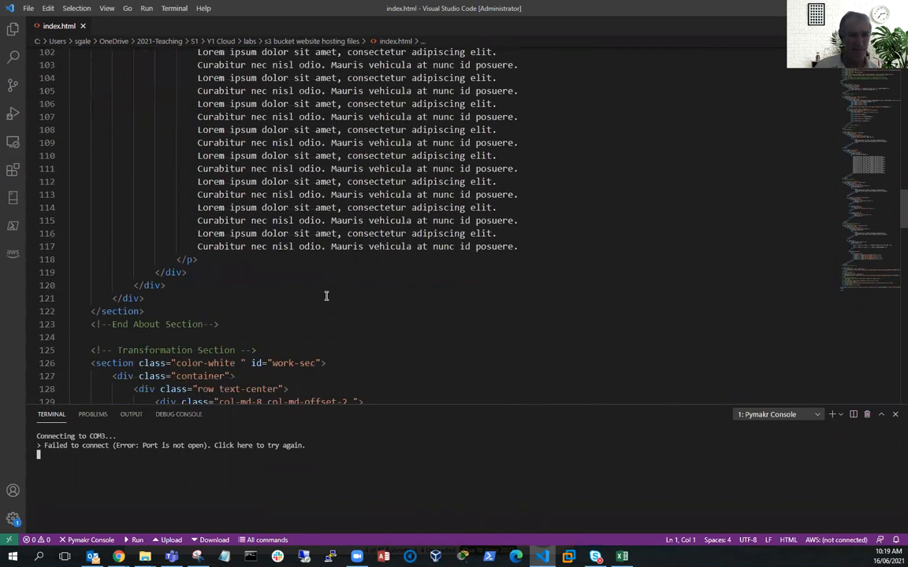
pyautogui.scroll(-3)
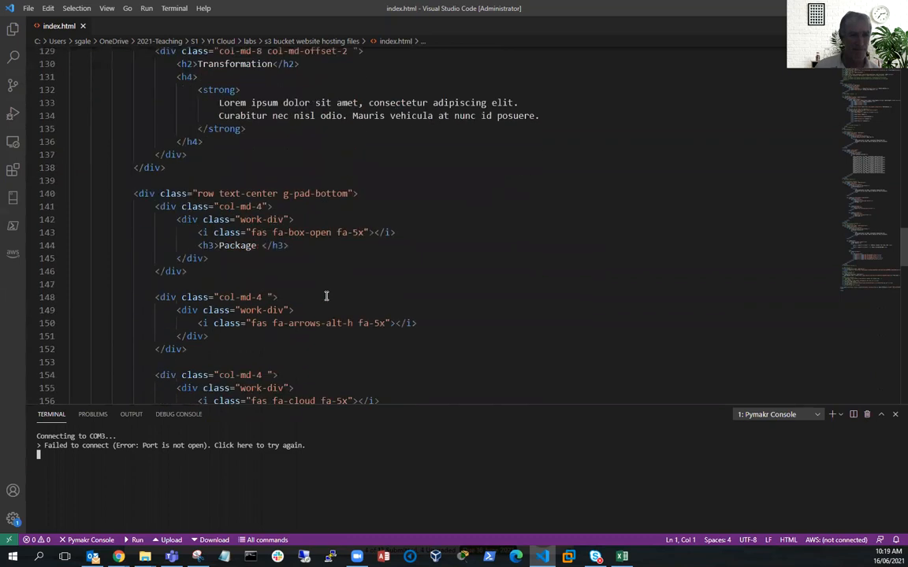
pyautogui.scroll(-3)
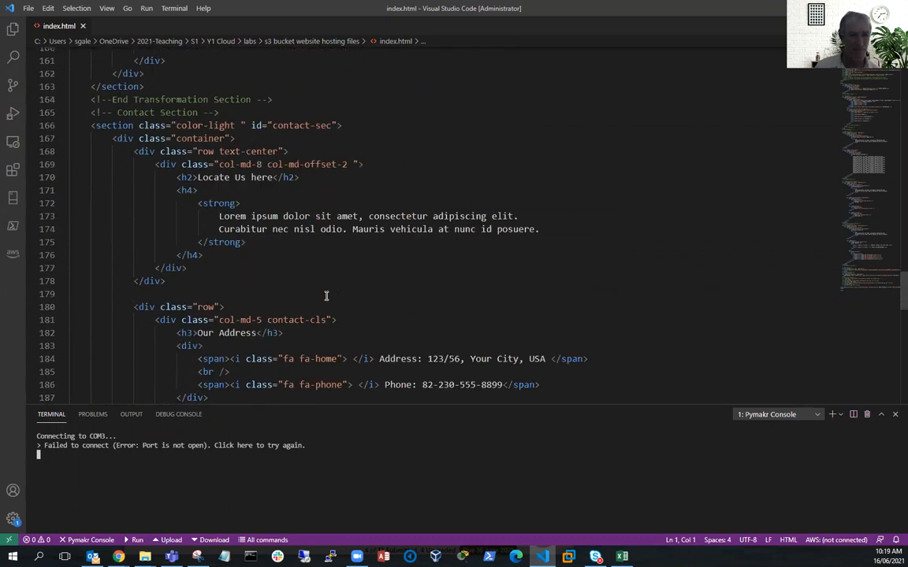
pyautogui.scroll(-3)
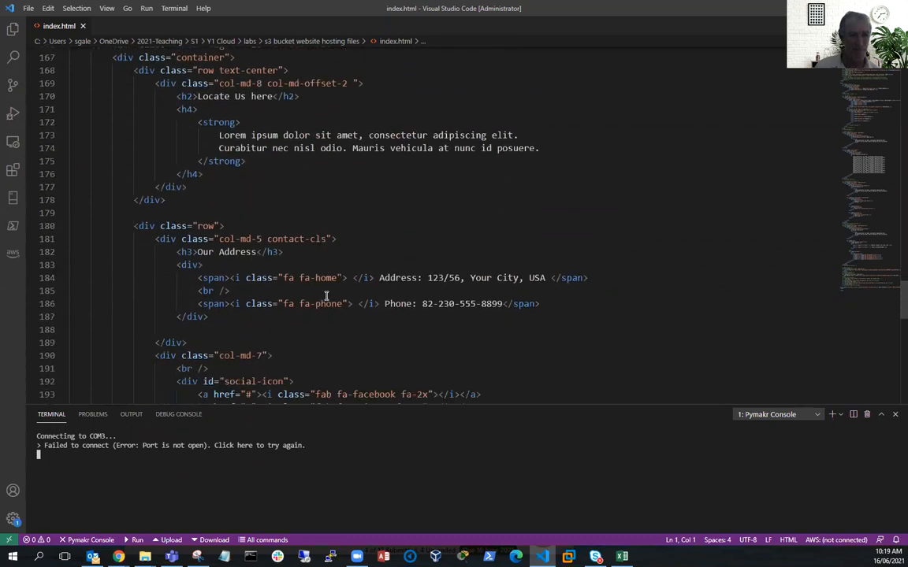
pyautogui.scroll(-3)
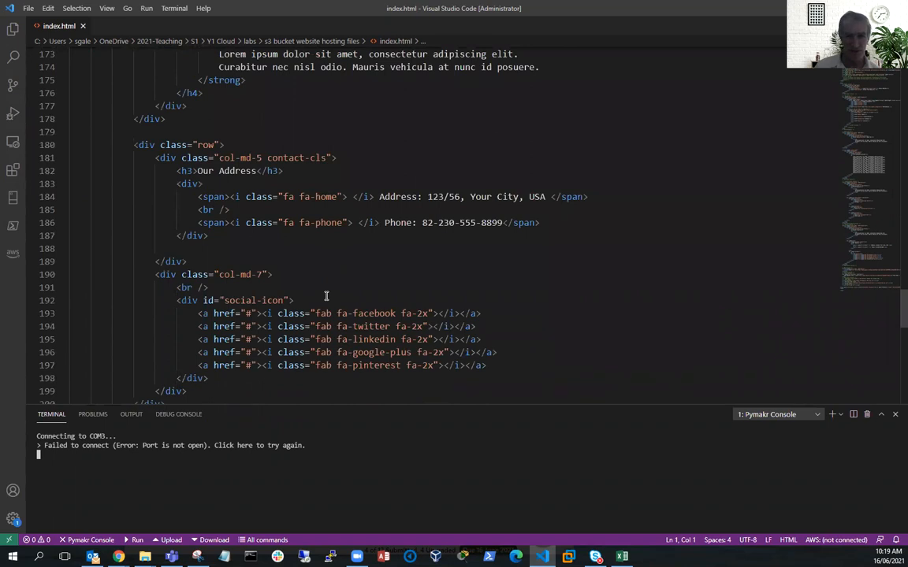
pyautogui.moveTo(361, 294)
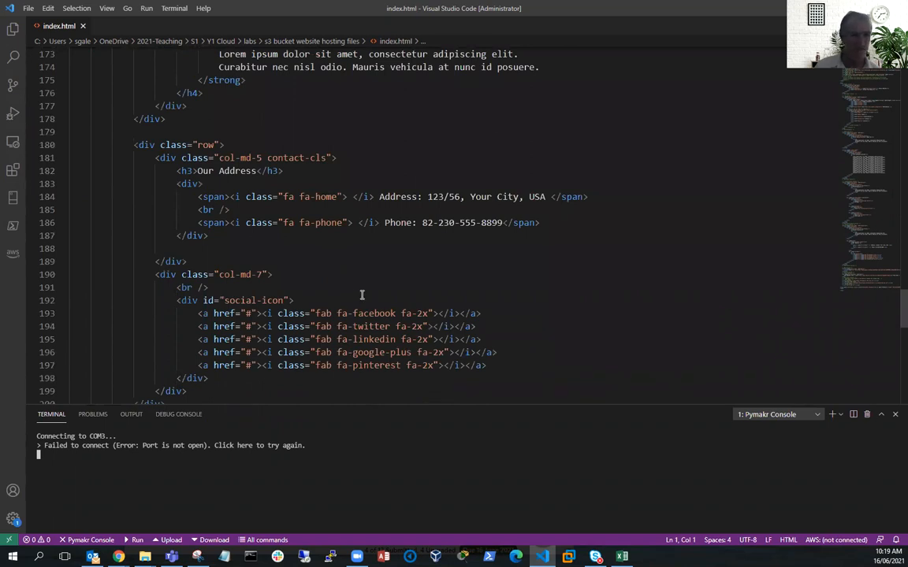
pyautogui.scroll(-3)
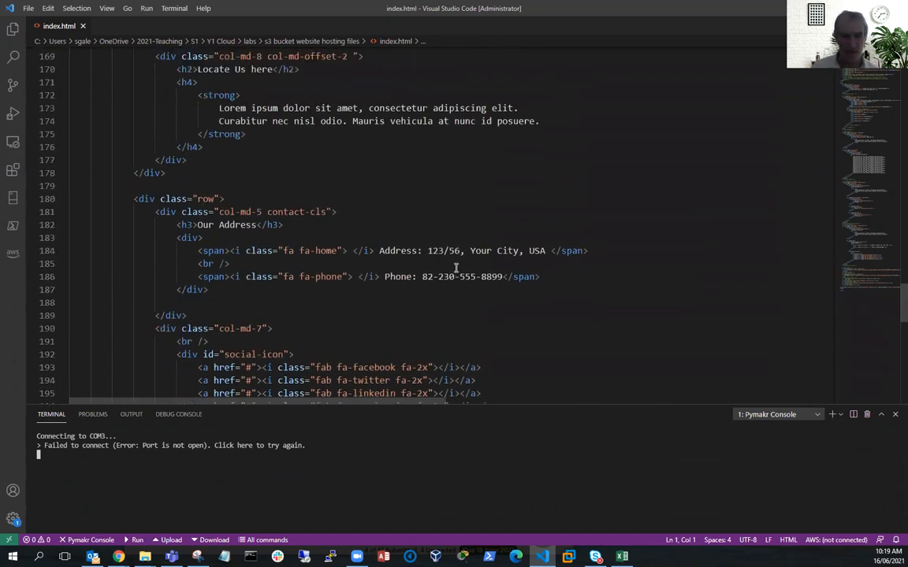
pyautogui.scroll(-3)
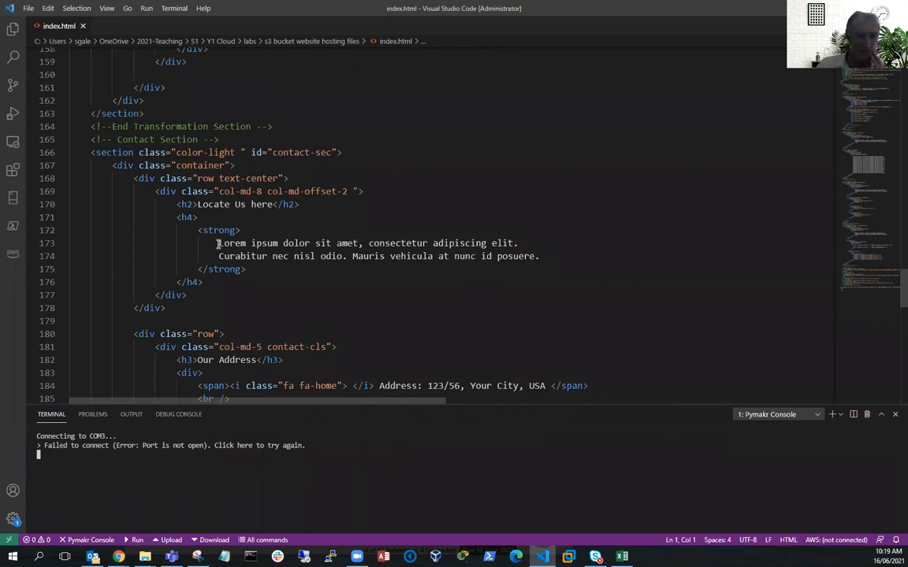
# Replace the Locate Us Here placeholder with "We can be contacted at the following address BLAH".
pyautogui.moveTo(219, 243); pyautogui.dragTo(539, 255)
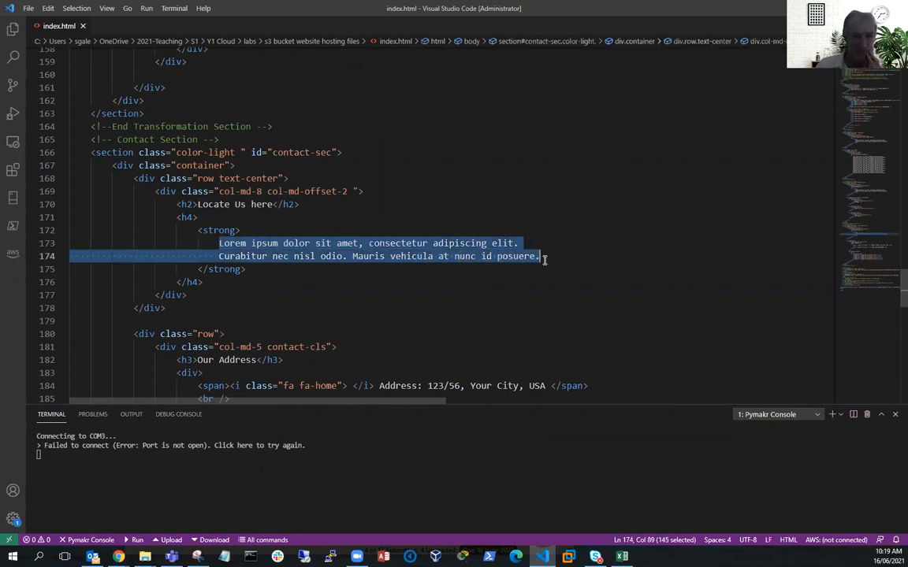
pyautogui.click(517, 243)
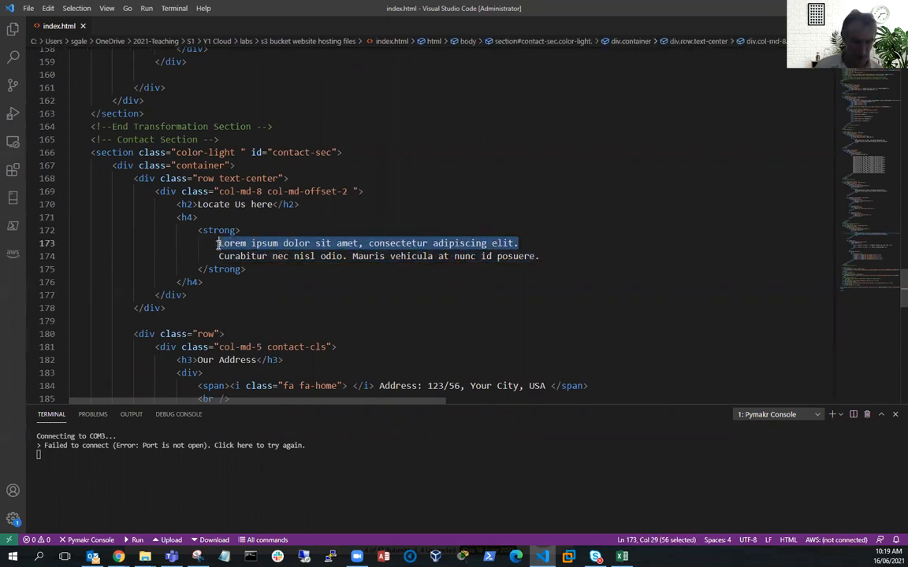
pyautogui.write('We can be co')
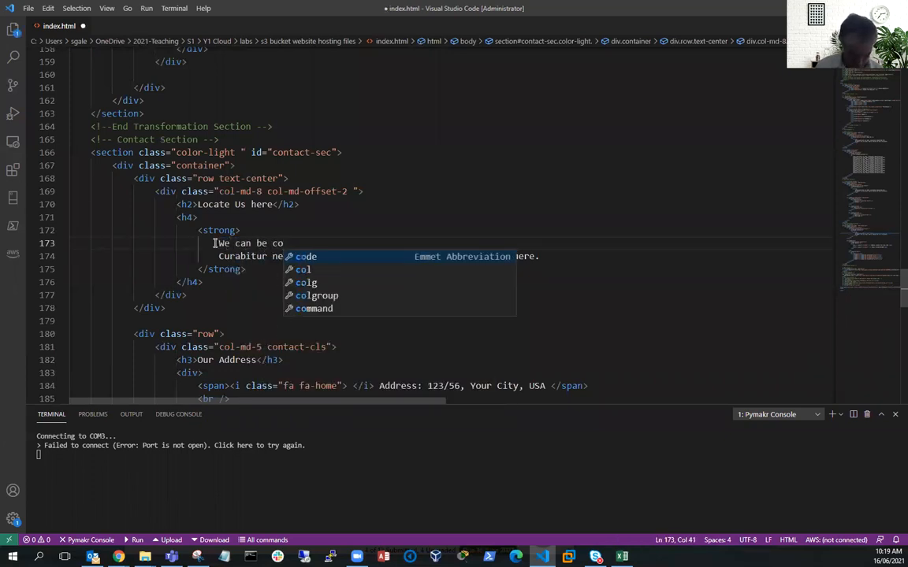
pyautogui.write('ntacted at the following address')
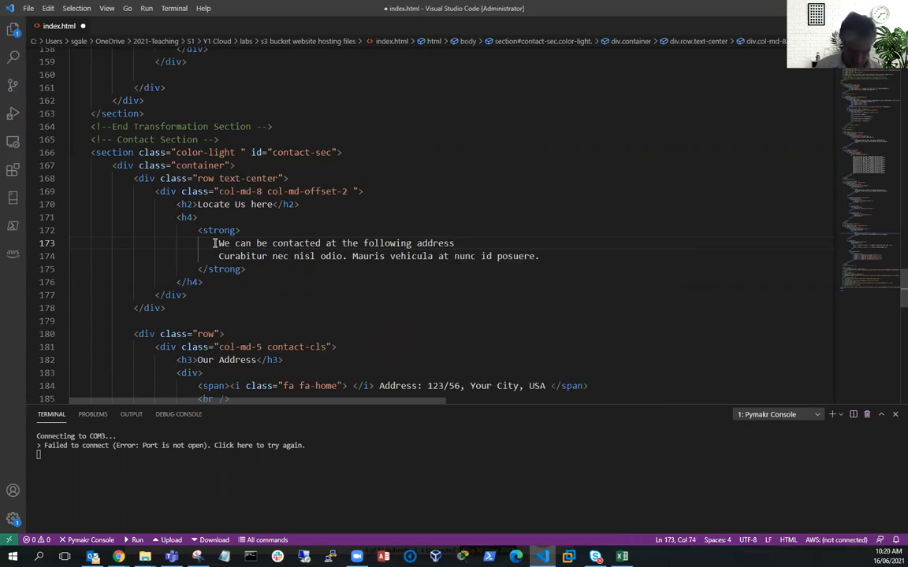
pyautogui.write('BLA')
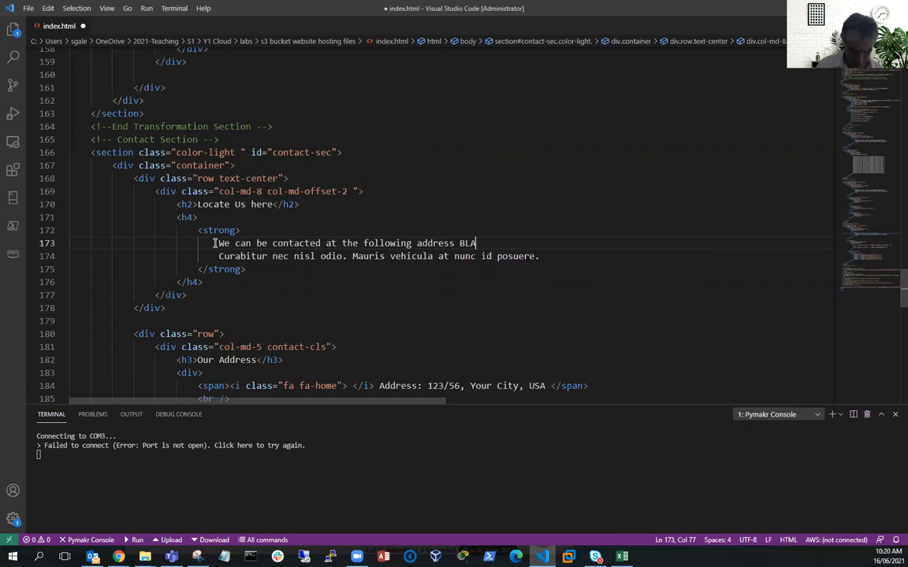
pyautogui.write('H')
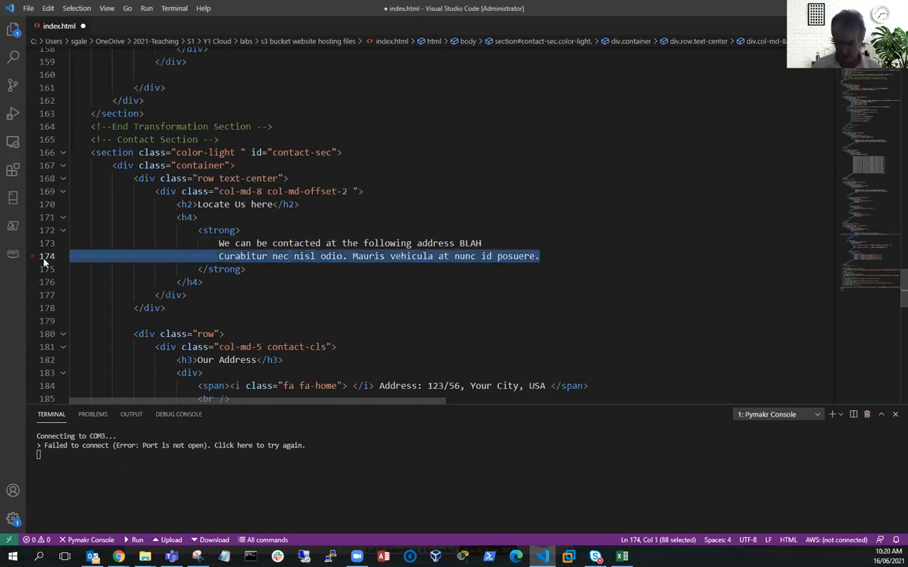
pyautogui.press('Delete')
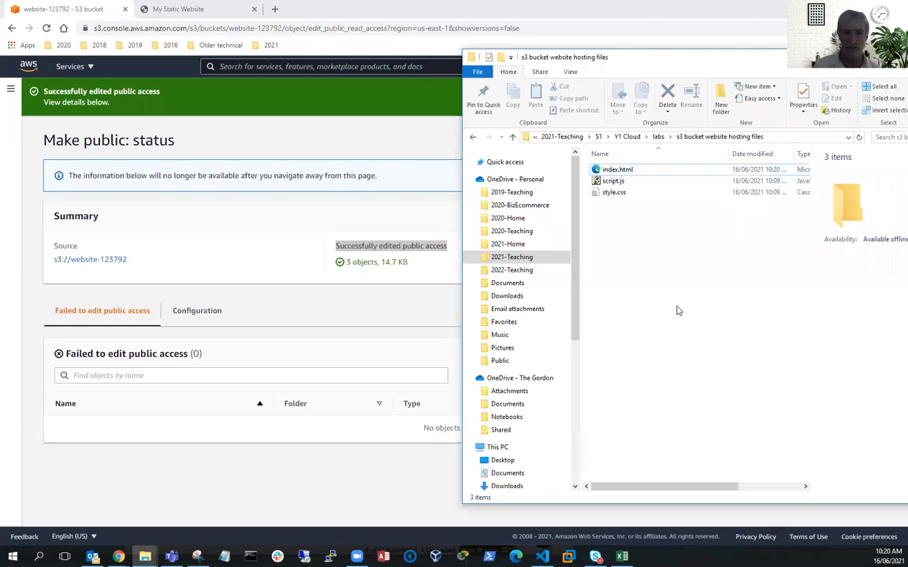
# Close the make-public status to return to the bucket's object list.
pyautogui.click(617, 169)
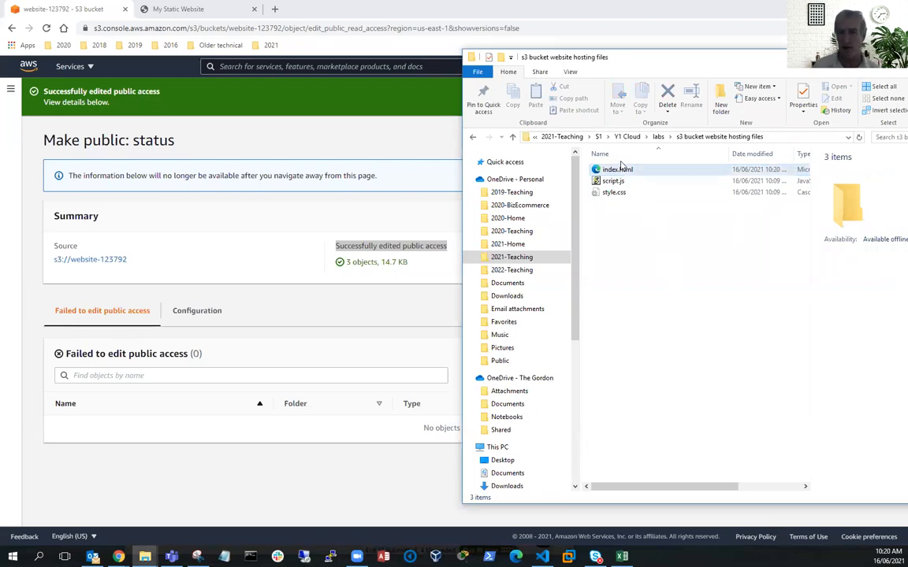
pyautogui.moveTo(618, 171)
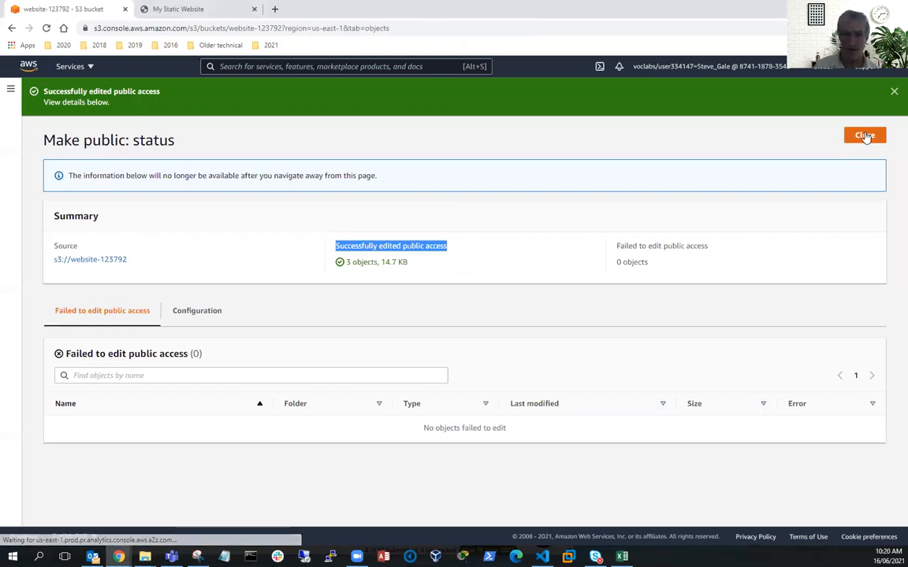
pyautogui.click(863, 136)
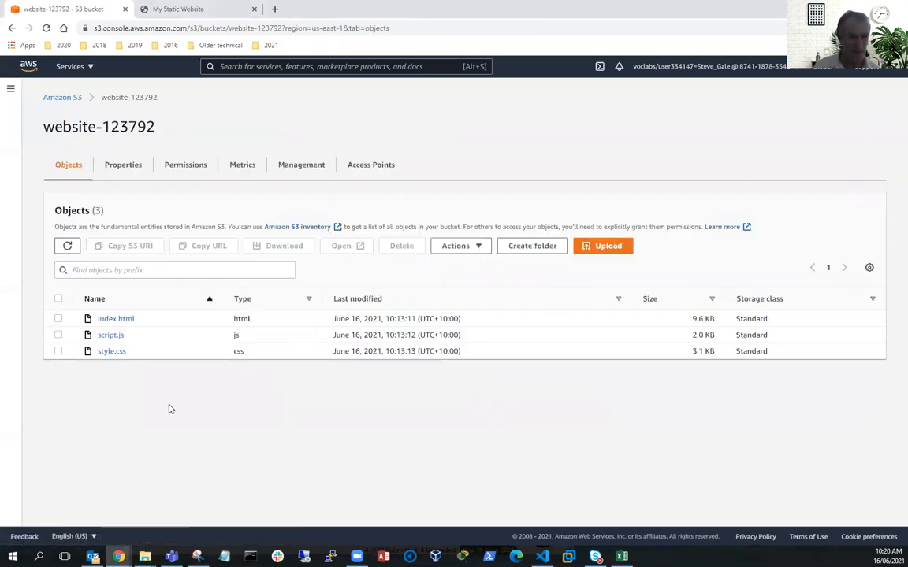
pyautogui.moveTo(186, 405)
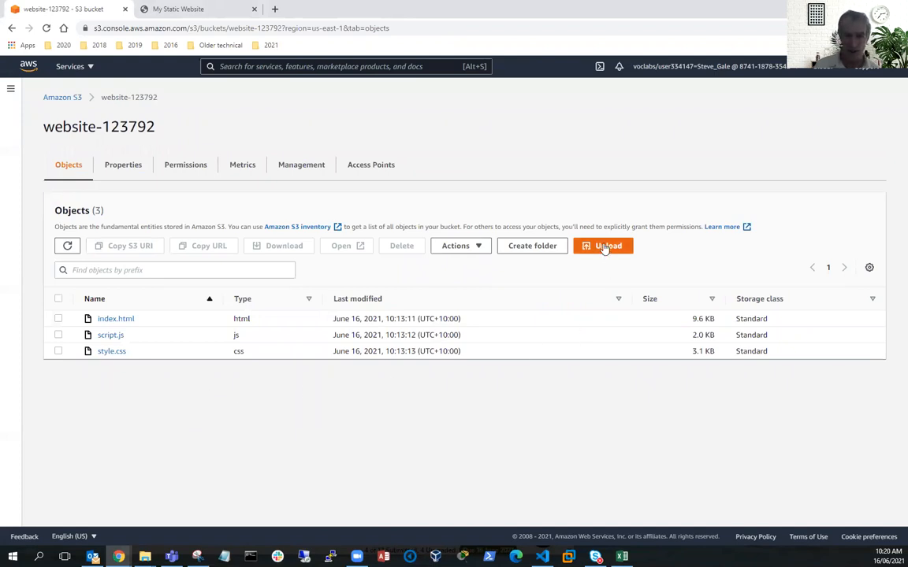
# Upload the edited index.html from the local folder into the bucket and close the status.
pyautogui.click(602, 246)
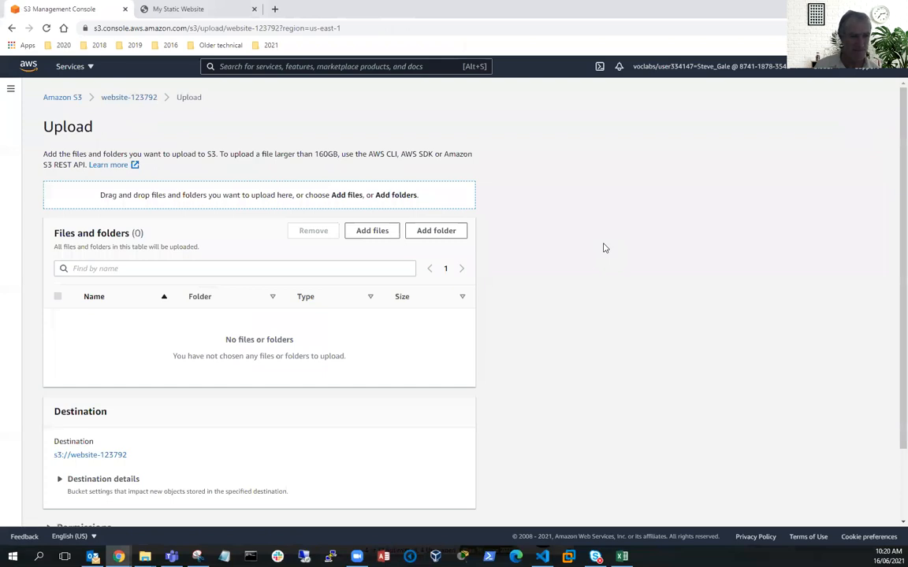
pyautogui.scroll(-3)
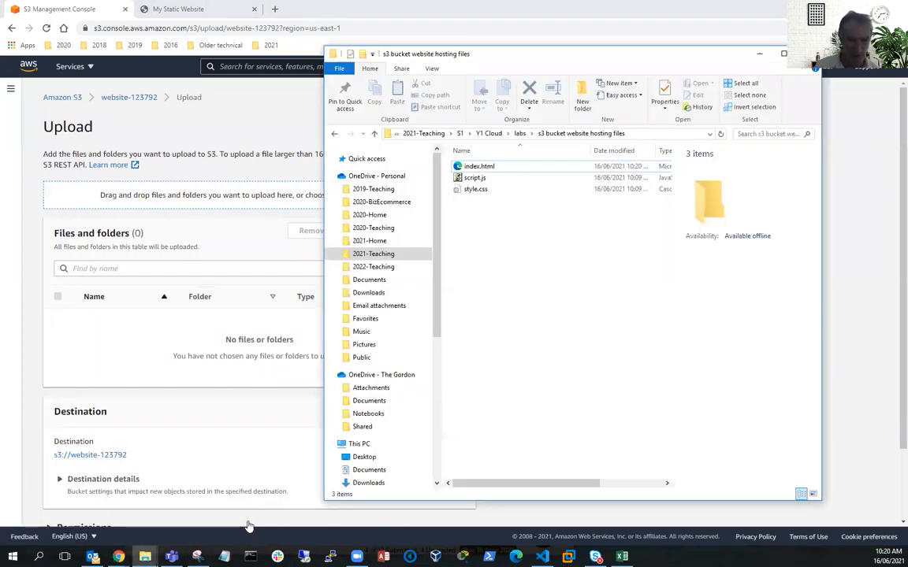
pyautogui.click(479, 165)
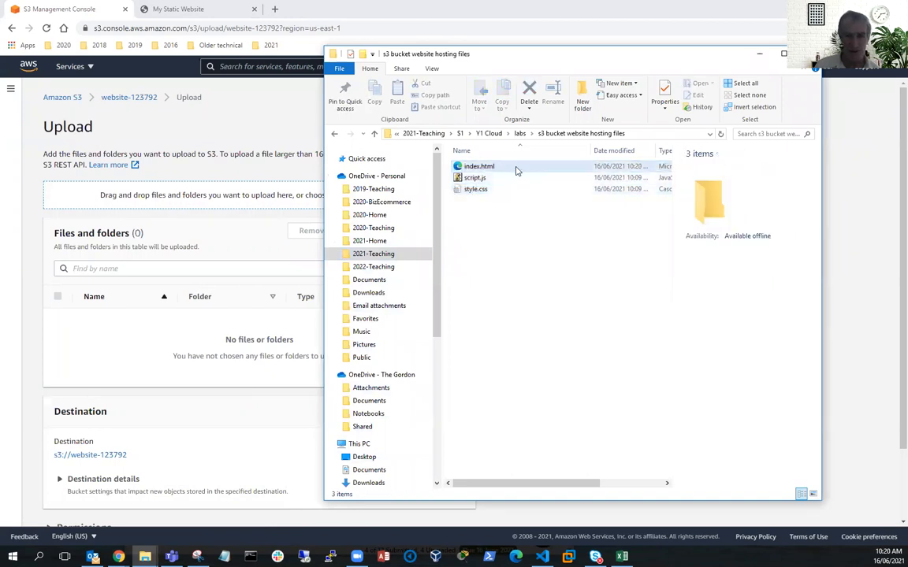
pyautogui.moveTo(479, 165); pyautogui.dragTo(192, 195)
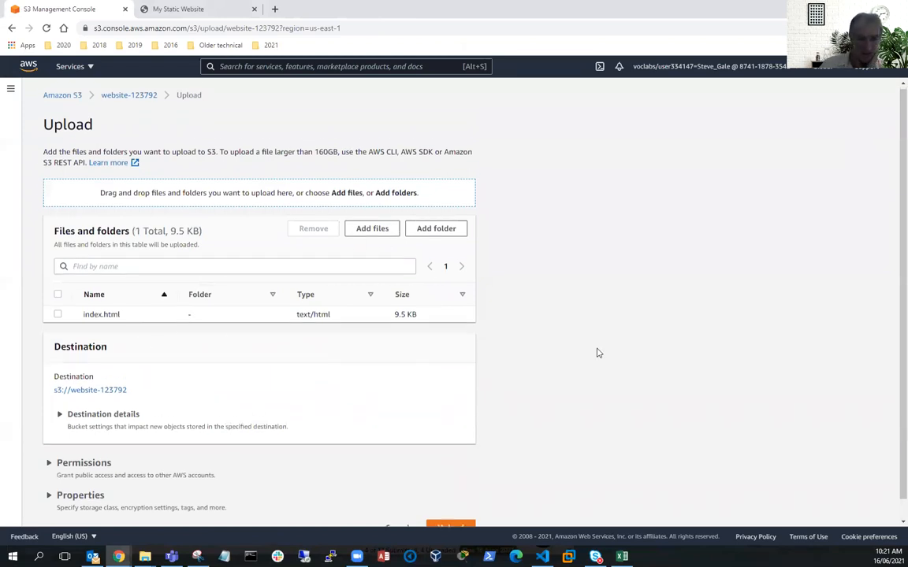
pyautogui.click(451, 523)
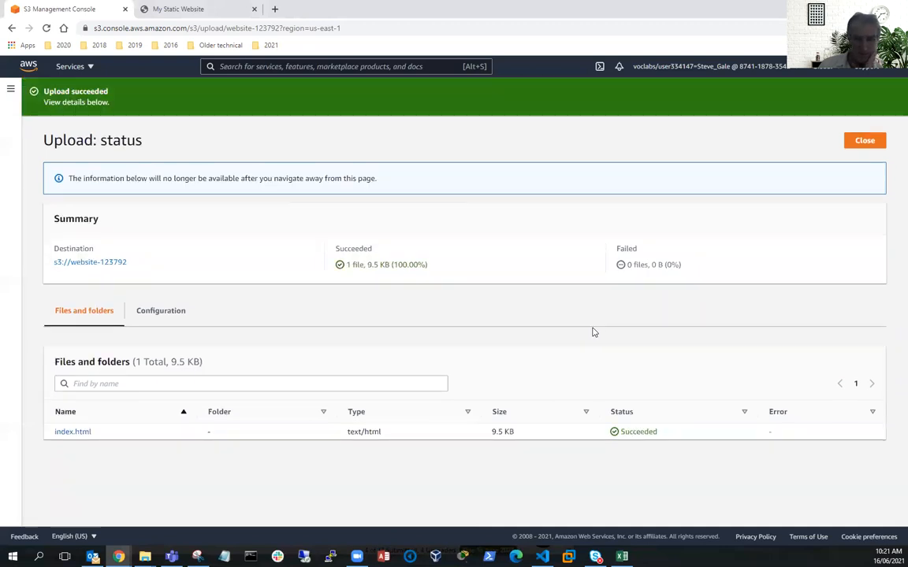
pyautogui.moveTo(353, 264)
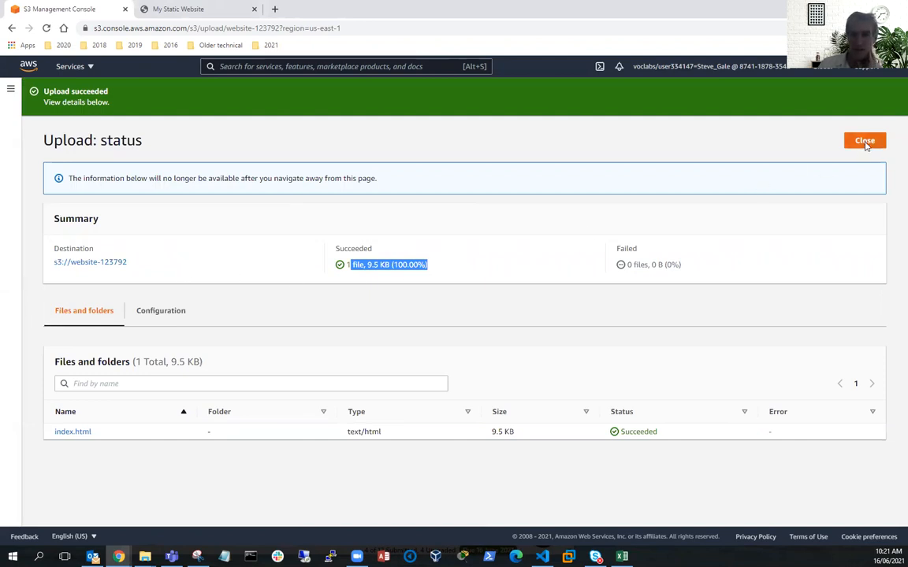
pyautogui.click(864, 140)
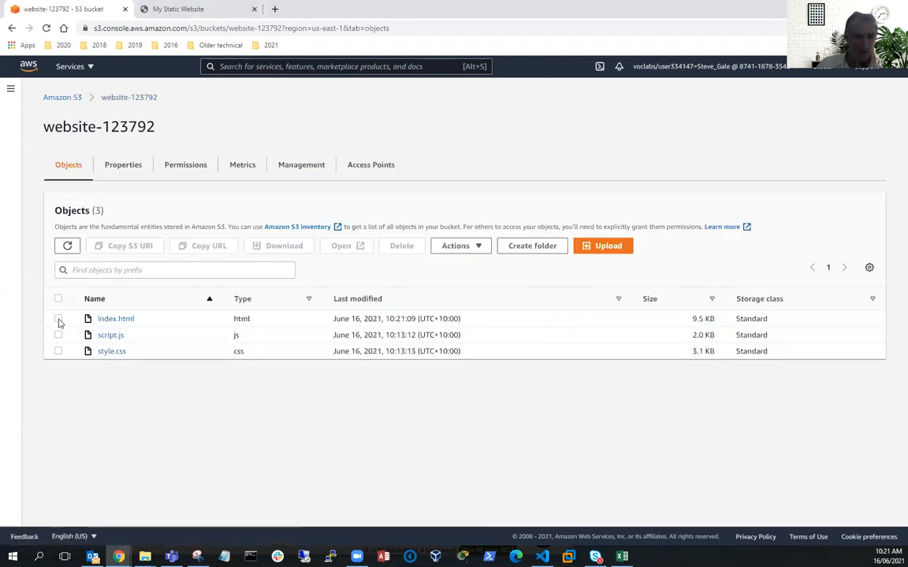
# Make index.html public again via Actions > Make public and confirm.
pyautogui.click(57, 318)
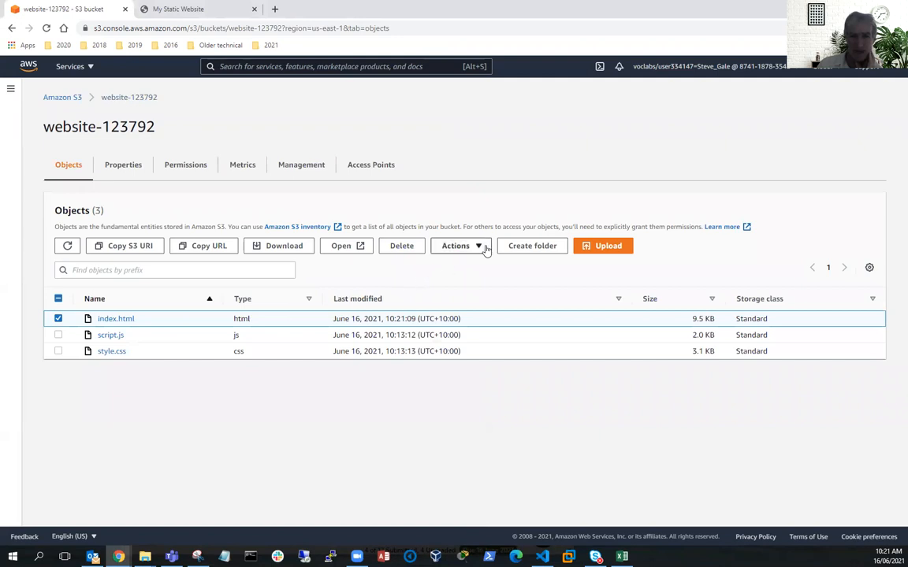
pyautogui.click(456, 246)
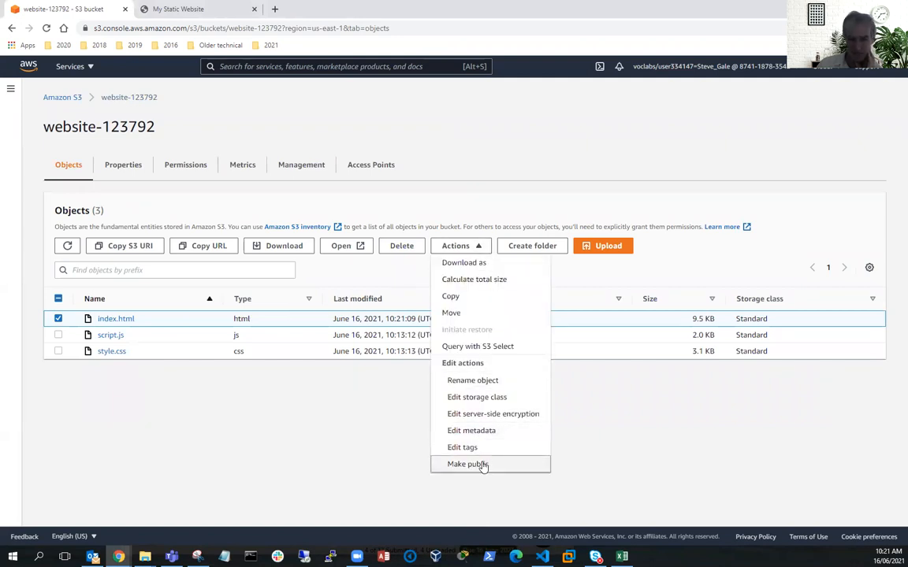
pyautogui.click(466, 463)
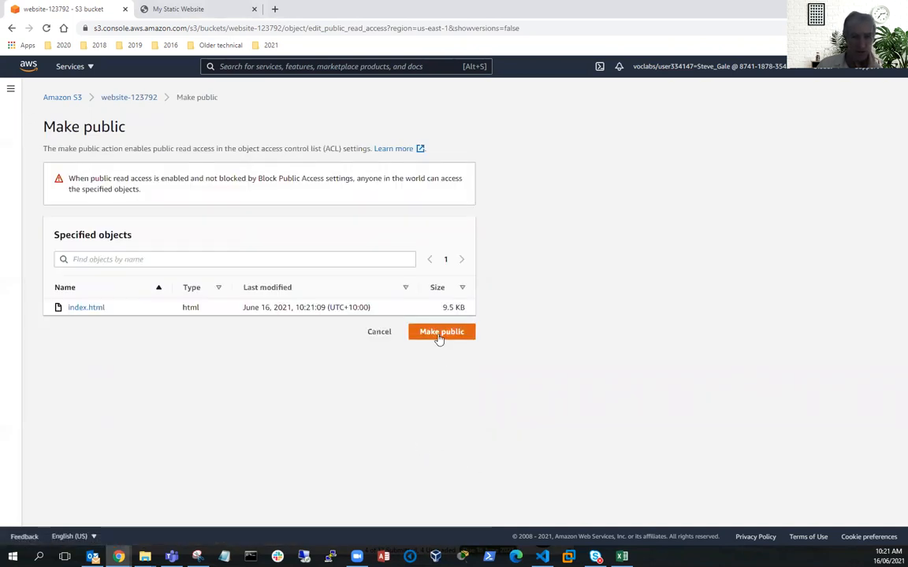
pyautogui.click(441, 330)
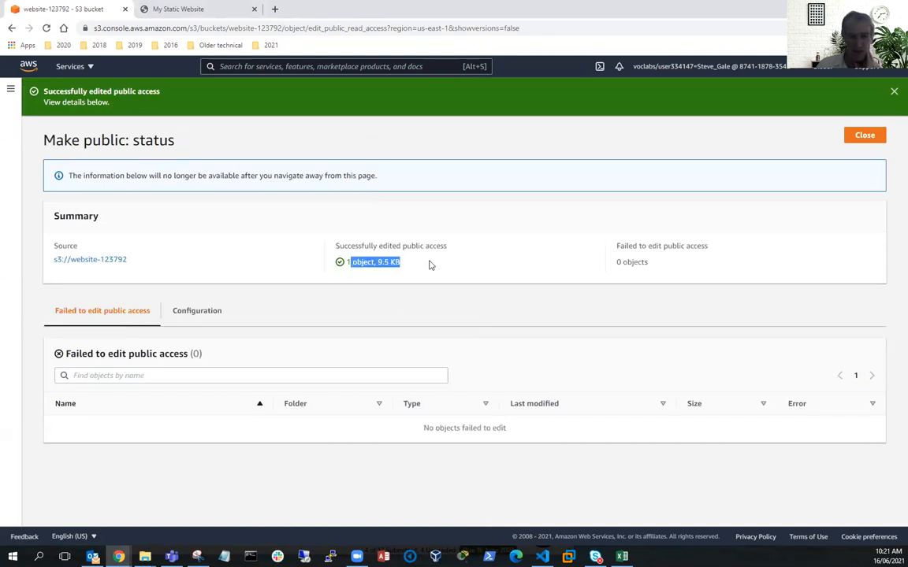
pyautogui.moveTo(260, 97)
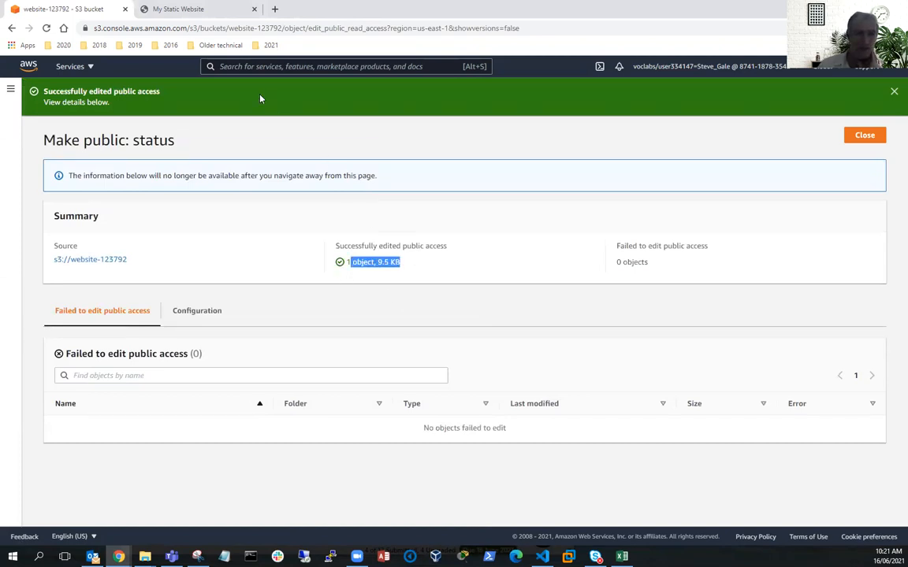
# Reload the live site and highlight the new "We can be contacted..." sentence under Locate Us Here.
pyautogui.click(176, 10)
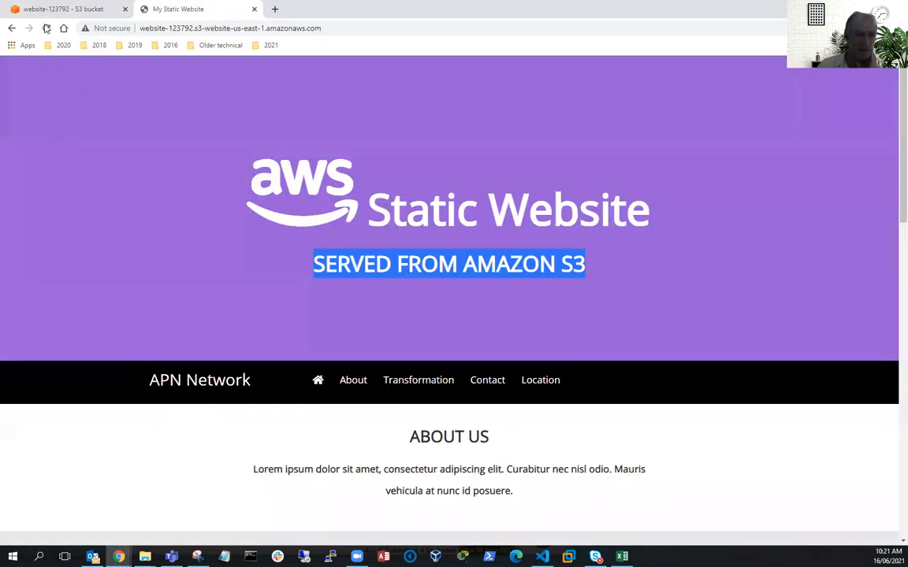
pyautogui.click(46, 28)
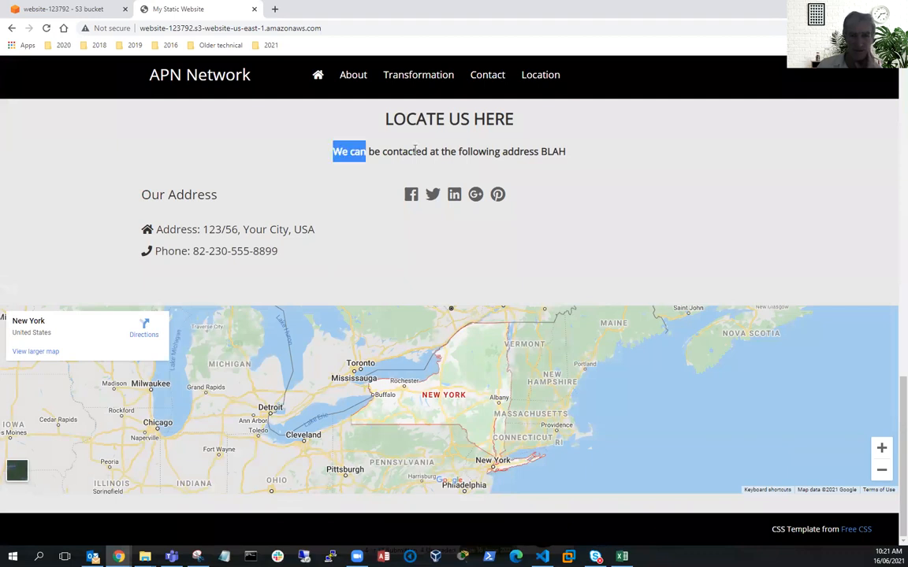
pyautogui.moveTo(348, 151); pyautogui.dragTo(564, 152)
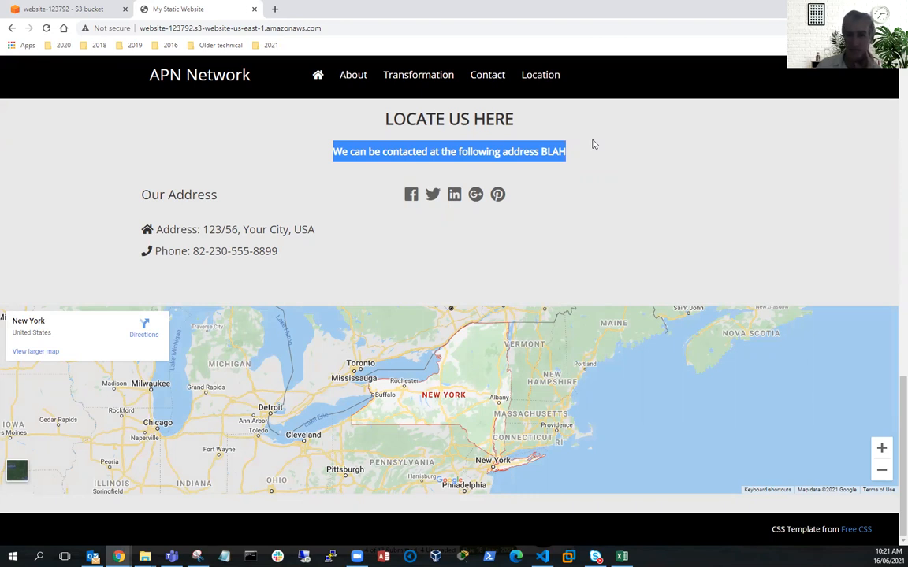
pyautogui.moveTo(643, 219)
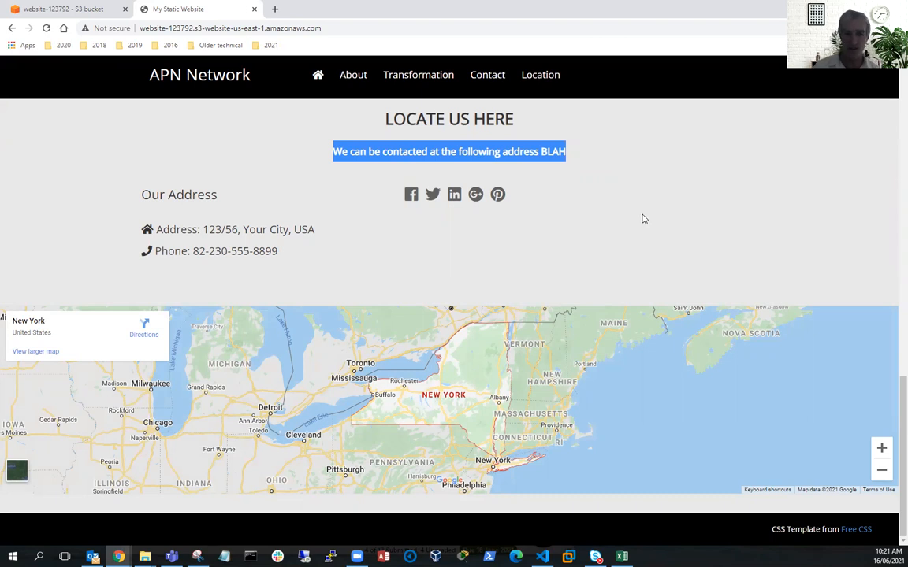